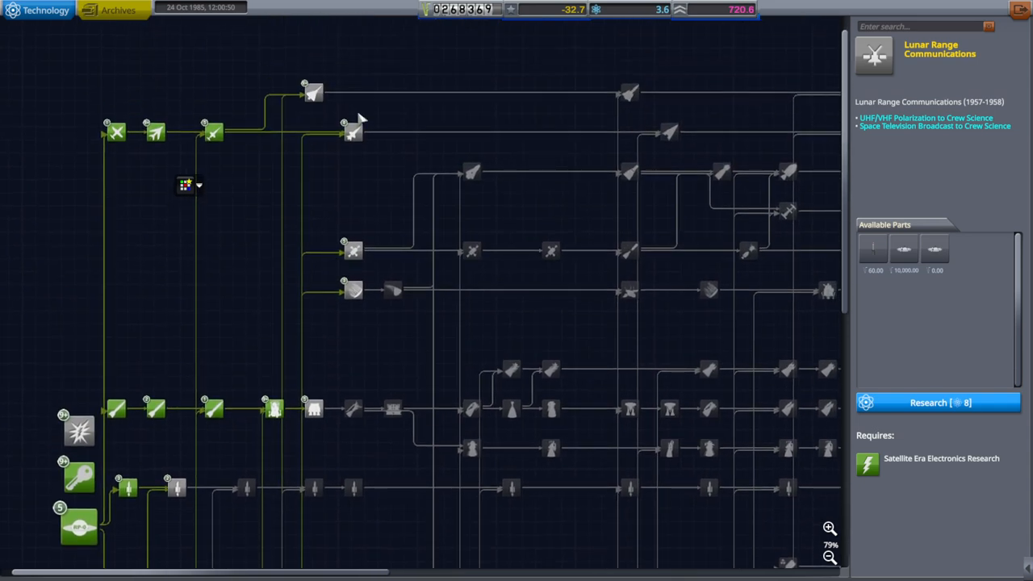
- Inspect the Lunar Range Communications technology before leaving Research and Development
{"action": "left_click", "coordinate": [351, 132]}
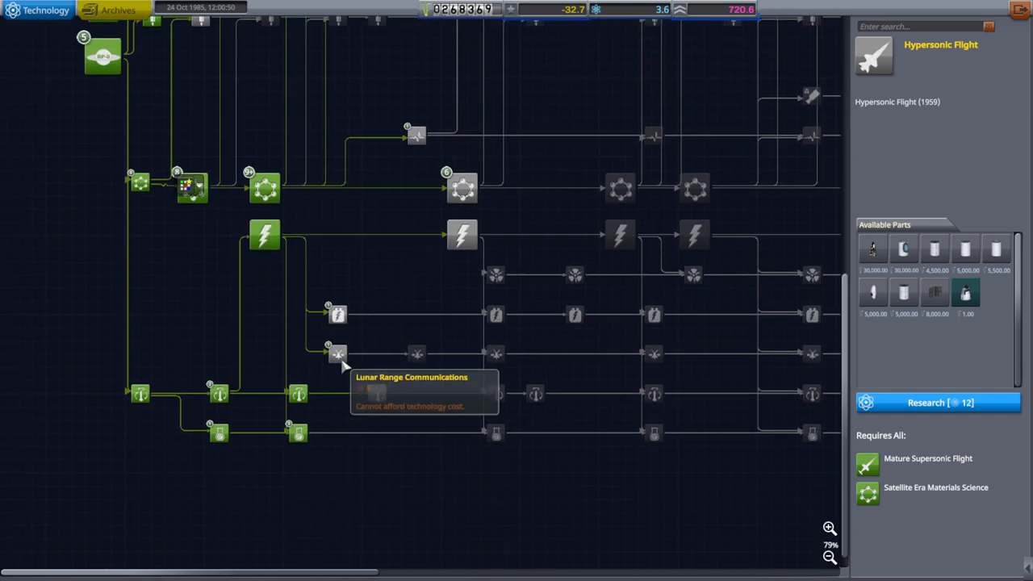
{"action": "left_click", "coordinate": [338, 354]}
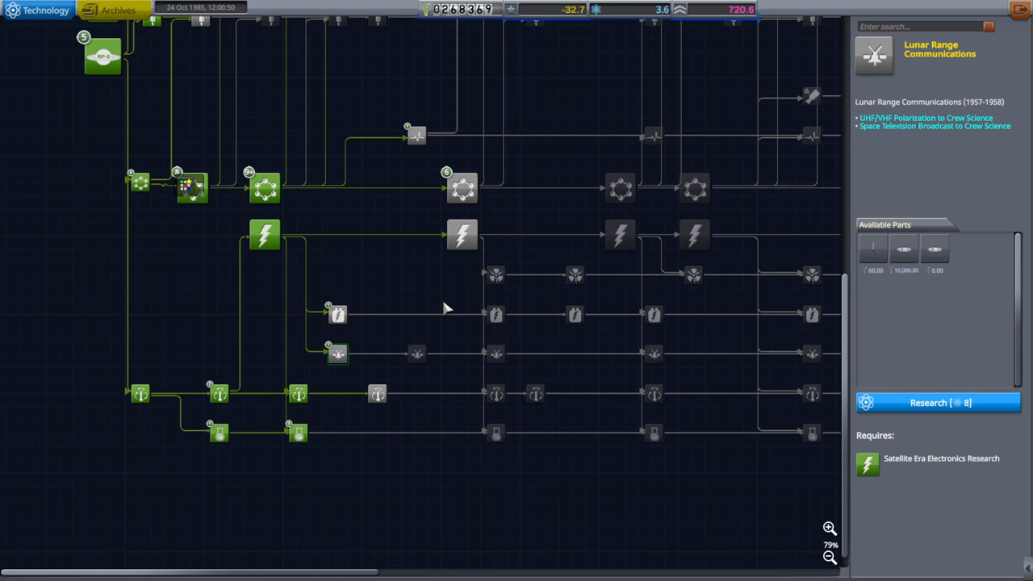
{"action": "mouse_move", "coordinate": [394, 302]}
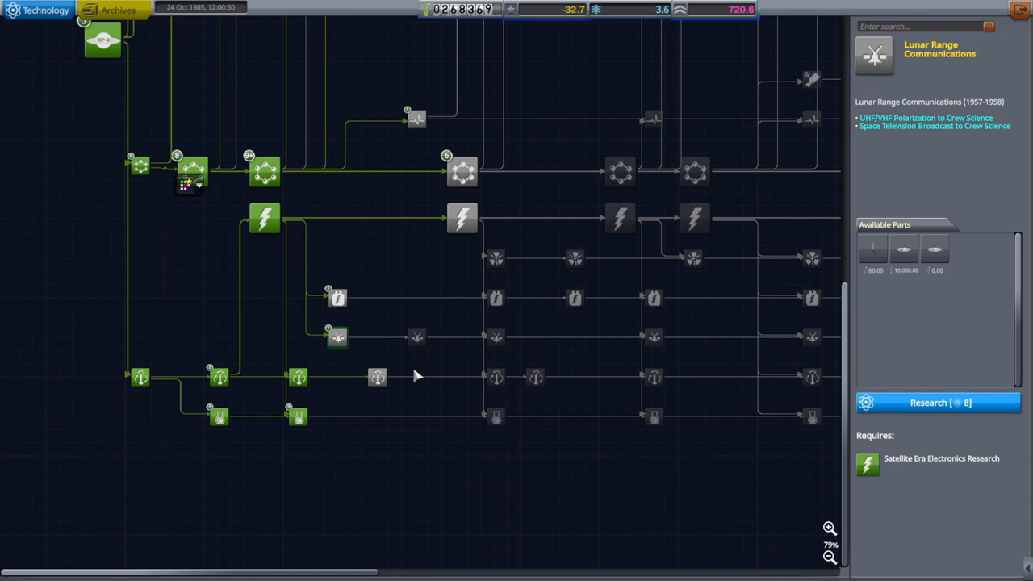
{"action": "mouse_move", "coordinate": [403, 305]}
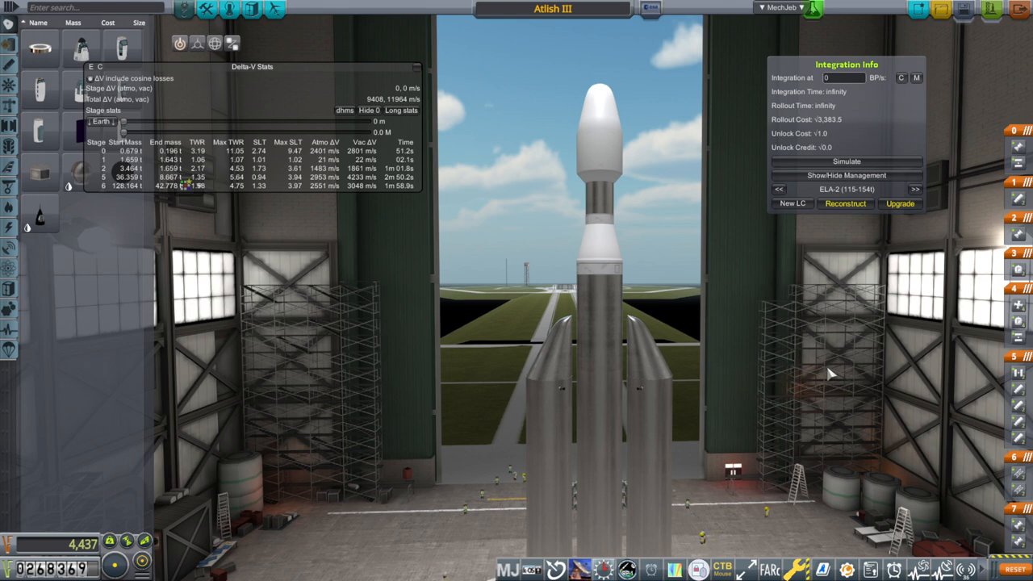
{"action": "mouse_move", "coordinate": [811, 402]}
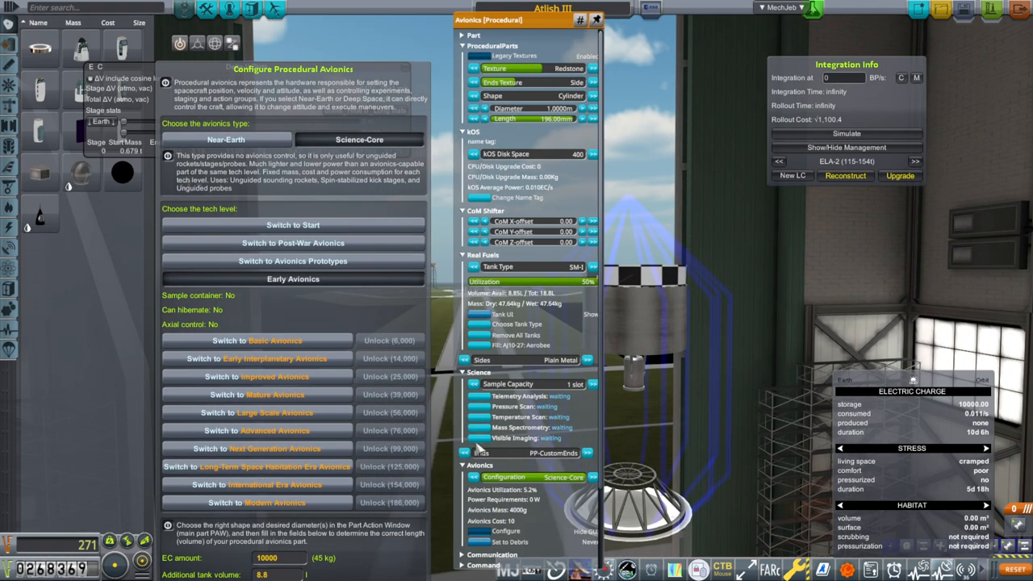
{"action": "mouse_move", "coordinate": [10, 230]}
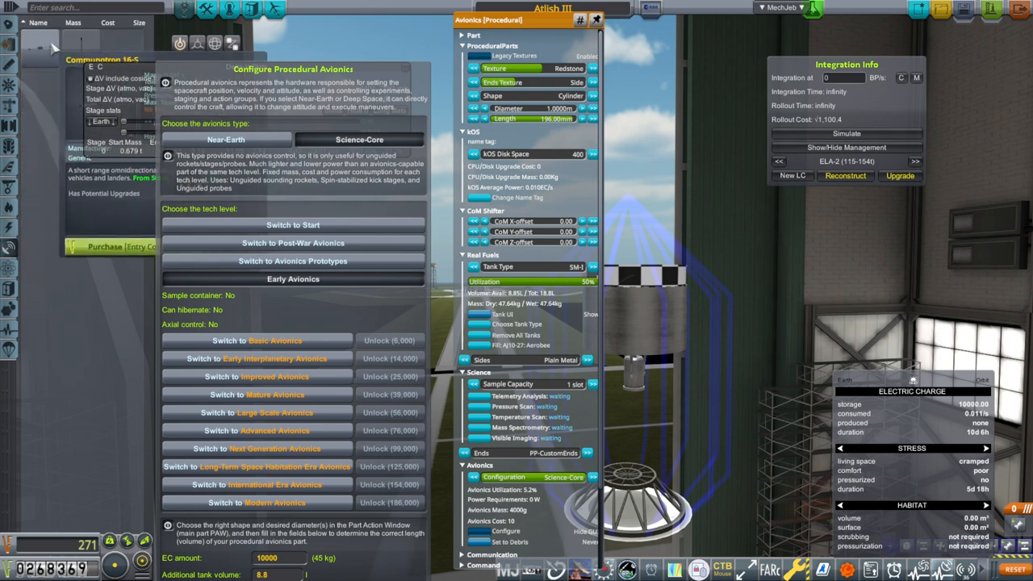
- Expand the procedural avionics' Communication section to reveal antenna transmit power and band
{"action": "scroll", "scroll_direction": "down", "scroll_amount": 3}
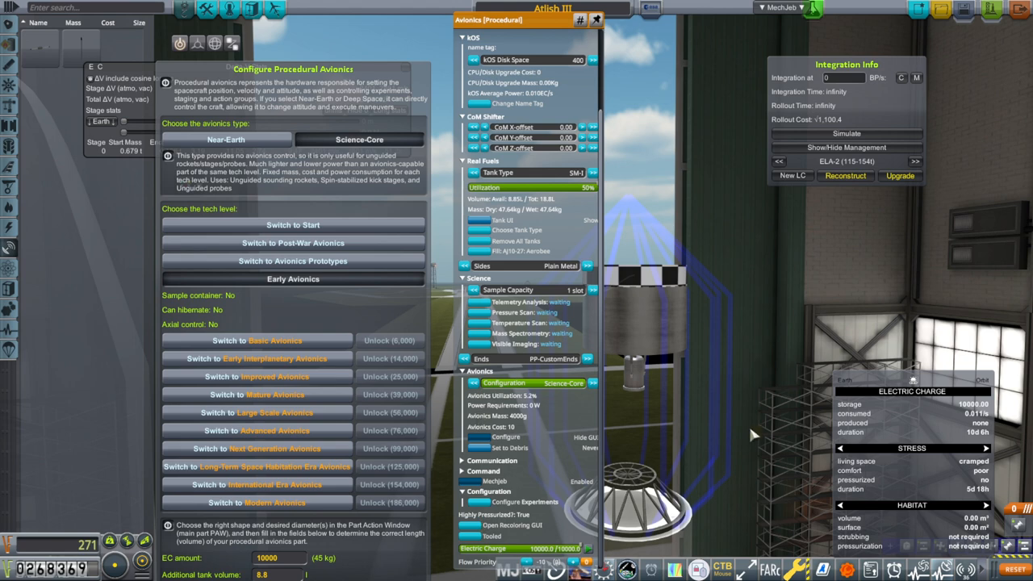
{"action": "mouse_move", "coordinate": [494, 395]}
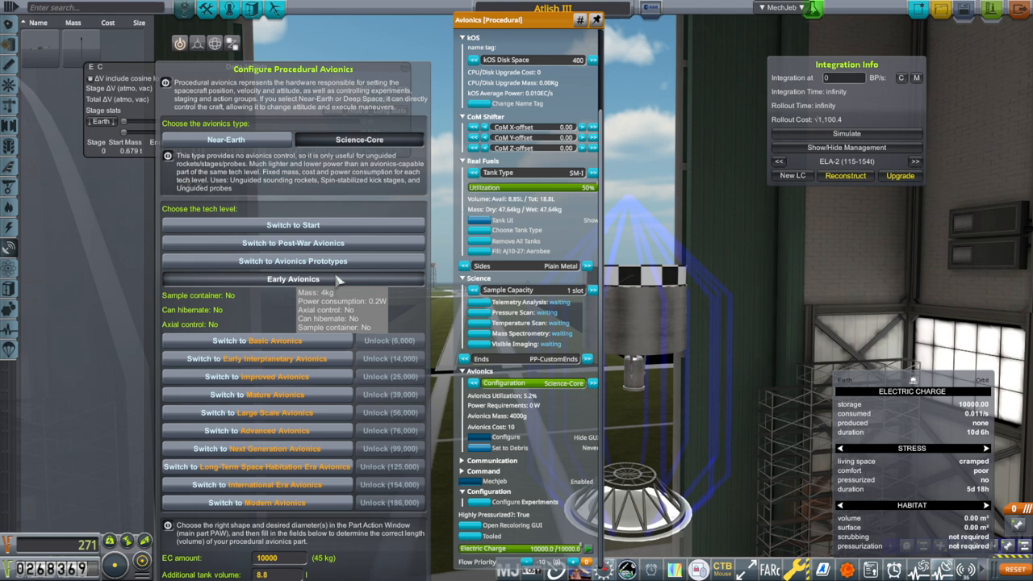
{"action": "mouse_move", "coordinate": [292, 262]}
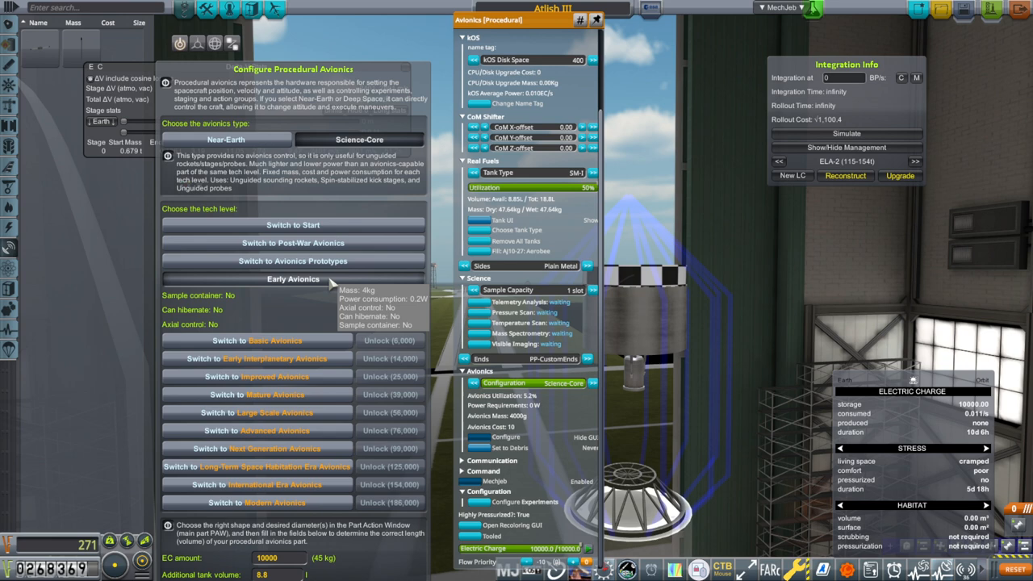
{"action": "mouse_move", "coordinate": [331, 281]}
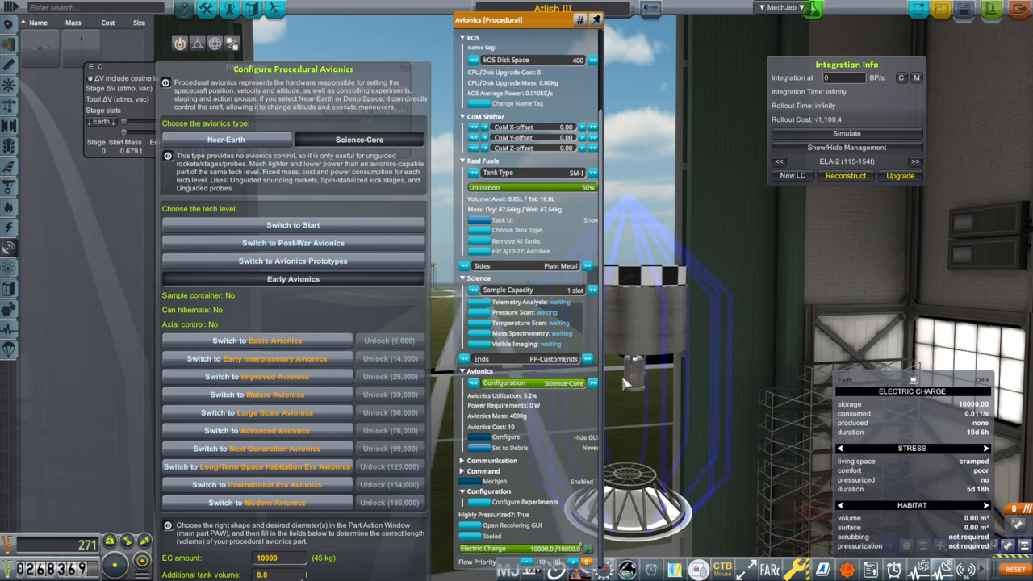
{"action": "mouse_move", "coordinate": [713, 337]}
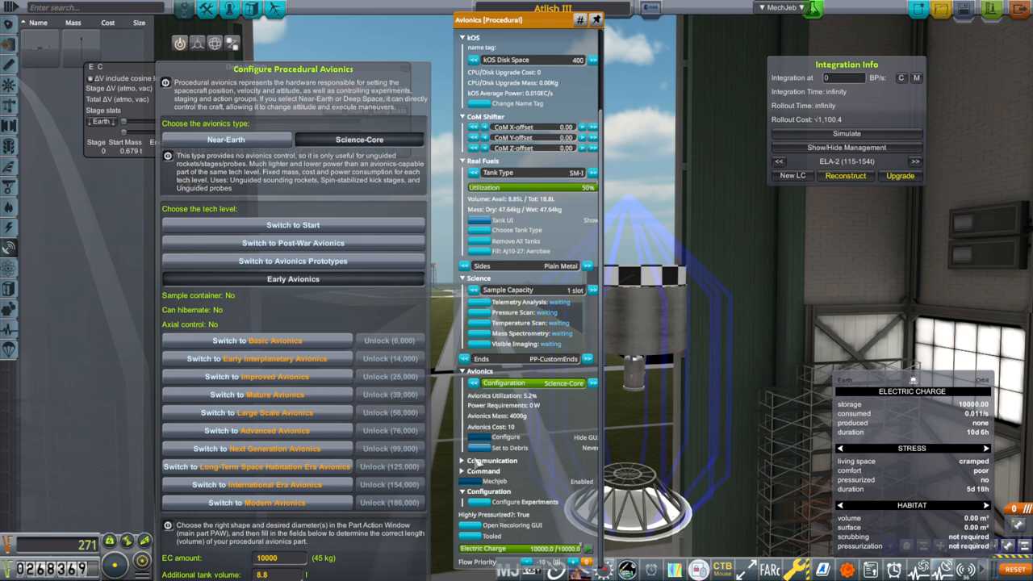
{"action": "left_click", "coordinate": [493, 460]}
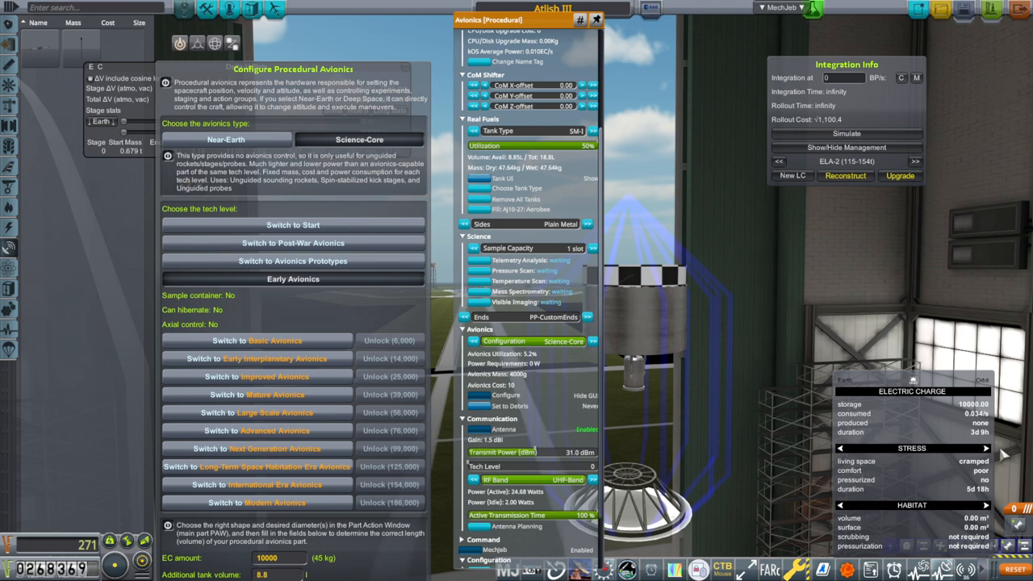
{"action": "mouse_move", "coordinate": [903, 346]}
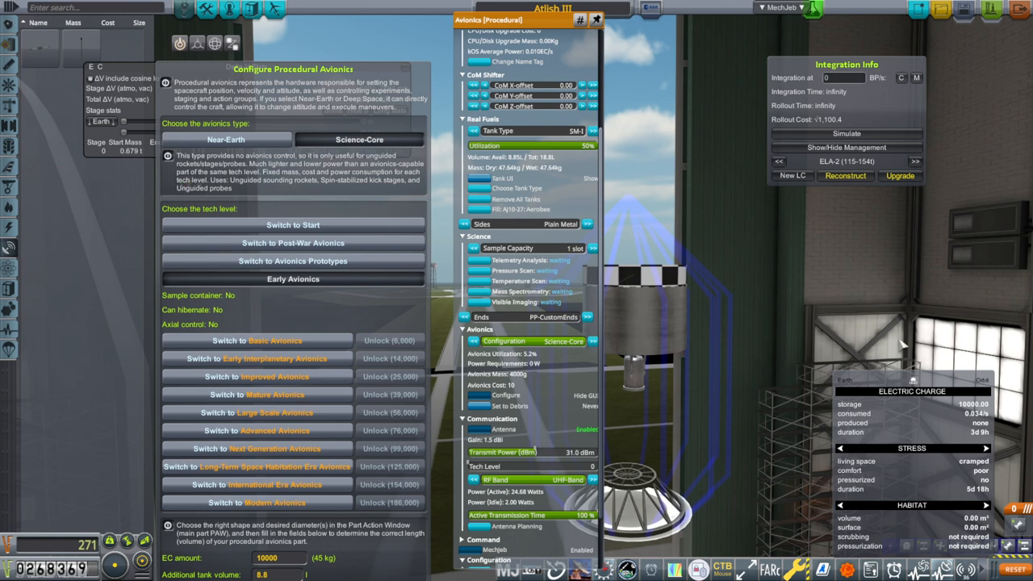
{"action": "mouse_move", "coordinate": [811, 281]}
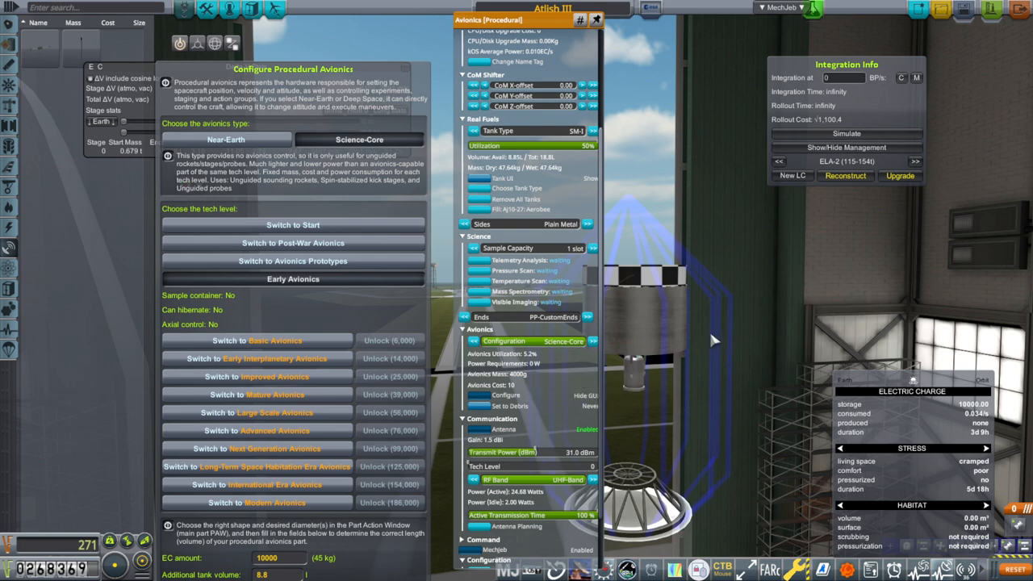
{"action": "mouse_move", "coordinate": [720, 333]}
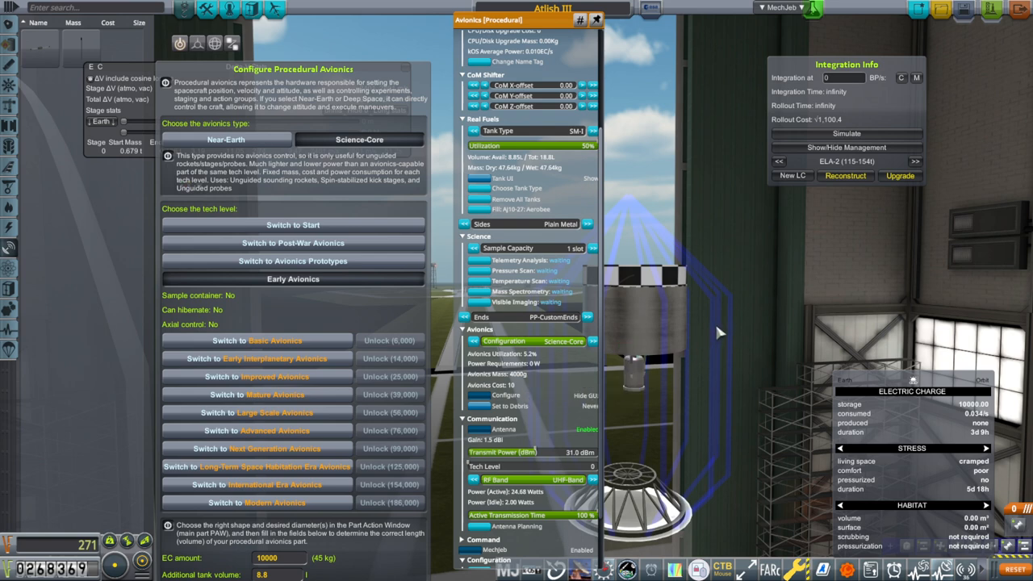
{"action": "mouse_move", "coordinate": [826, 298]}
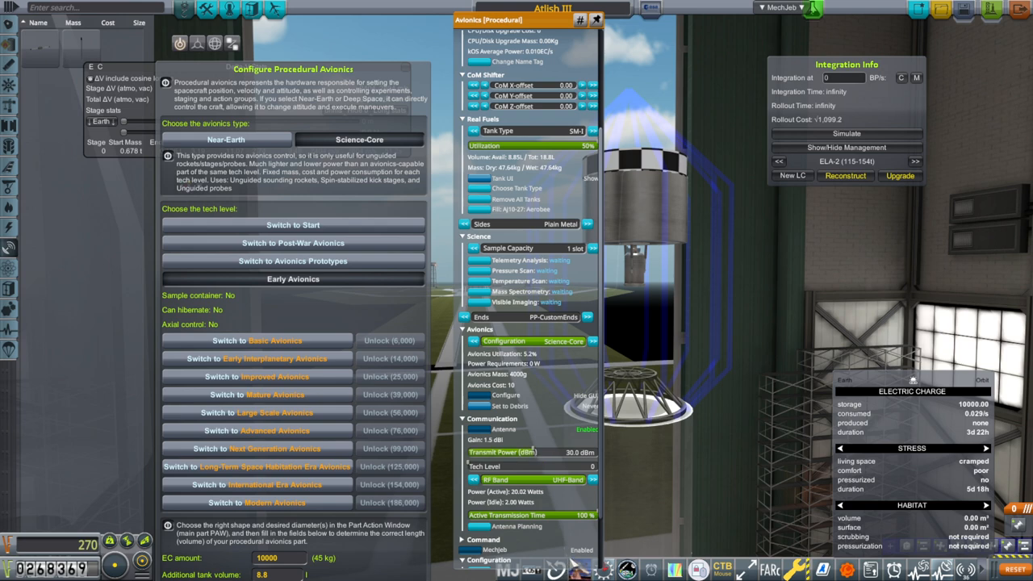
{"action": "mouse_move", "coordinate": [546, 458]}
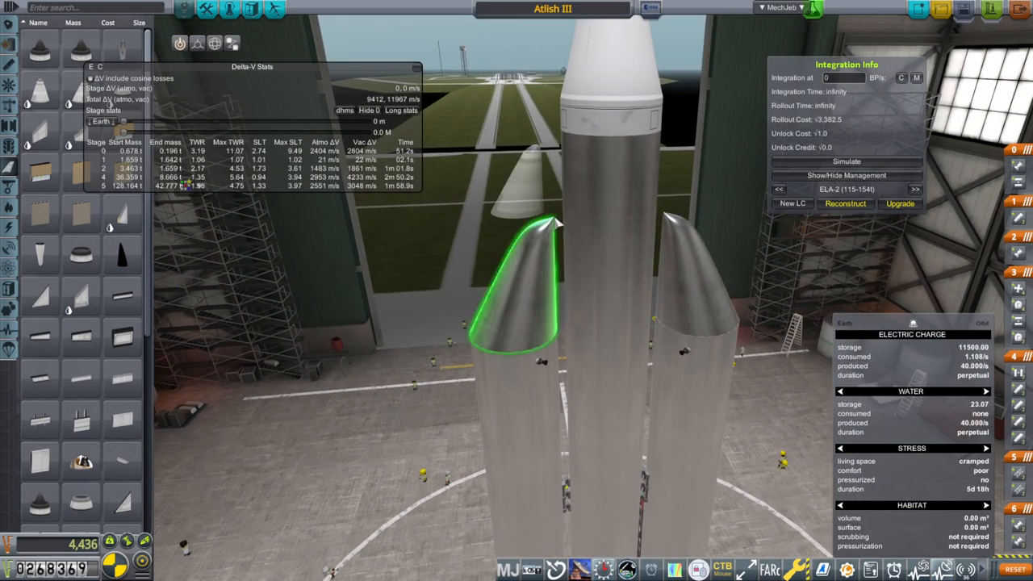
{"action": "left_click_drag", "start_coordinate": [520, 283], "coordinate": [416, 234]}
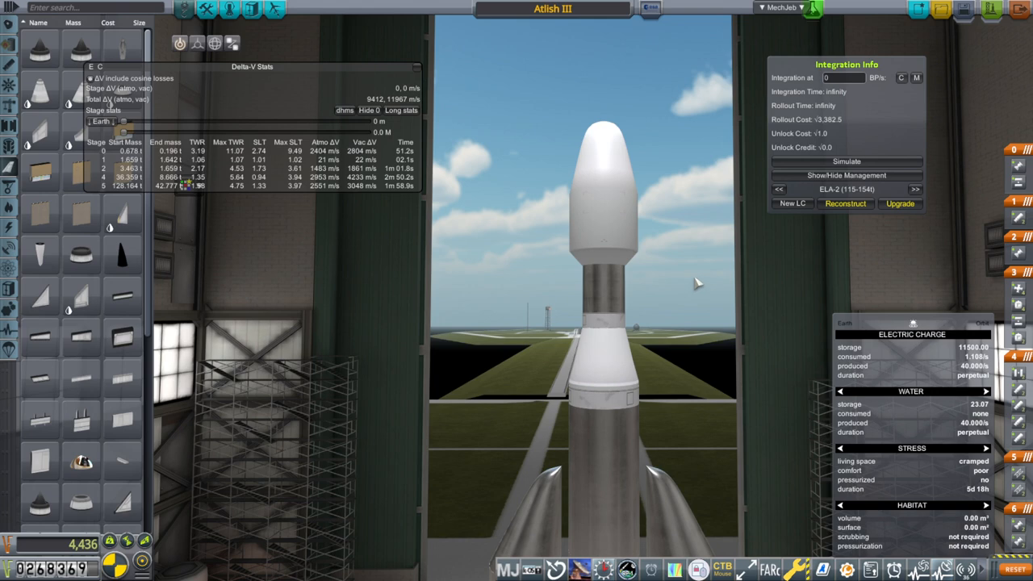
{"action": "mouse_move", "coordinate": [260, 67]}
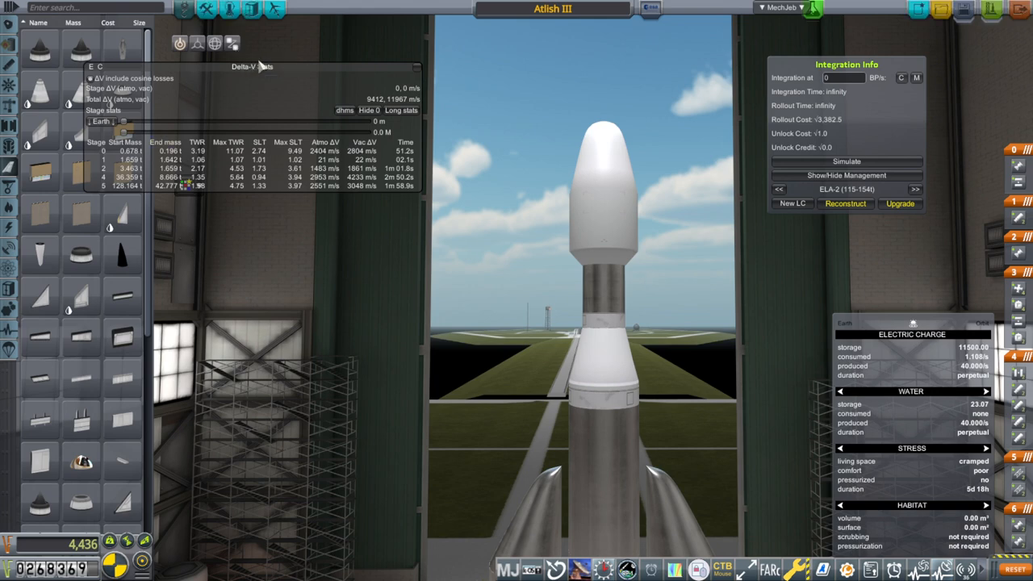
- Widen the Delta-V Stats window so its per-stage columns spread out
{"action": "left_click_drag", "start_coordinate": [252, 66], "coordinate": [375, 34]}
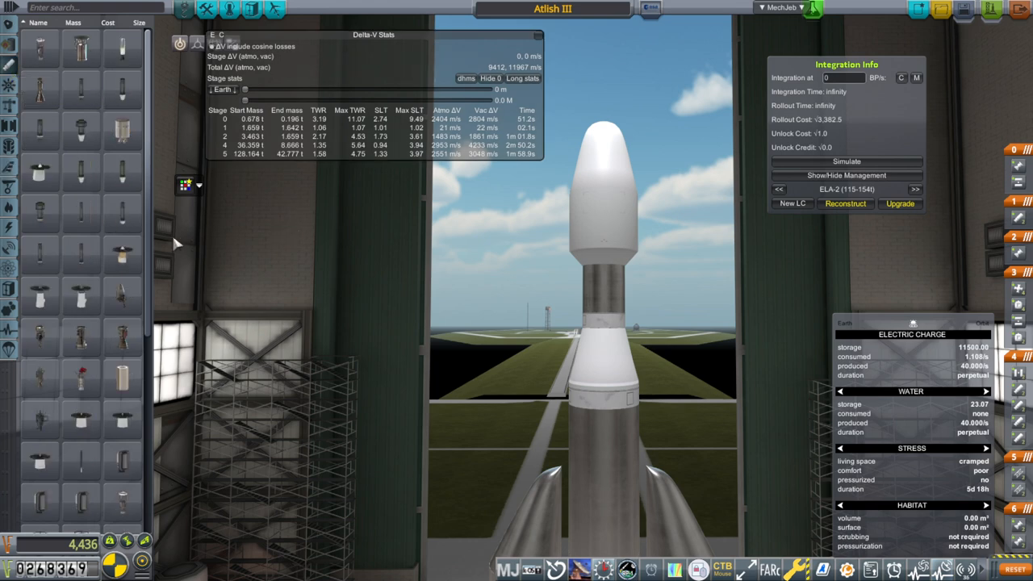
{"action": "mouse_move", "coordinate": [121, 132]}
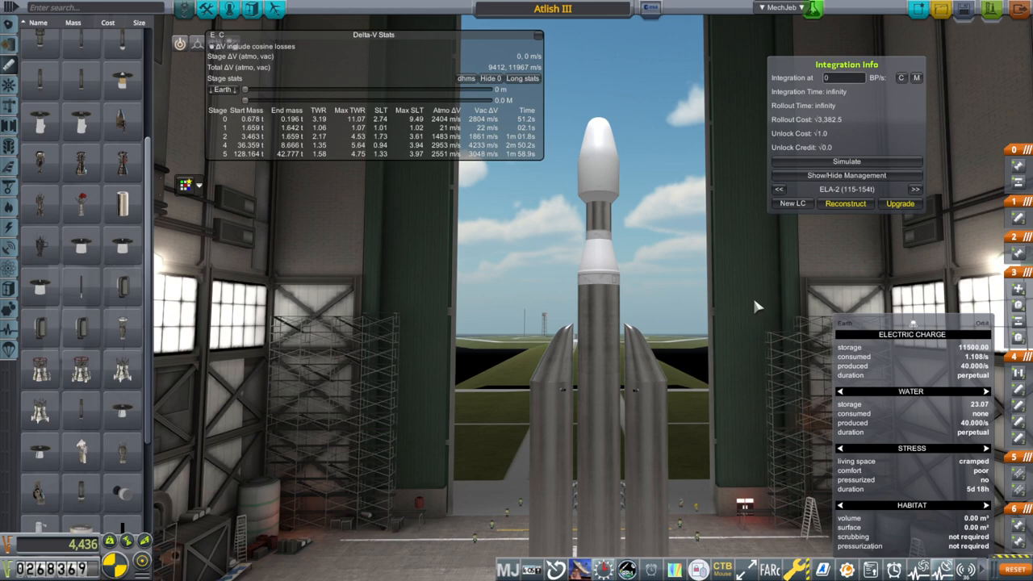
{"action": "mouse_move", "coordinate": [756, 302]}
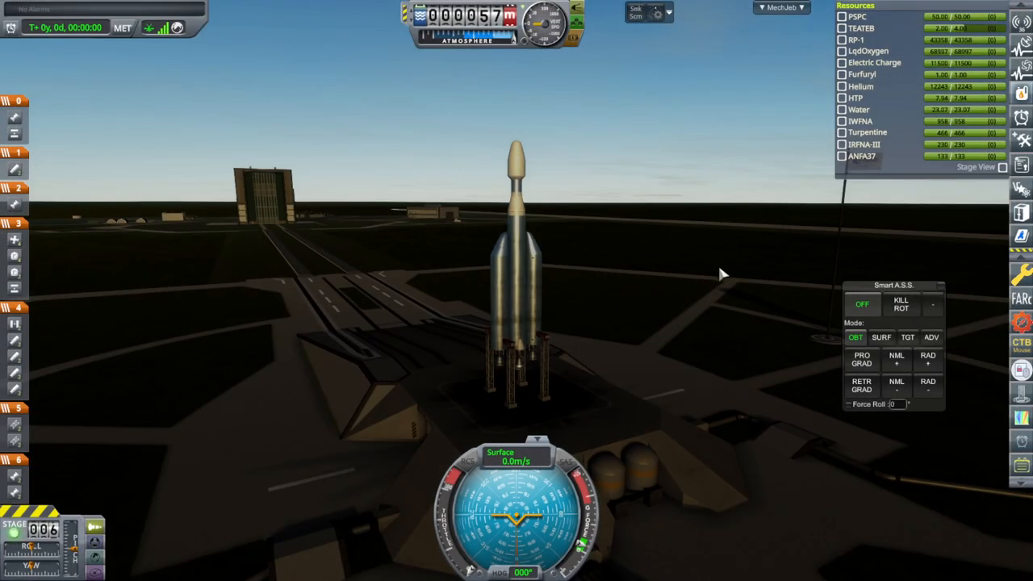
{"action": "mouse_move", "coordinate": [709, 268]}
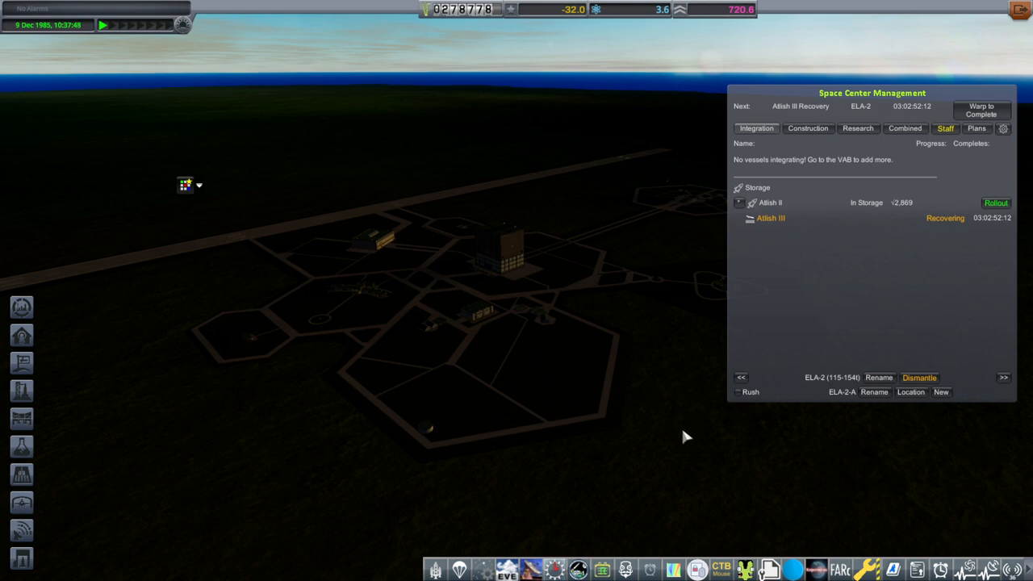
{"action": "mouse_move", "coordinate": [772, 403]}
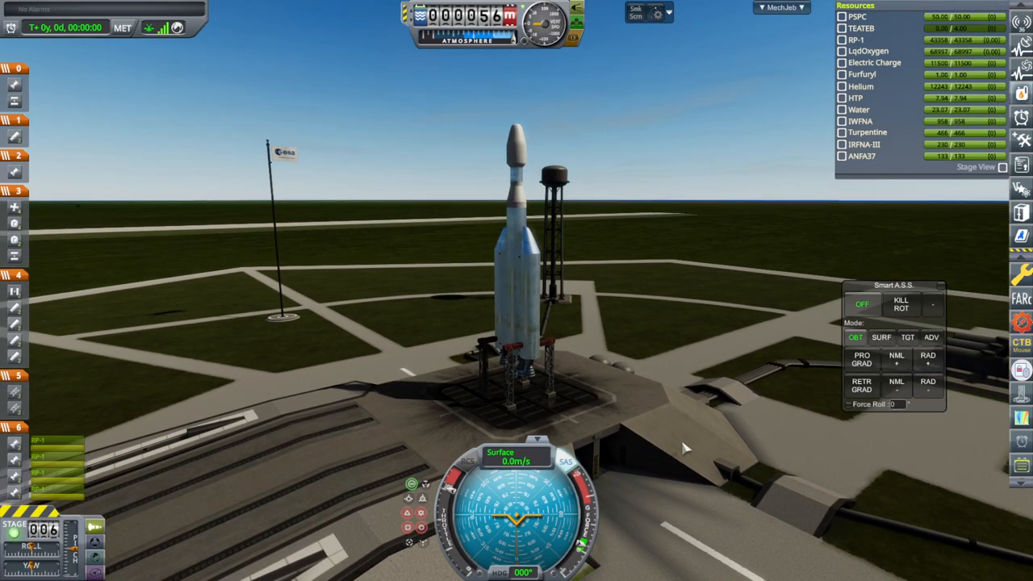
- Ignite the engines, release the clamps and fly Atlish III up toward orbit
{"action": "key", "text": "space"}
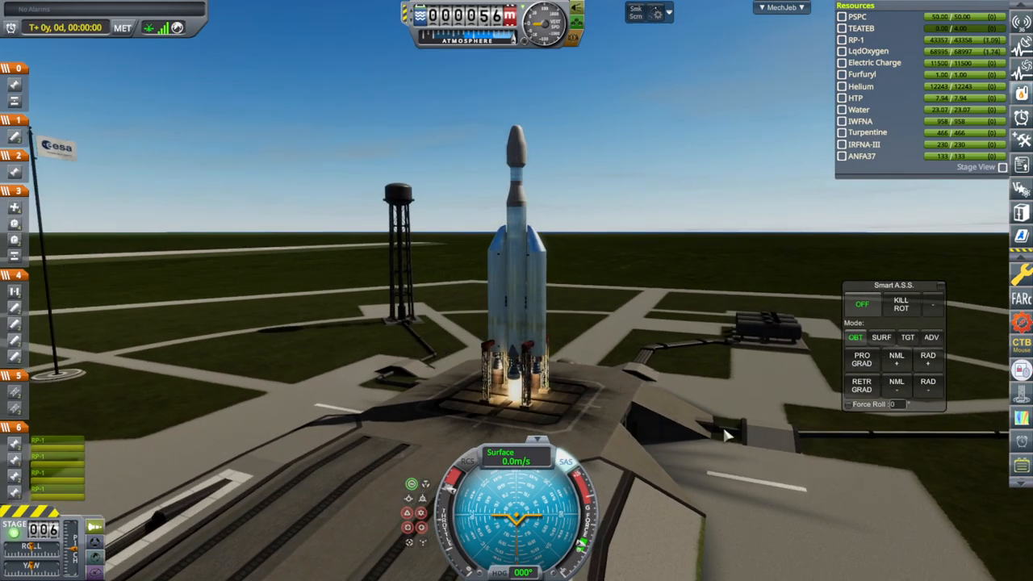
{"action": "key", "text": "space"}
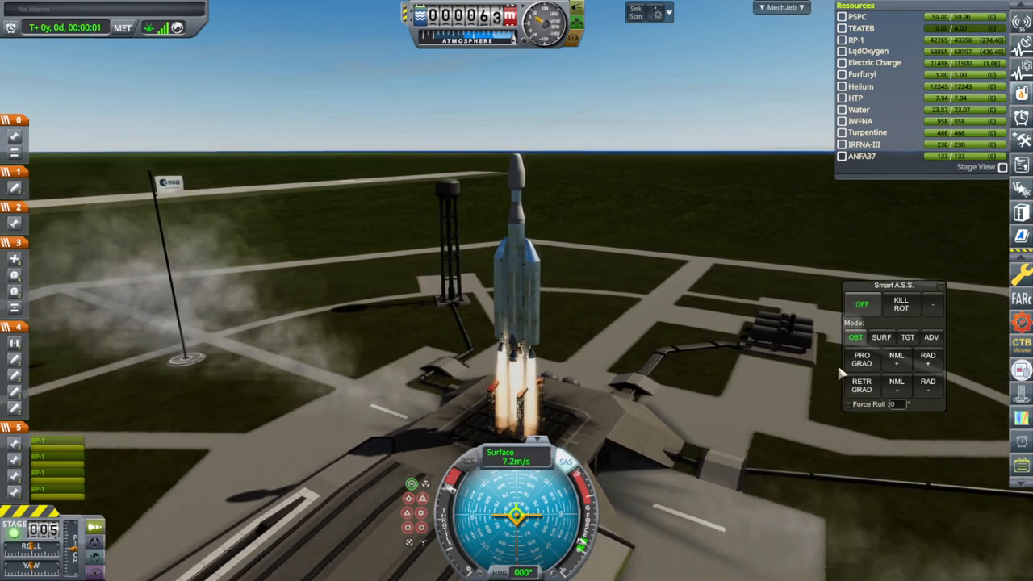
{"action": "left_click", "coordinate": [881, 337]}
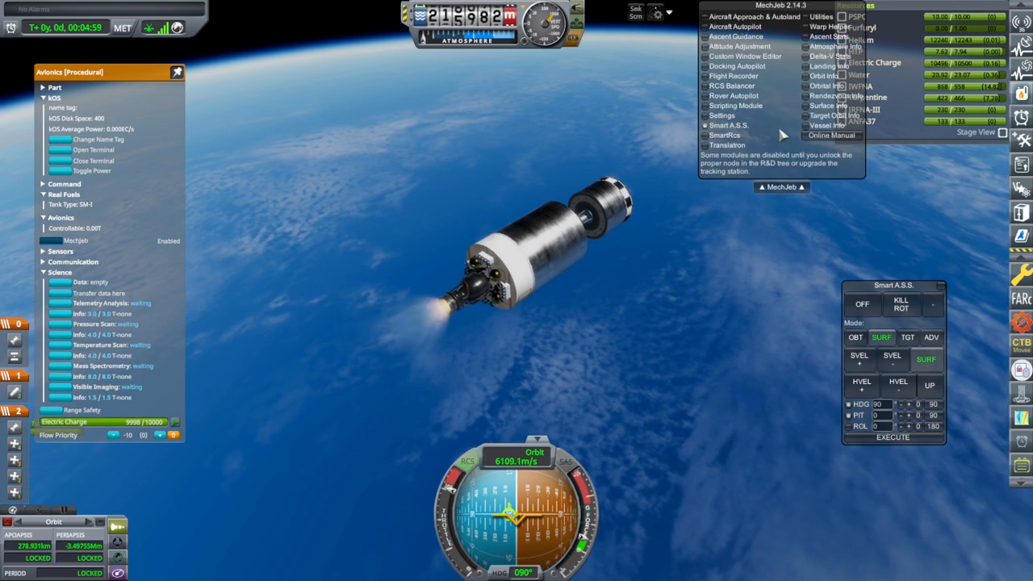
{"action": "left_click", "coordinate": [828, 55]}
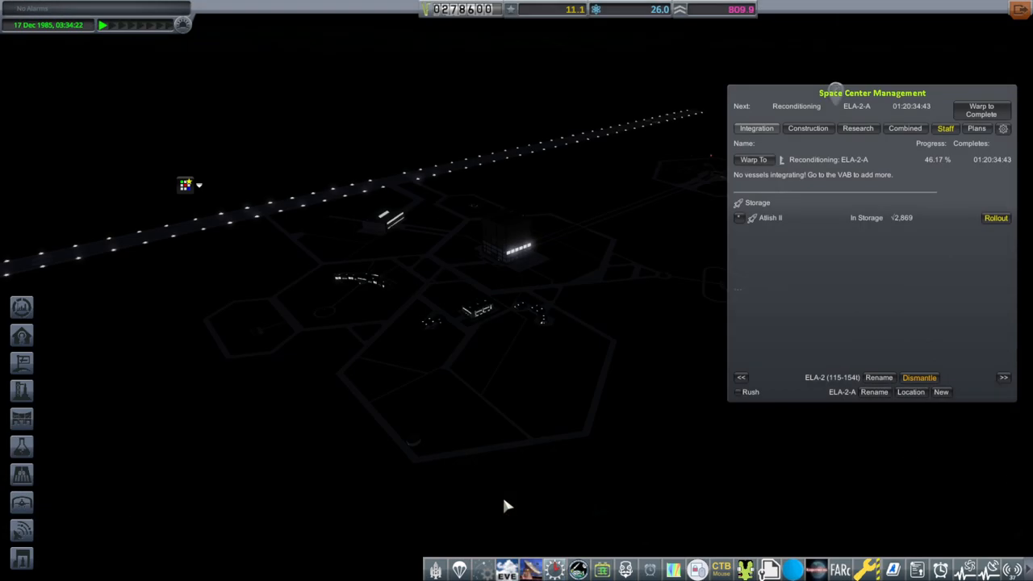
{"action": "mouse_move", "coordinate": [575, 15]}
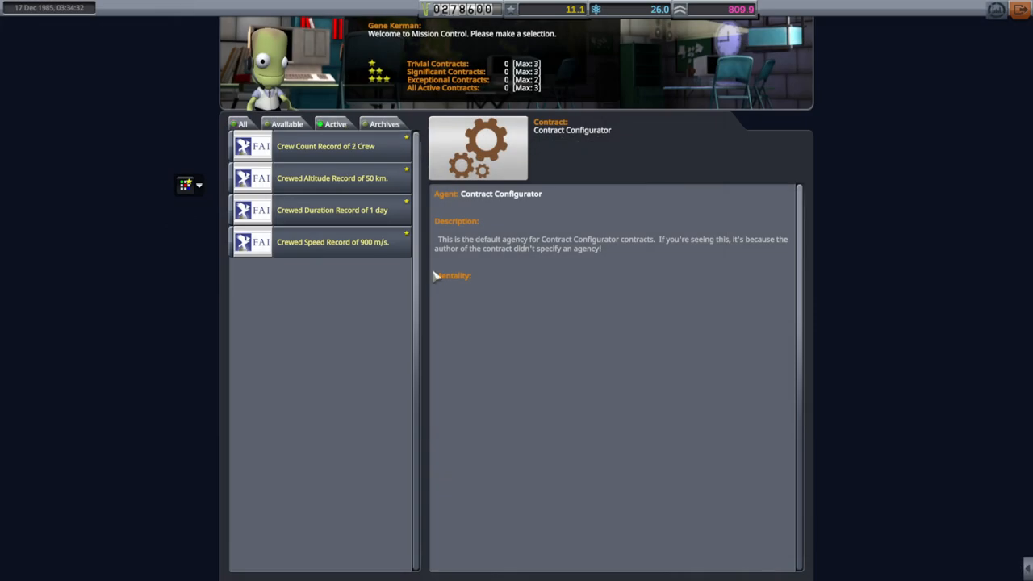
- Filter to available contracts and review the X-Planes (High Altitude) and Optional offers
{"action": "left_click", "coordinate": [242, 123]}
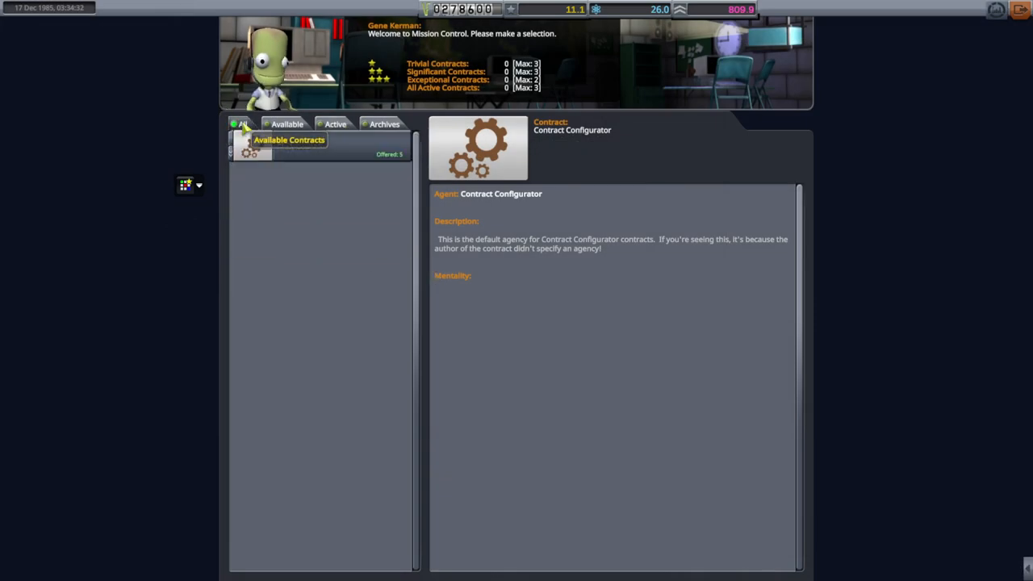
{"action": "left_click", "coordinate": [242, 123]}
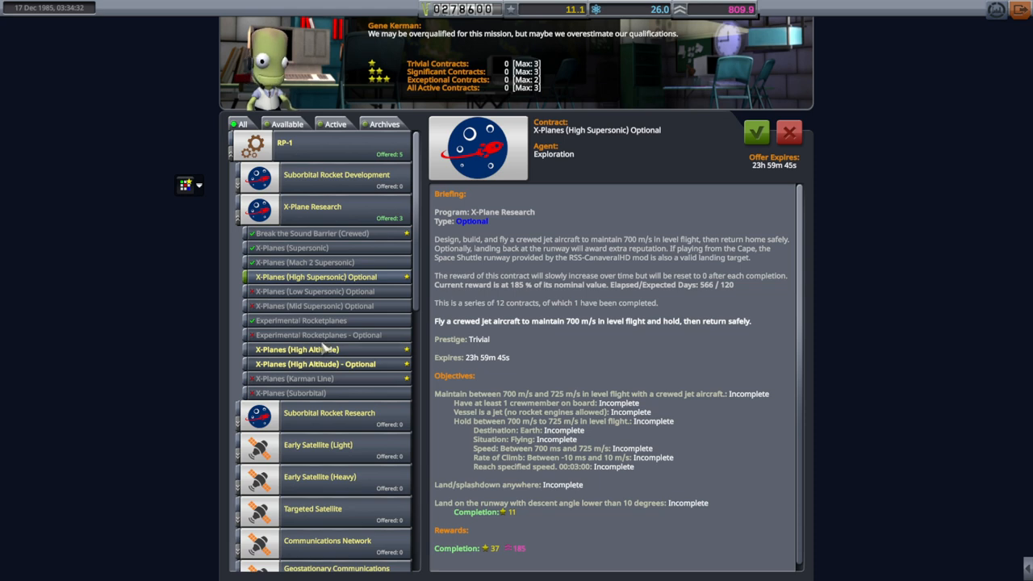
{"action": "scroll", "scroll_direction": "down", "scroll_amount": 3}
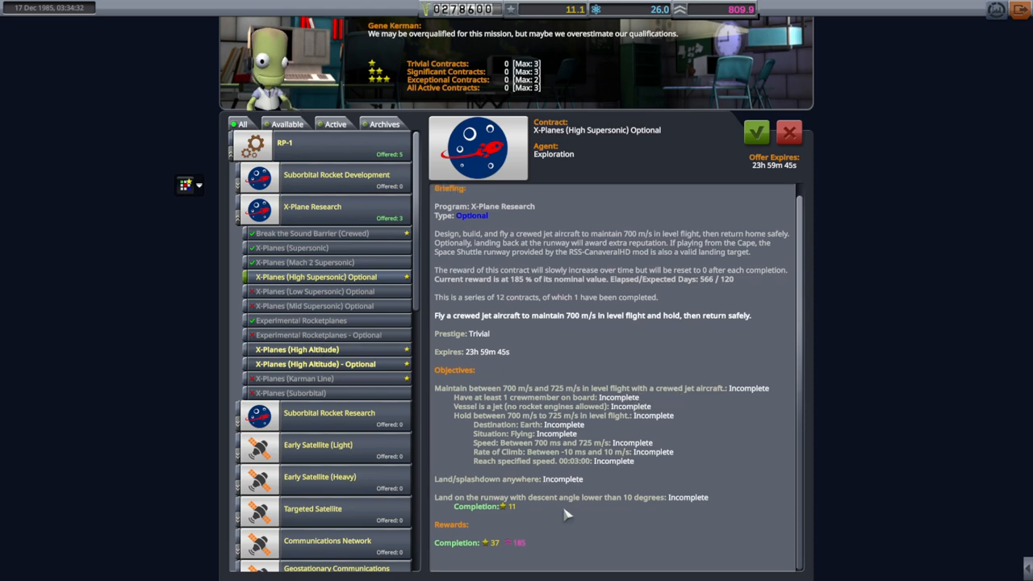
{"action": "mouse_move", "coordinate": [595, 452]}
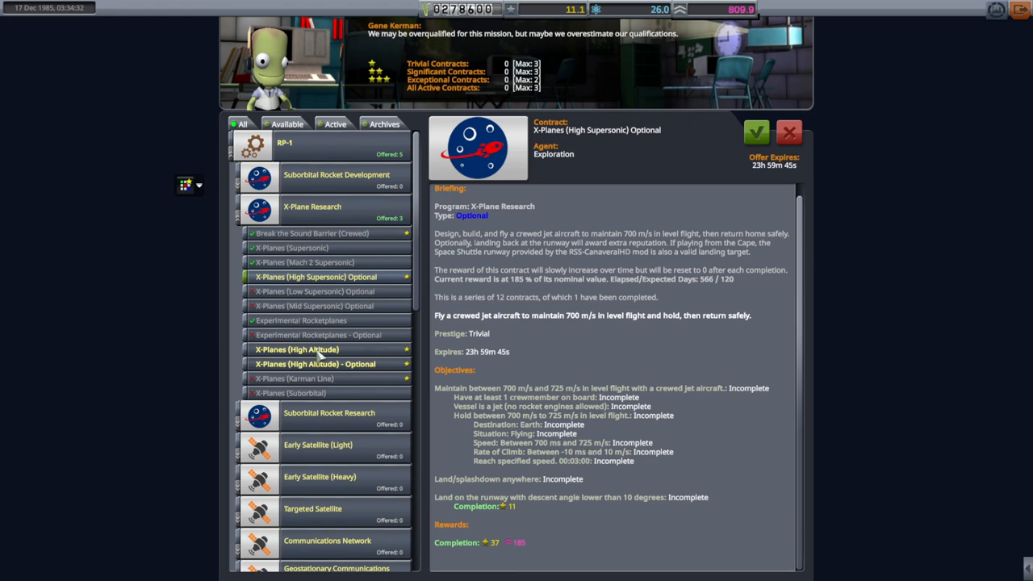
{"action": "left_click", "coordinate": [294, 349]}
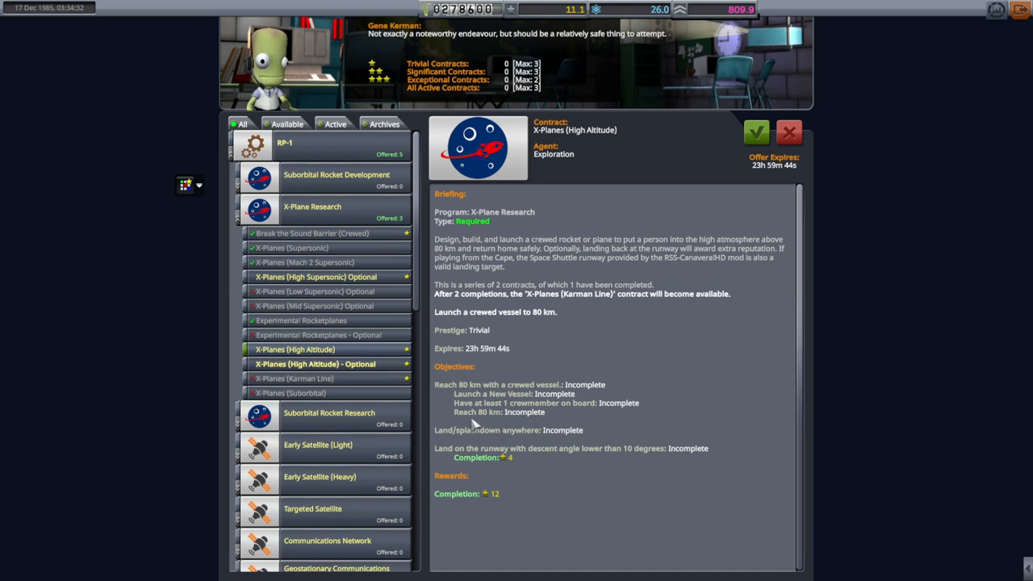
{"action": "mouse_move", "coordinate": [481, 423]}
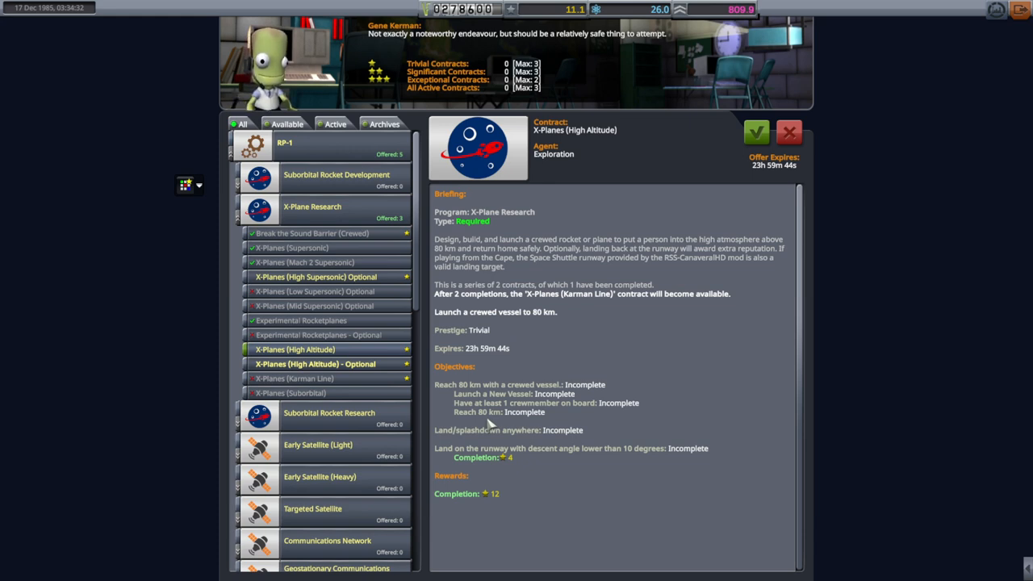
{"action": "mouse_move", "coordinate": [693, 274]}
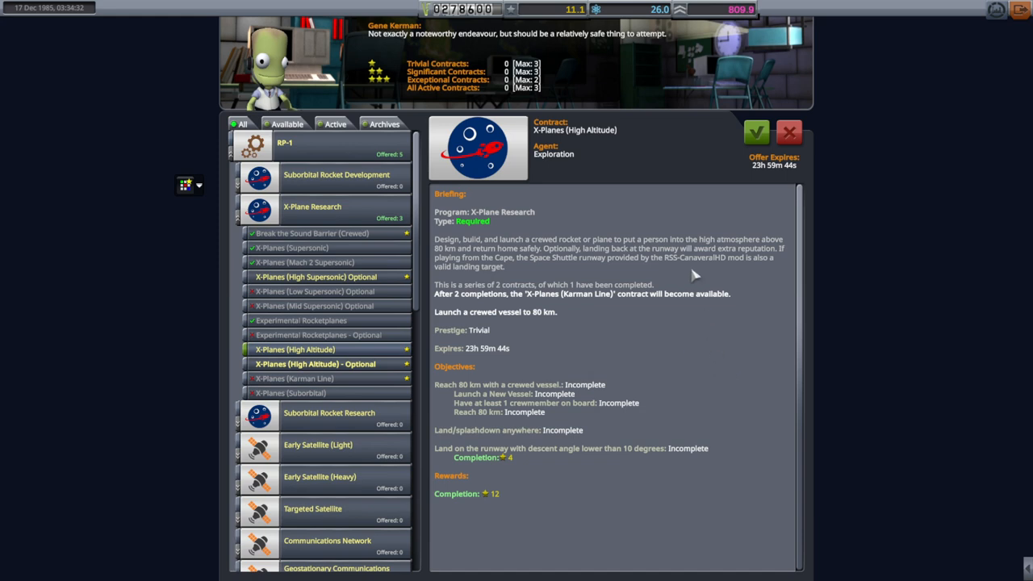
{"action": "mouse_move", "coordinate": [652, 42]}
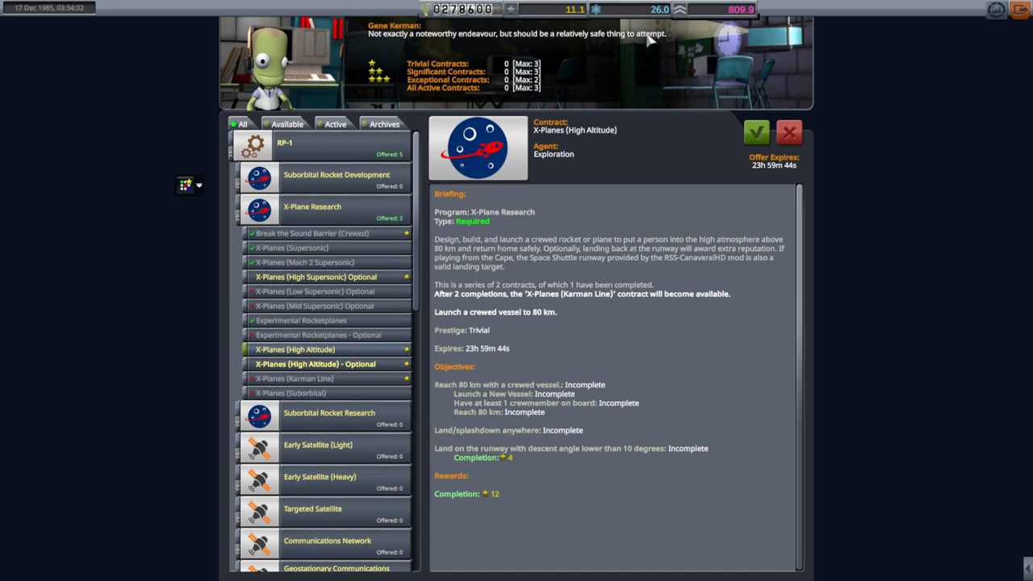
{"action": "left_click", "coordinate": [315, 365]}
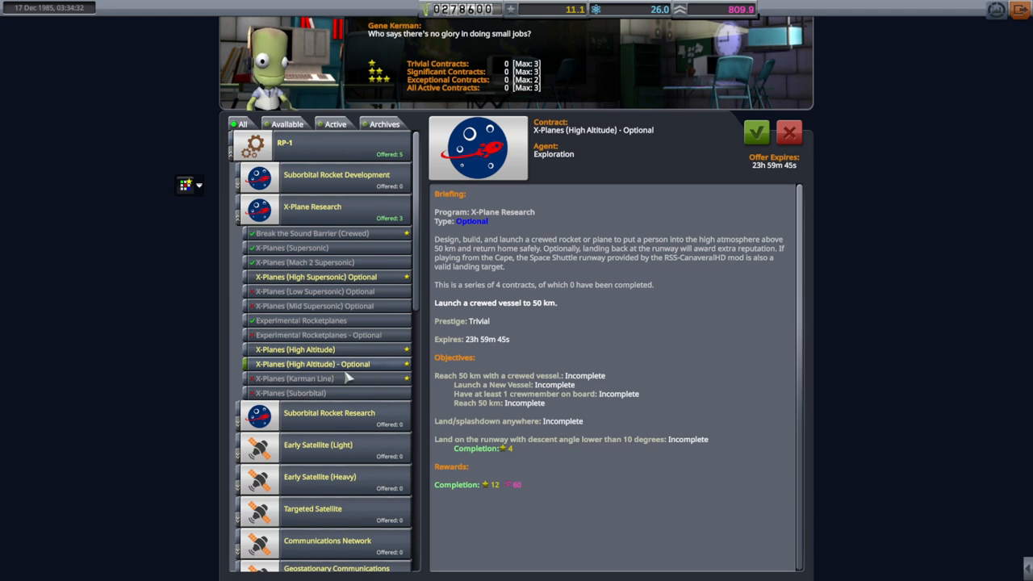
{"action": "mouse_move", "coordinate": [497, 413]}
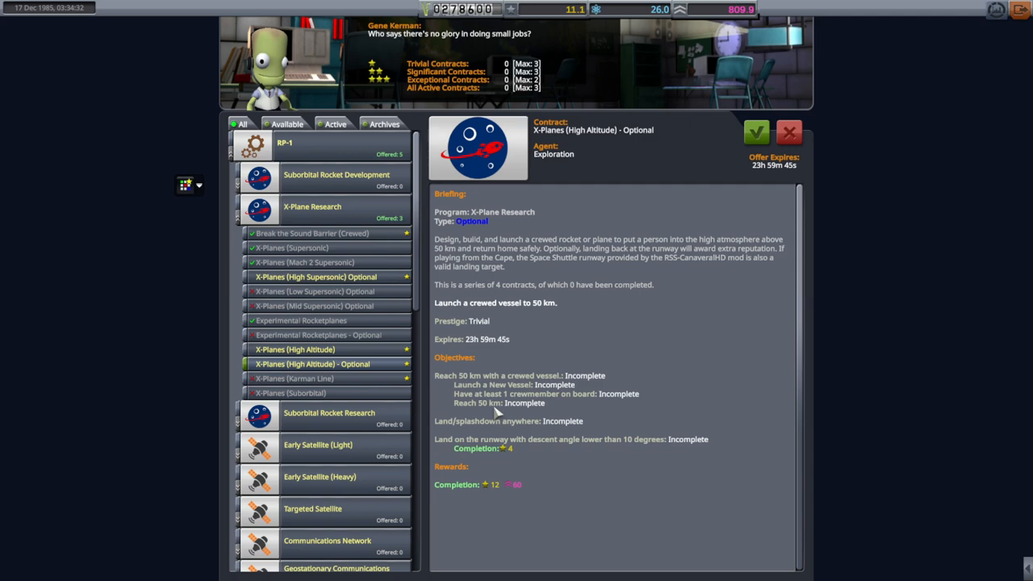
{"action": "mouse_move", "coordinate": [339, 391]}
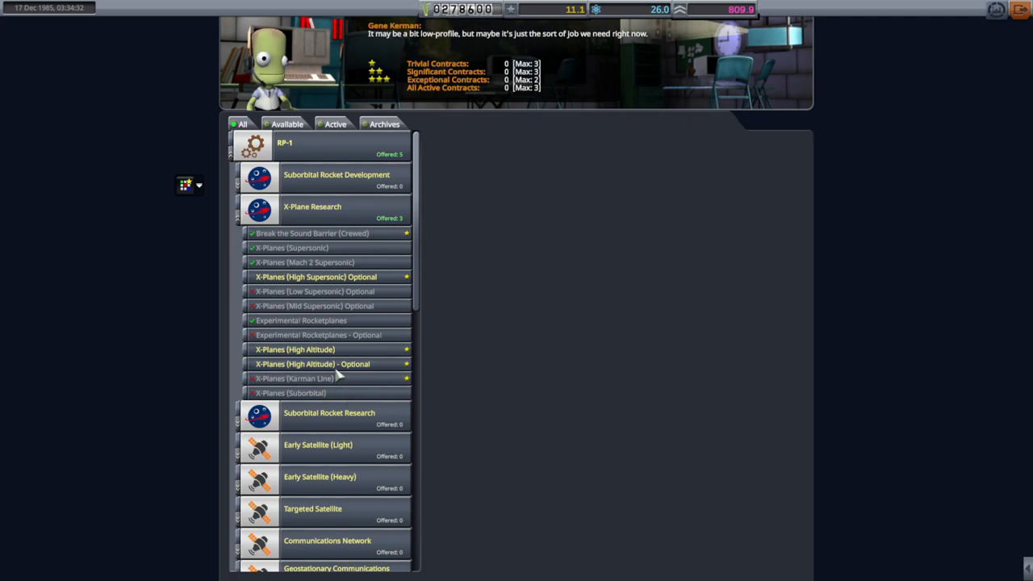
{"action": "left_click", "coordinate": [313, 365]}
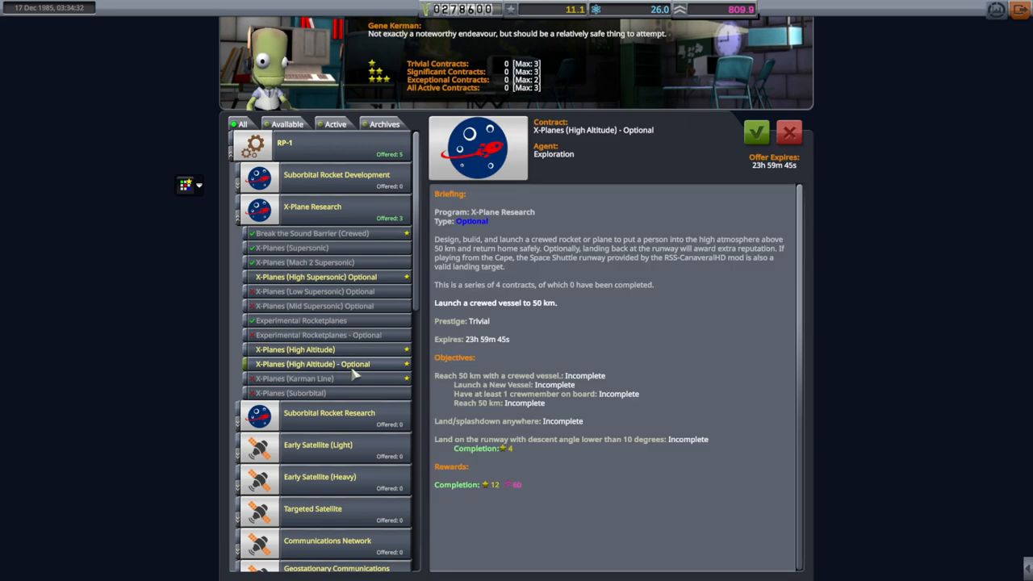
{"action": "mouse_move", "coordinate": [1020, 10]}
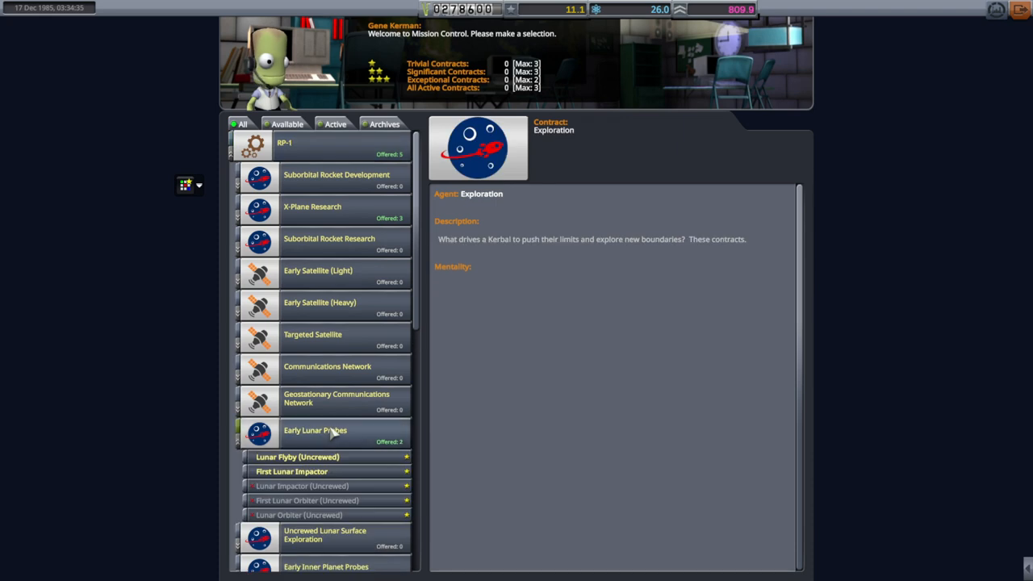
- Read the First Lunar Impactor contract's briefing, objectives and rewards
{"action": "left_click", "coordinate": [291, 472]}
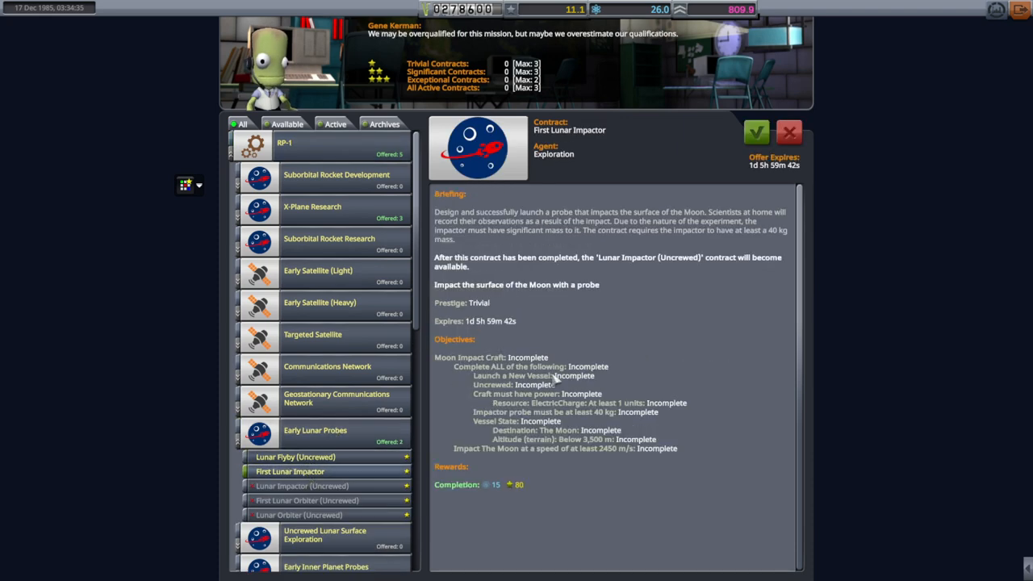
{"action": "mouse_move", "coordinate": [542, 394]}
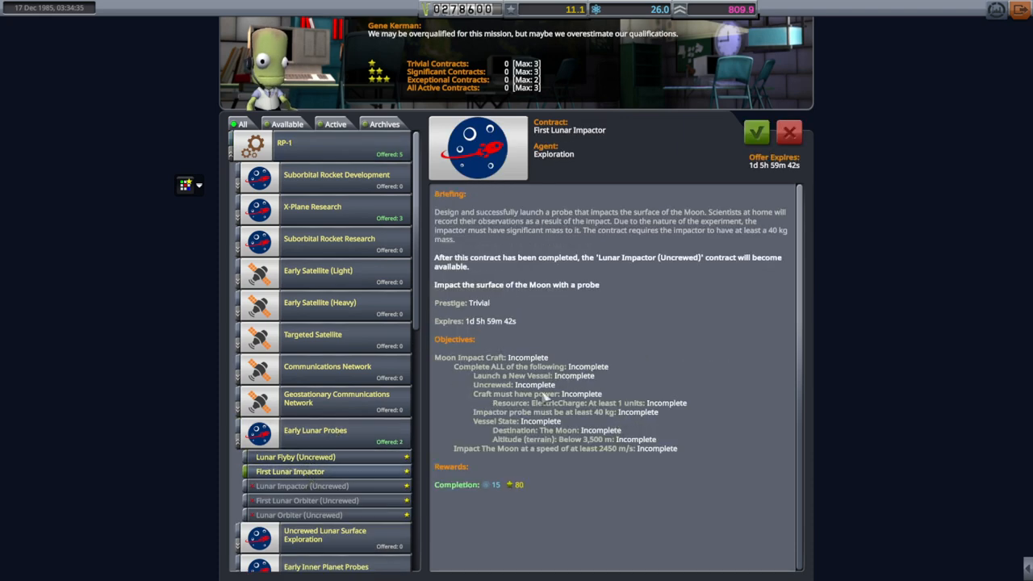
{"action": "mouse_move", "coordinate": [610, 420]}
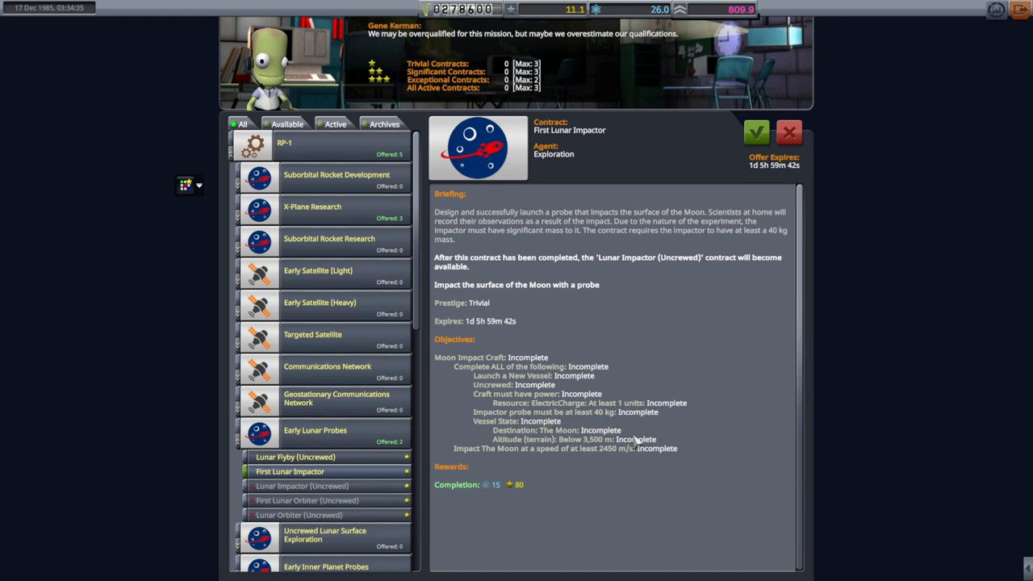
{"action": "mouse_move", "coordinate": [610, 458]}
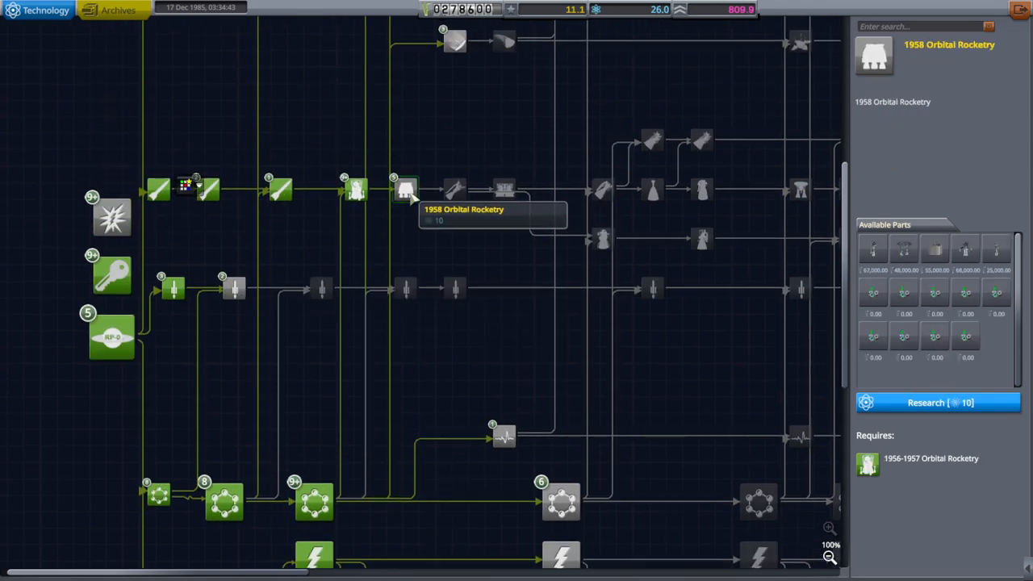
{"action": "mouse_move", "coordinate": [904, 250]}
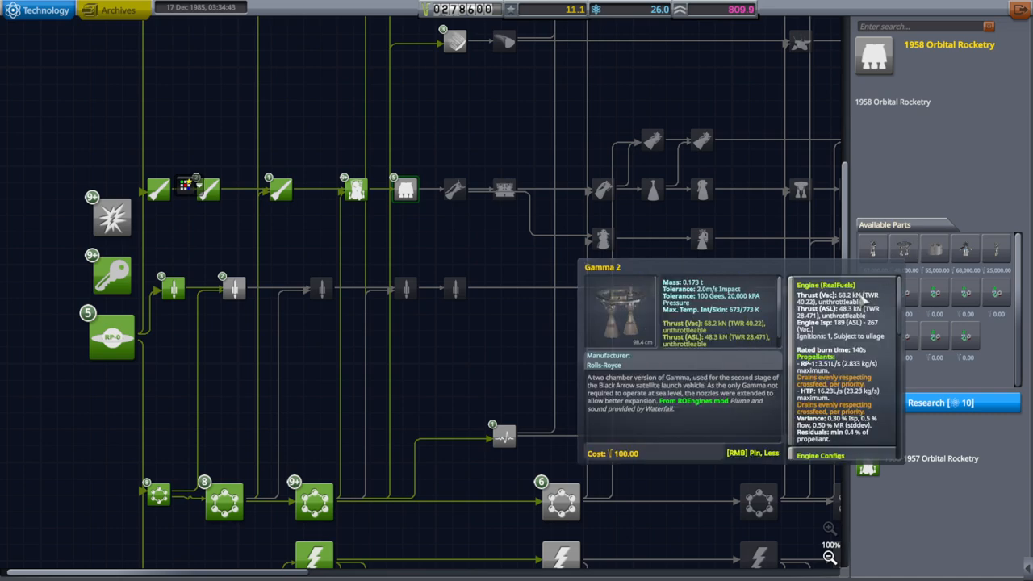
{"action": "mouse_move", "coordinate": [856, 303]}
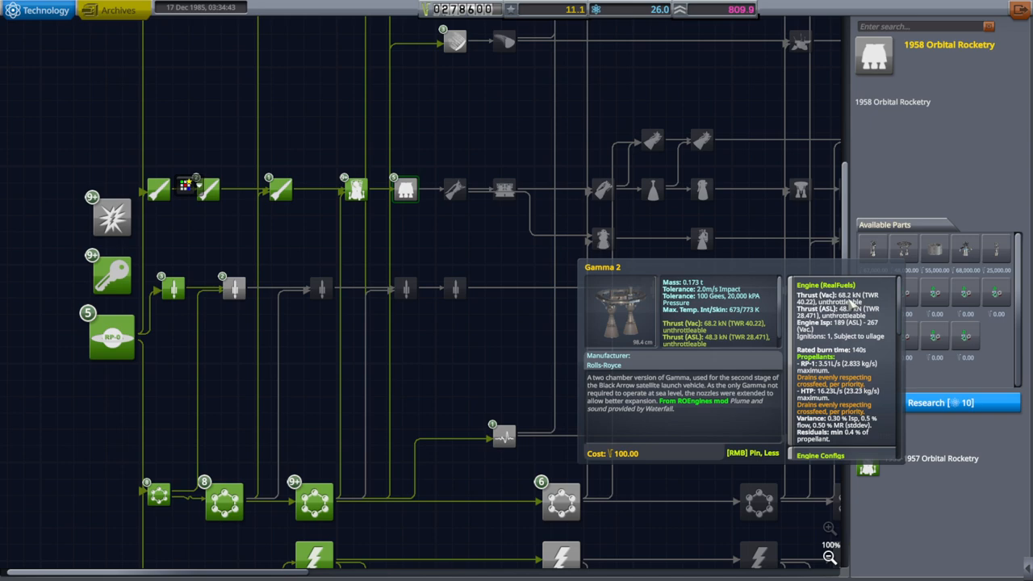
{"action": "mouse_move", "coordinate": [876, 333]}
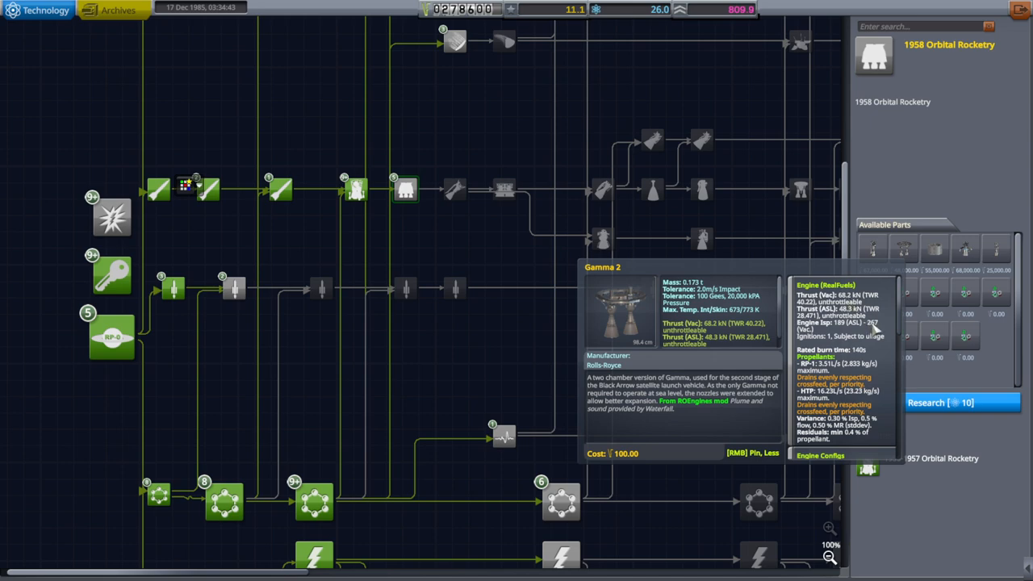
{"action": "mouse_move", "coordinate": [859, 361]}
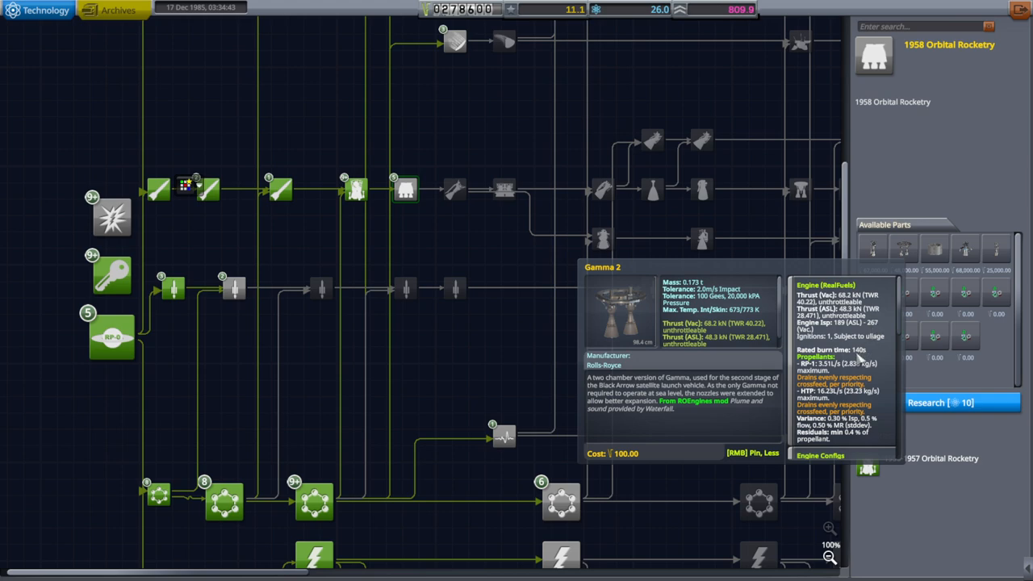
- Scroll the 1958 Orbital Rocketry node's available parts down to the Gamma 2 engine
{"action": "scroll", "scroll_direction": "down", "scroll_amount": 3}
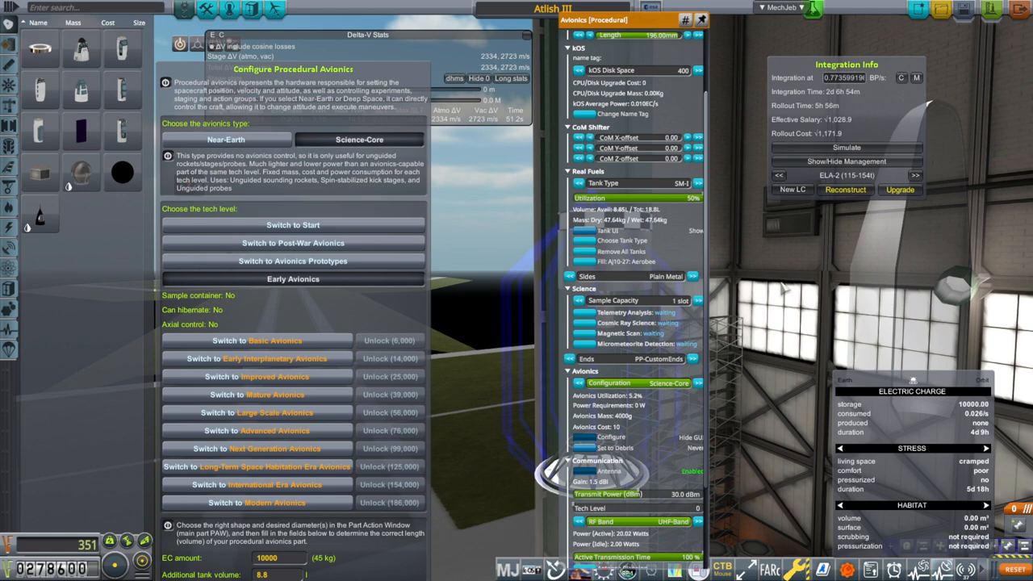
{"action": "mouse_move", "coordinate": [654, 562]}
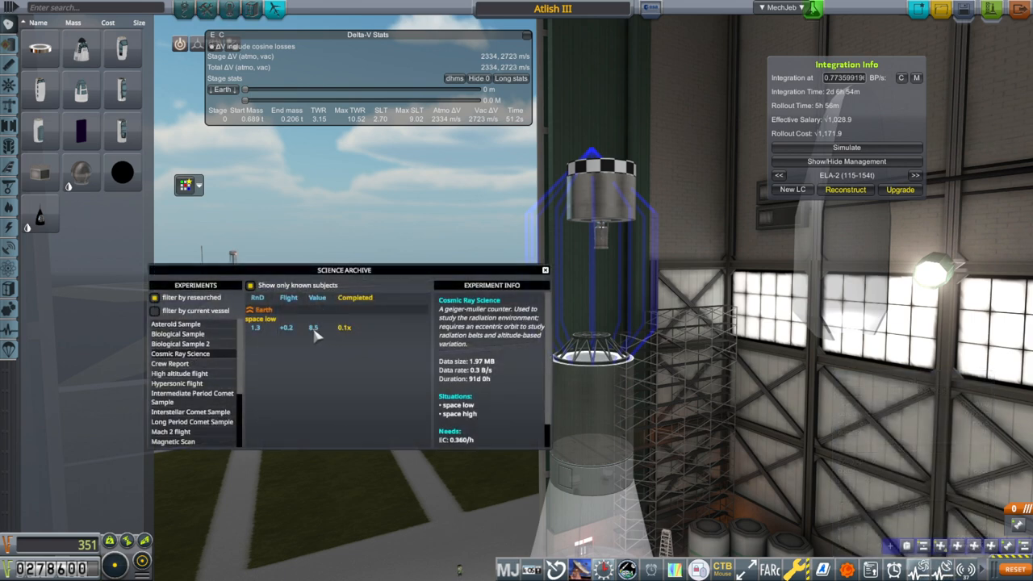
{"action": "mouse_move", "coordinate": [208, 380]}
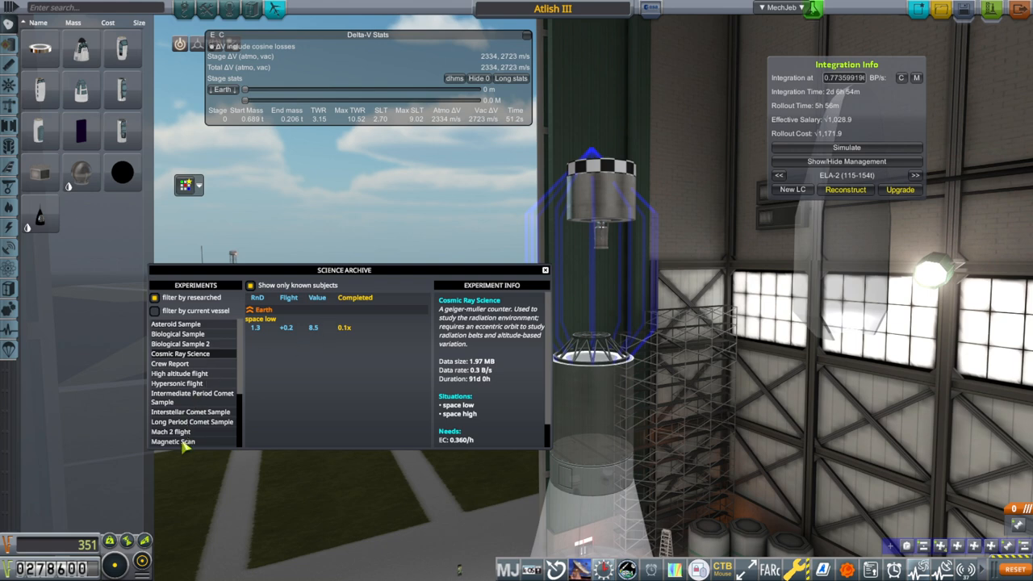
- Review the Magnetic Scan experiment's records in the Science Archive
{"action": "left_click", "coordinate": [173, 442]}
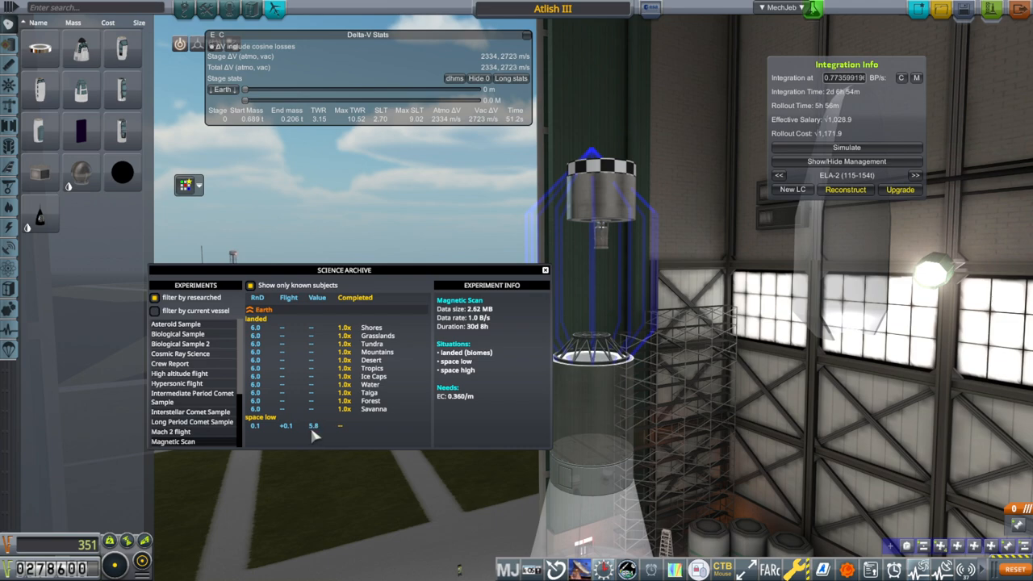
{"action": "scroll", "scroll_direction": "down", "scroll_amount": 3}
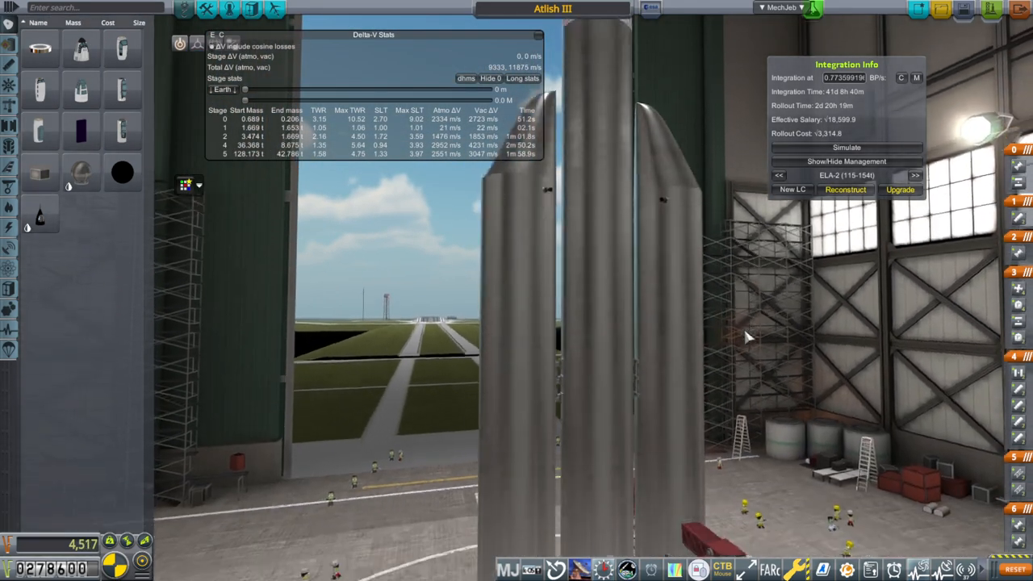
- Inspect the 1958 Orbital Rocketry, Lunar Range Communications and Primitive Solar Panels tech nodes, then leave R&D
{"action": "left_click", "coordinate": [610, 331]}
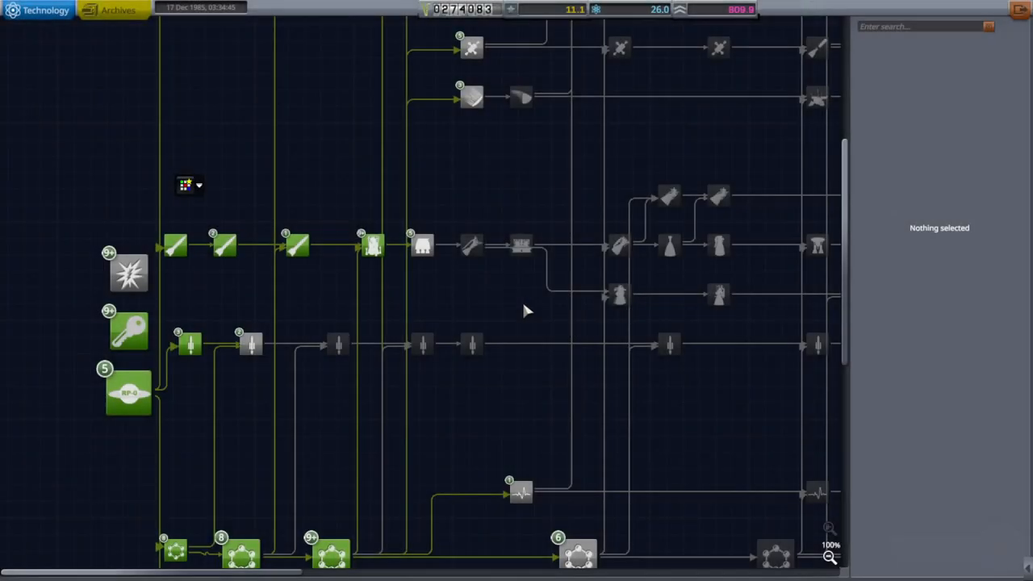
{"action": "left_click", "coordinate": [423, 246]}
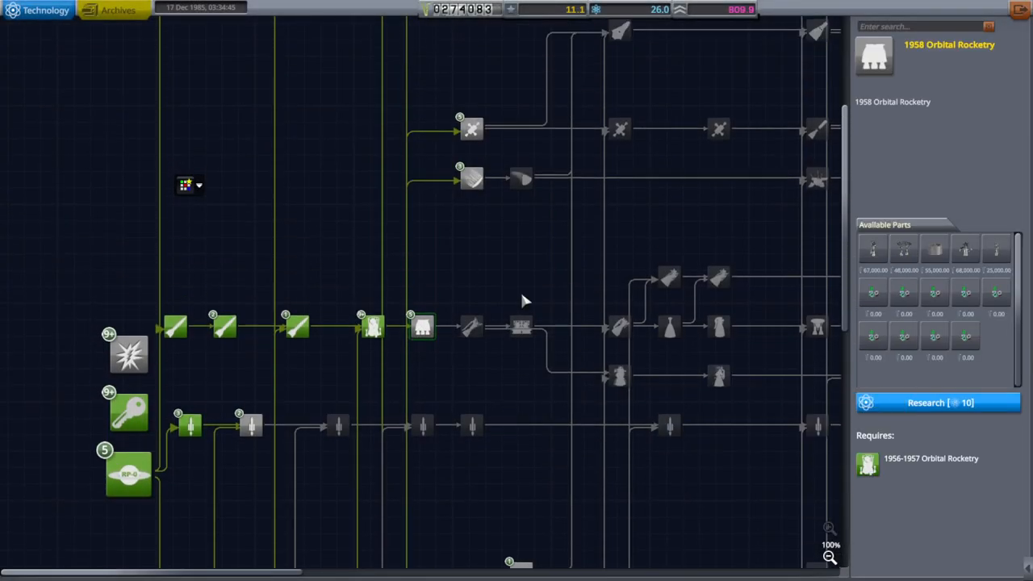
{"action": "left_click", "coordinate": [938, 403]}
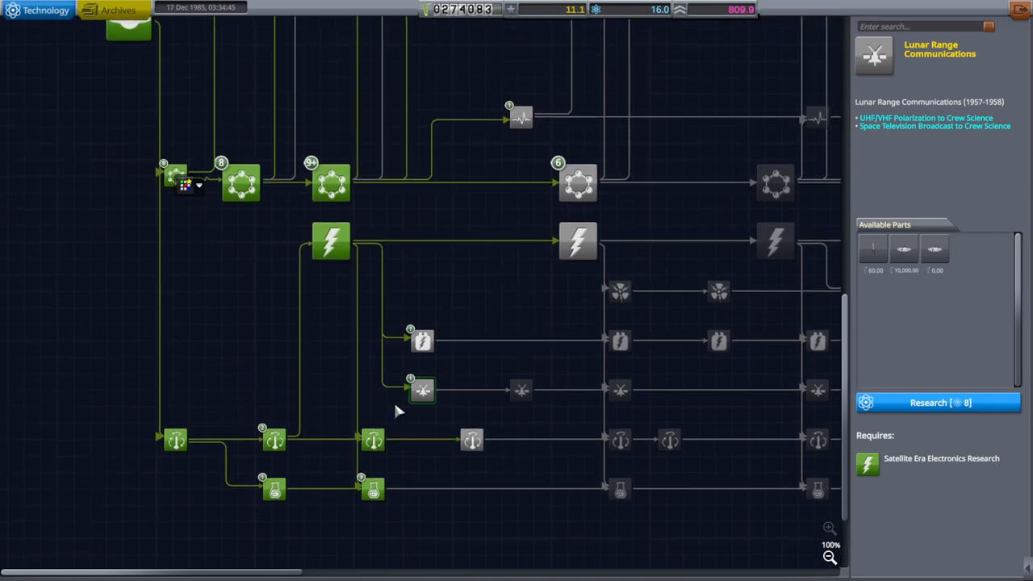
{"action": "mouse_move", "coordinate": [421, 341]}
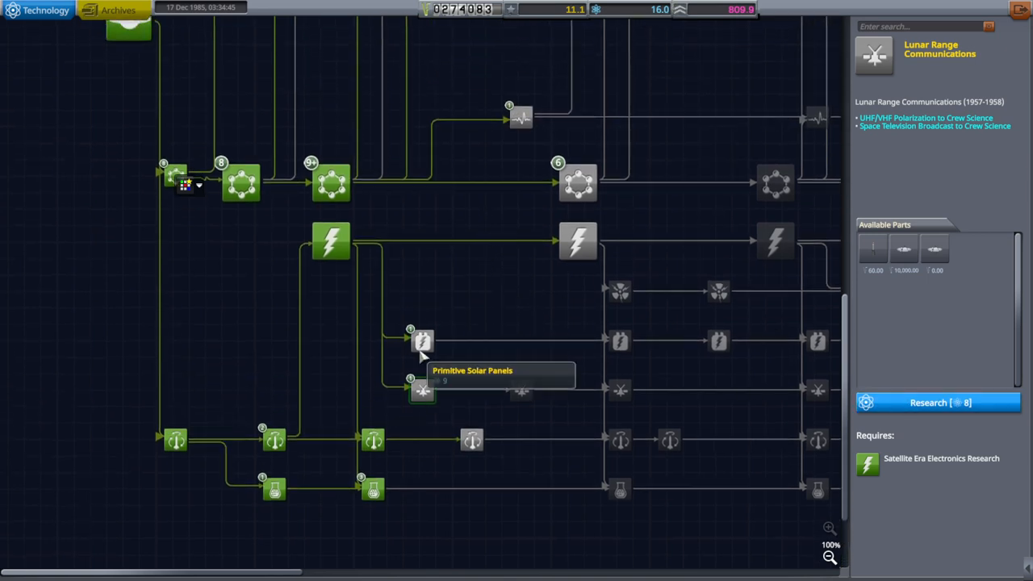
{"action": "left_click", "coordinate": [423, 339]}
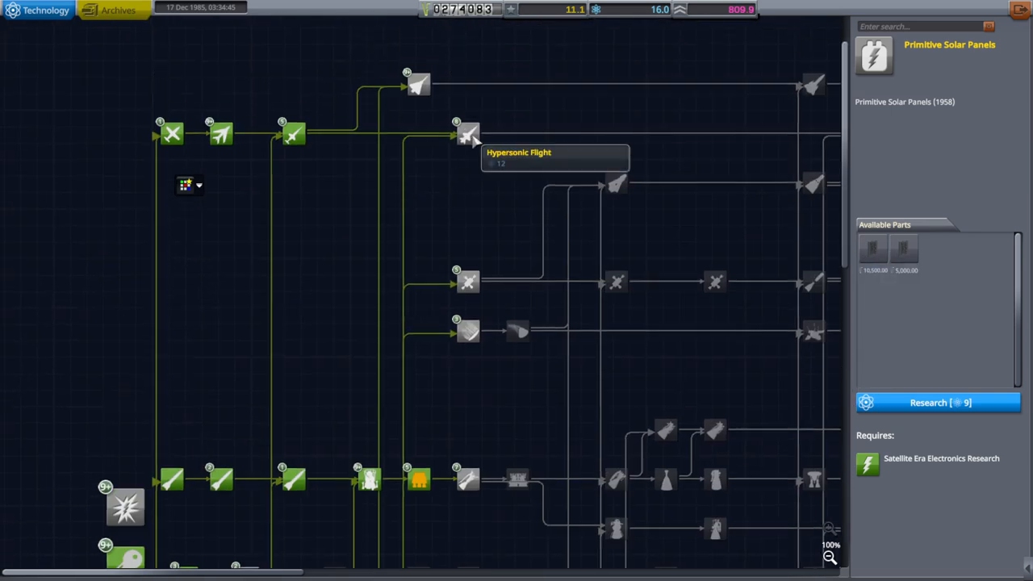
{"action": "left_click", "coordinate": [468, 132]}
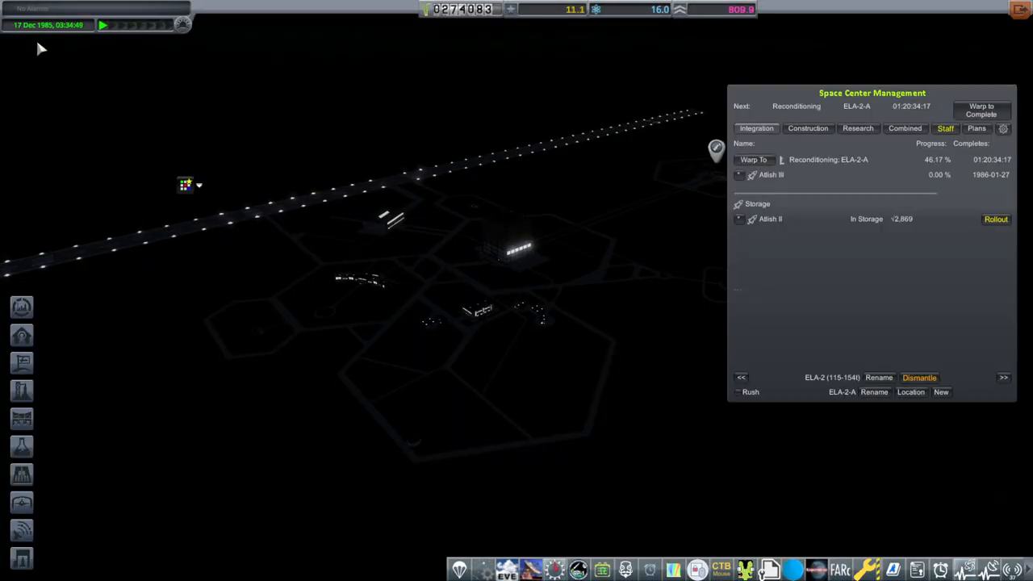
{"action": "mouse_move", "coordinate": [785, 368]}
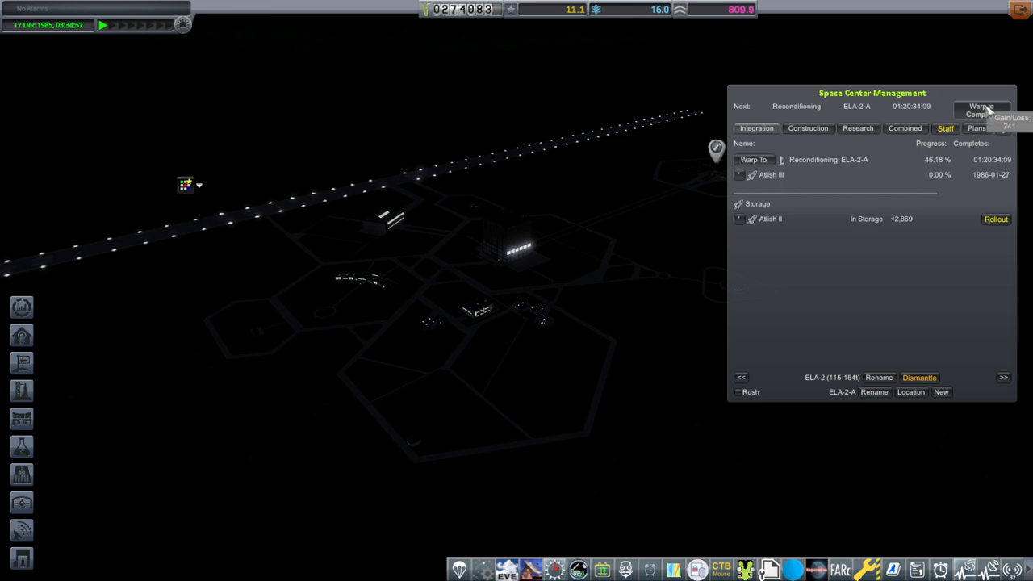
- Warp time until ELA-2-A pad reconditioning completes, then stop the warp
{"action": "left_click", "coordinate": [982, 110]}
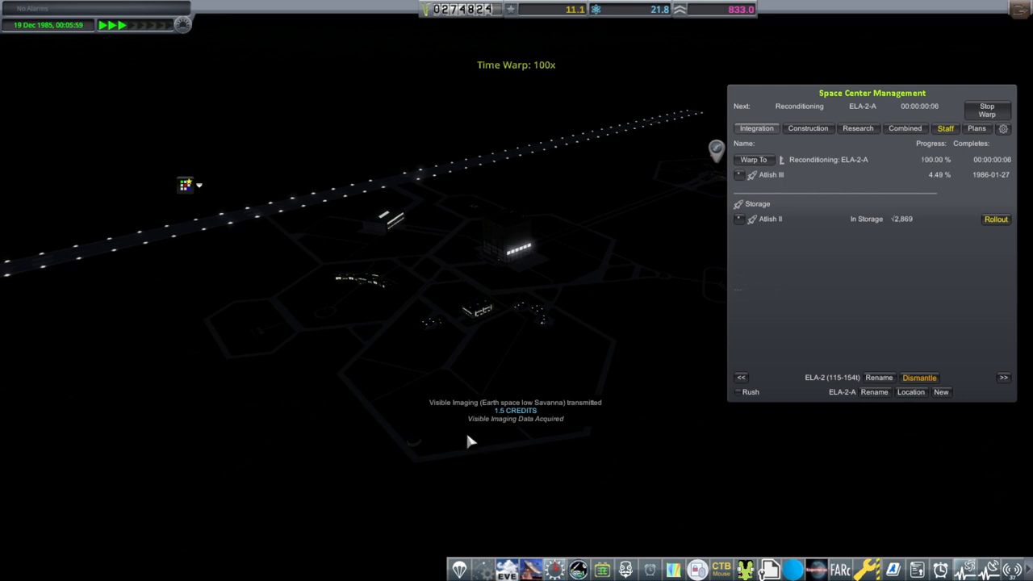
{"action": "left_click", "coordinate": [986, 110]}
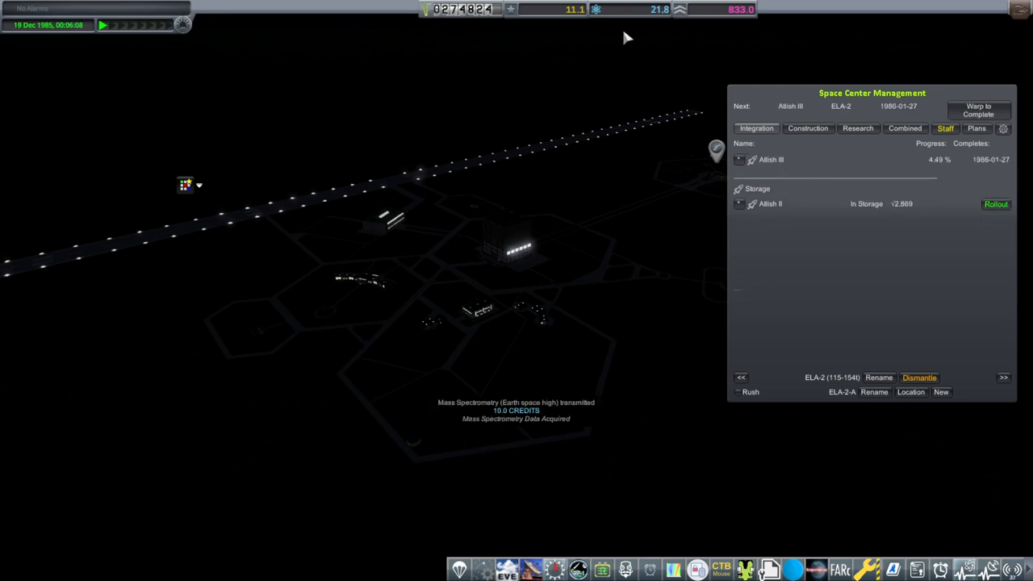
{"action": "mouse_move", "coordinate": [460, 412]}
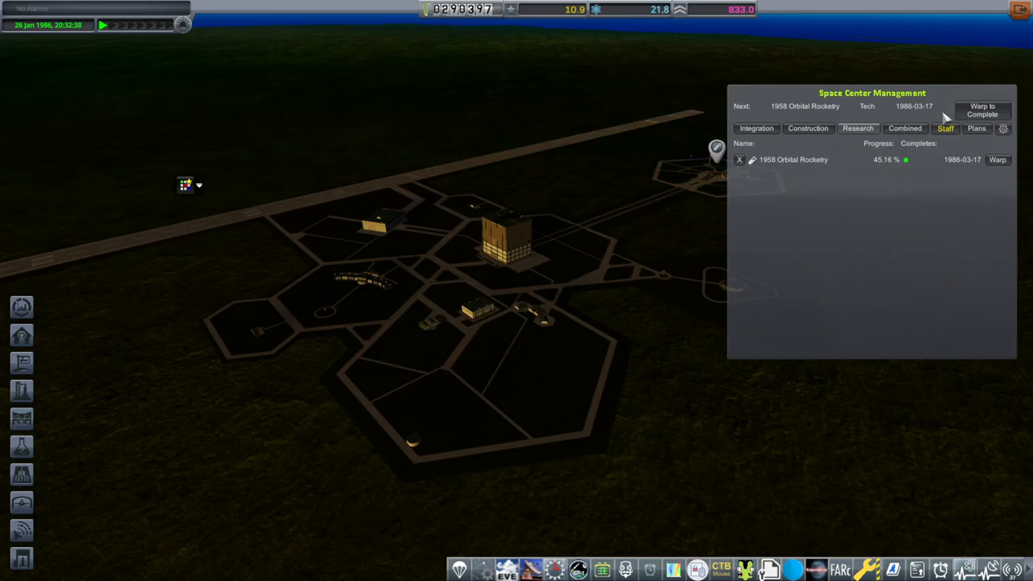
- Roll Atlas-B out of storage to the pad and launch it, recovering the flight and proceeding
{"action": "left_click", "coordinate": [755, 129]}
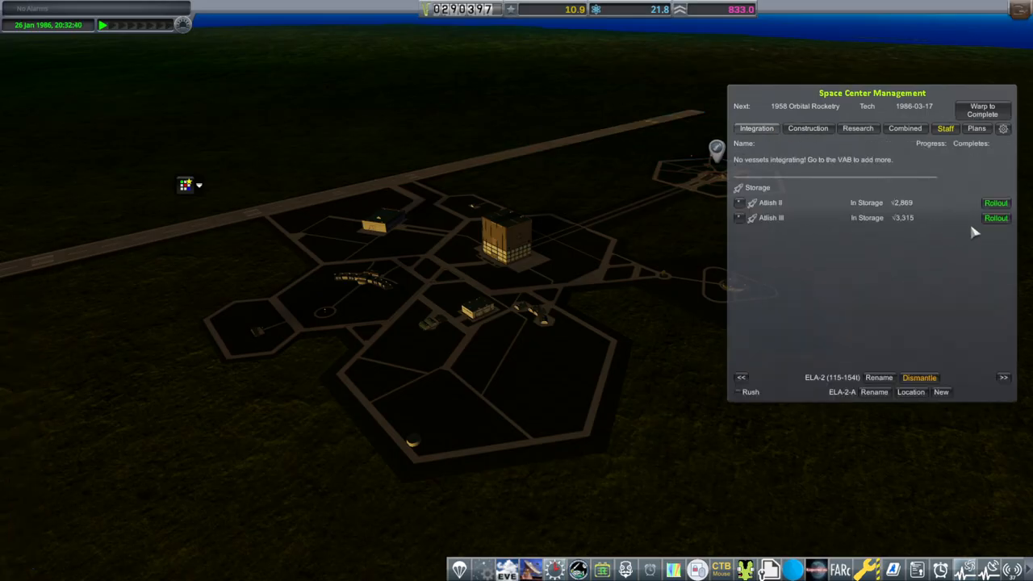
{"action": "left_click", "coordinate": [994, 218]}
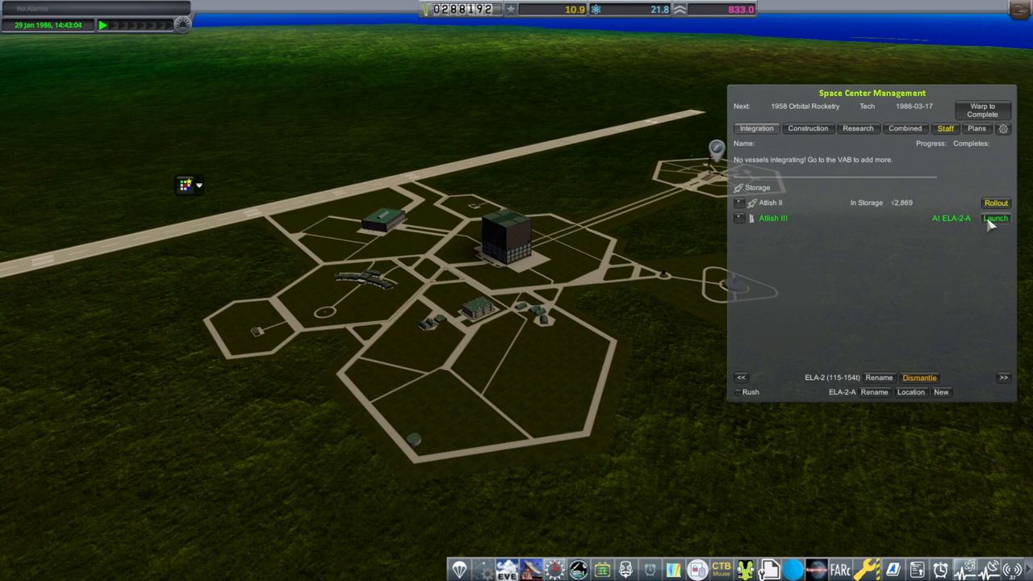
{"action": "left_click", "coordinate": [995, 218]}
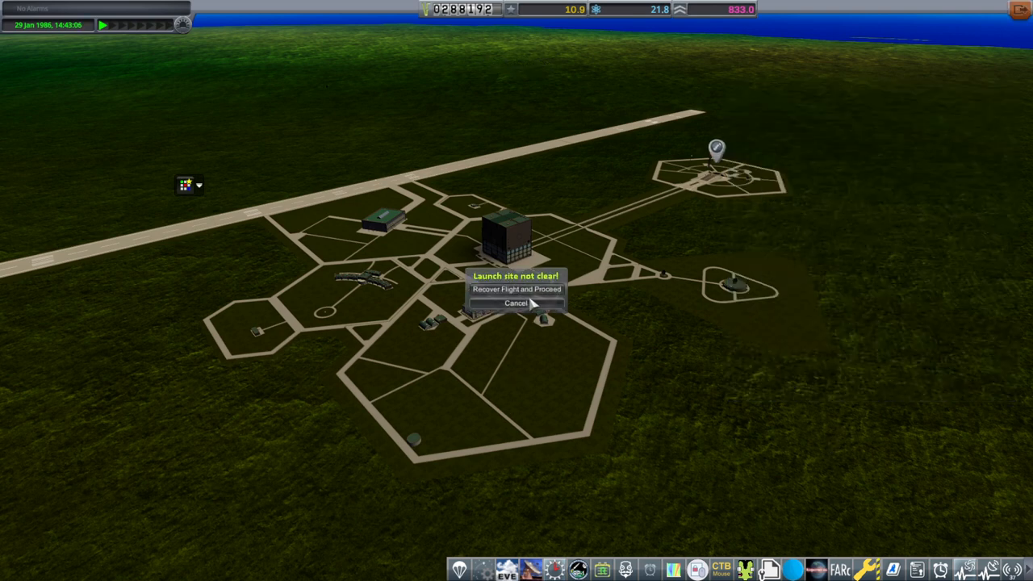
{"action": "left_click", "coordinate": [516, 289]}
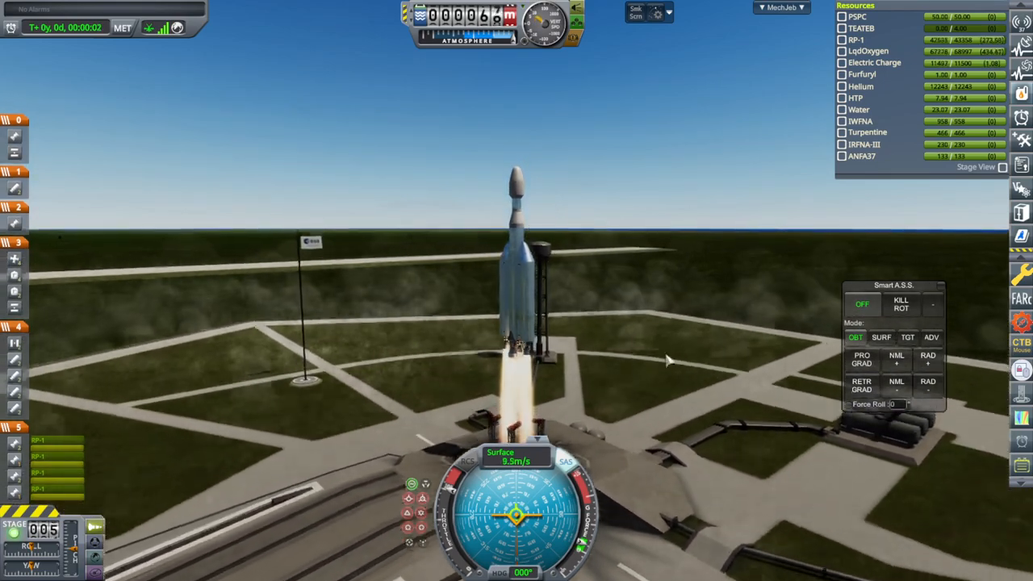
- Continue the ascent with the upper stage burning above the atmosphere
{"action": "left_click", "coordinate": [881, 337]}
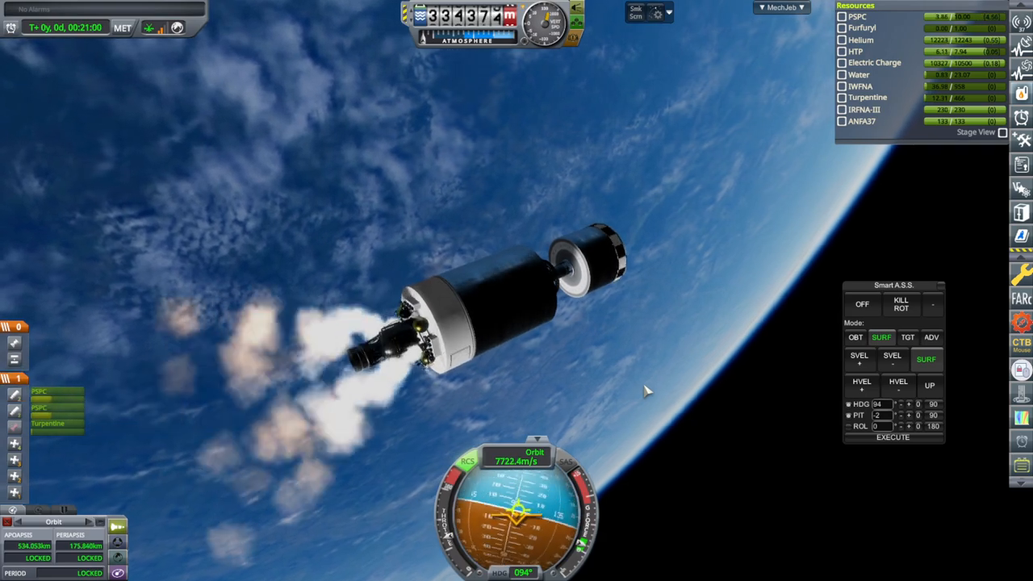
- Stage the craft and let the payload coast on its high Earth orbit
{"action": "key", "text": "space"}
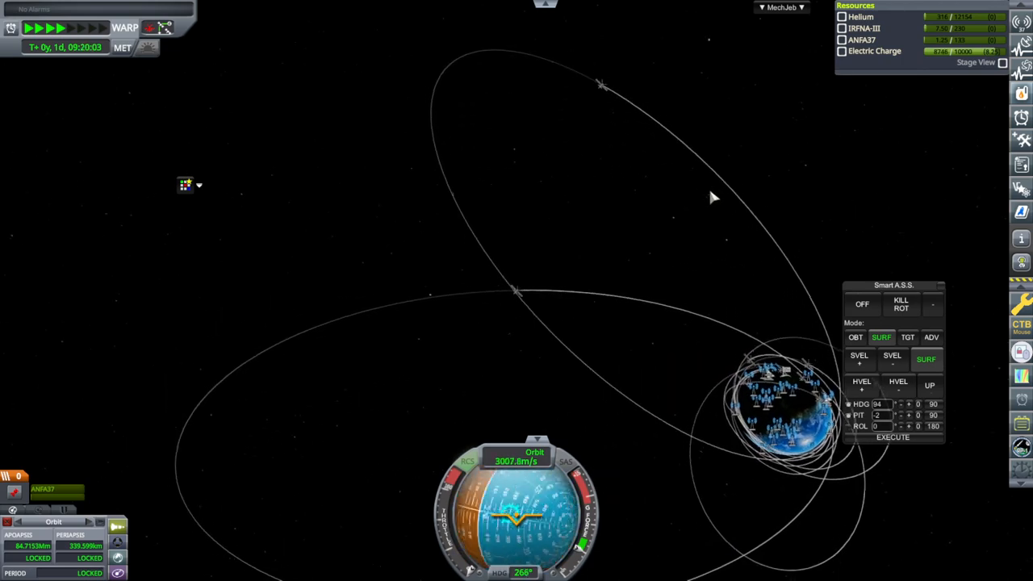
{"action": "key", "text": "."}
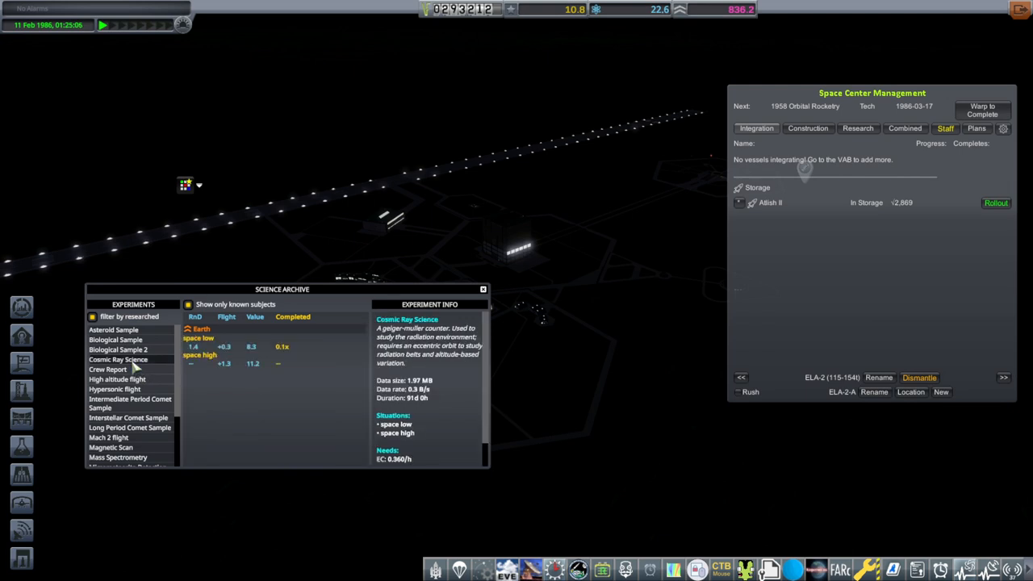
{"action": "mouse_move", "coordinate": [234, 376]}
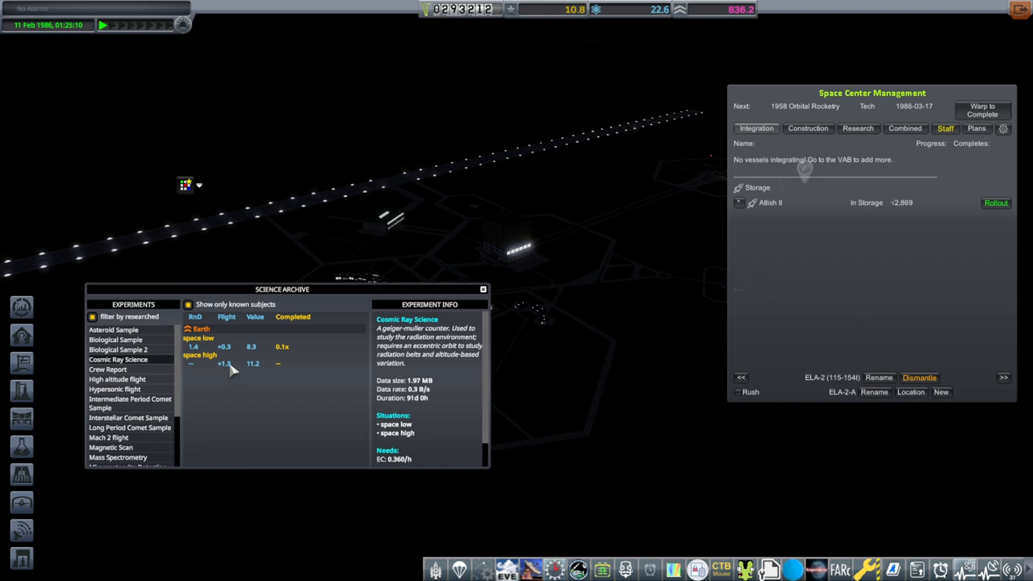
{"action": "mouse_move", "coordinate": [231, 358]}
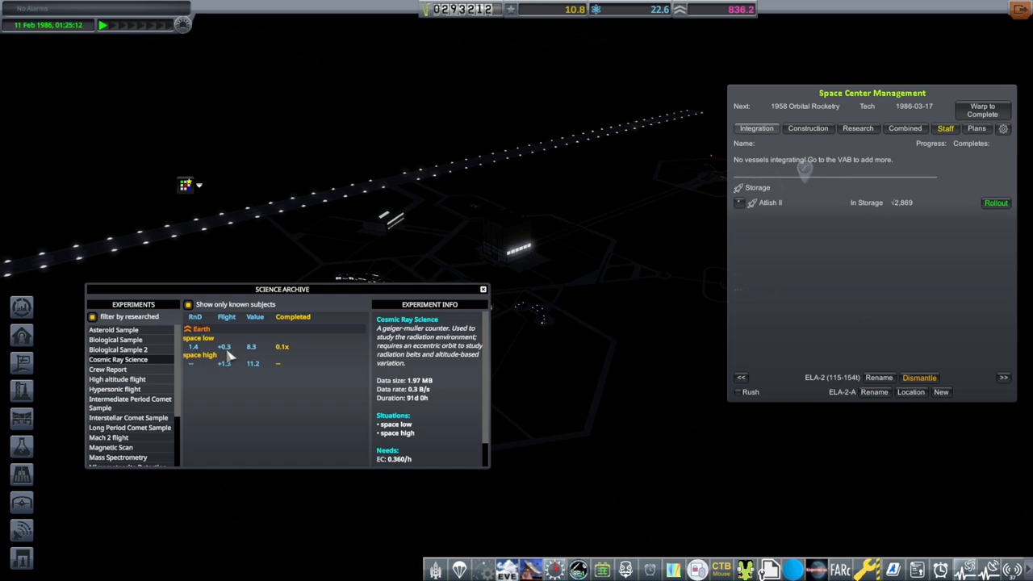
{"action": "mouse_move", "coordinate": [233, 351]}
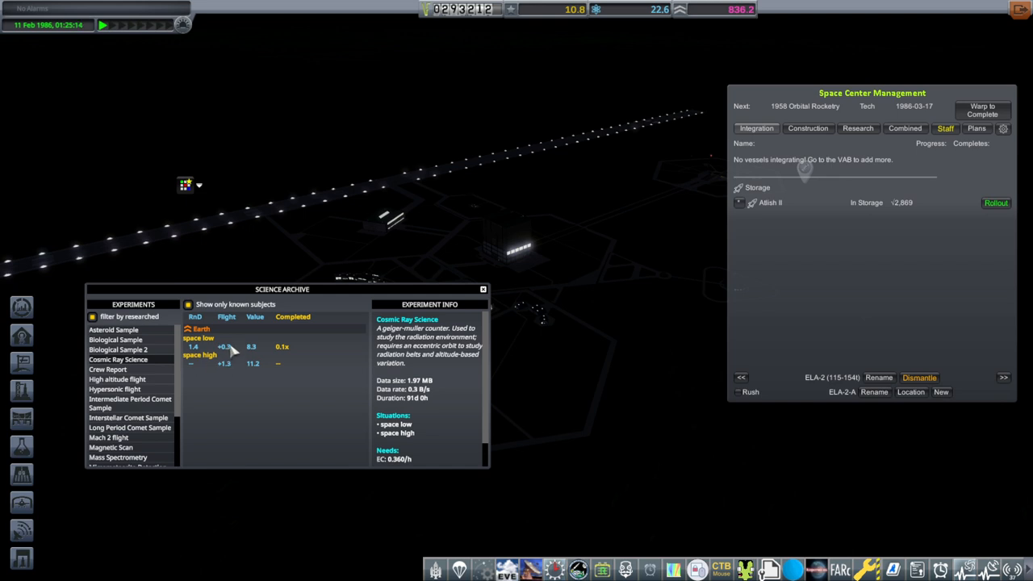
{"action": "mouse_move", "coordinate": [203, 374]}
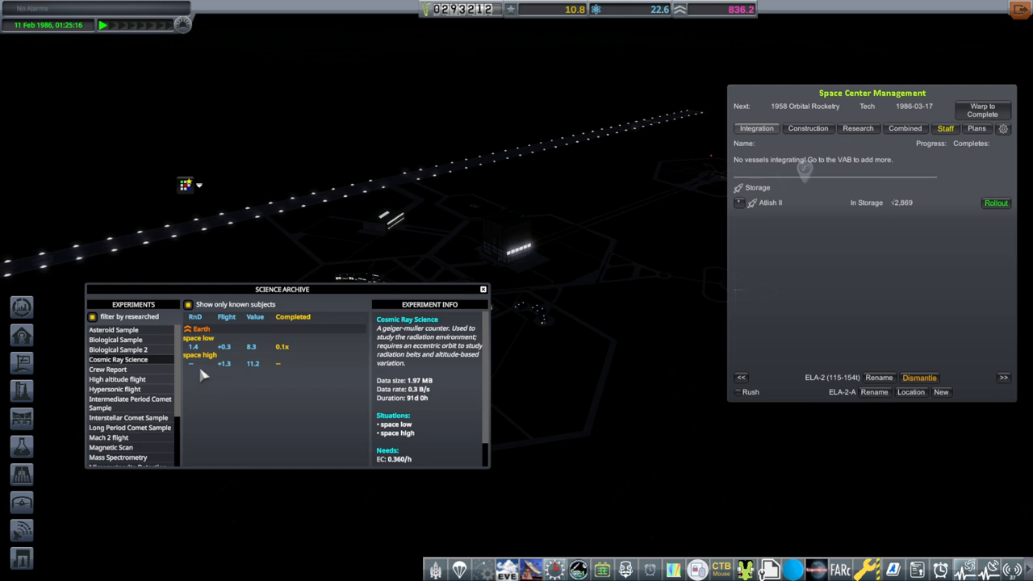
{"action": "mouse_move", "coordinate": [197, 327]}
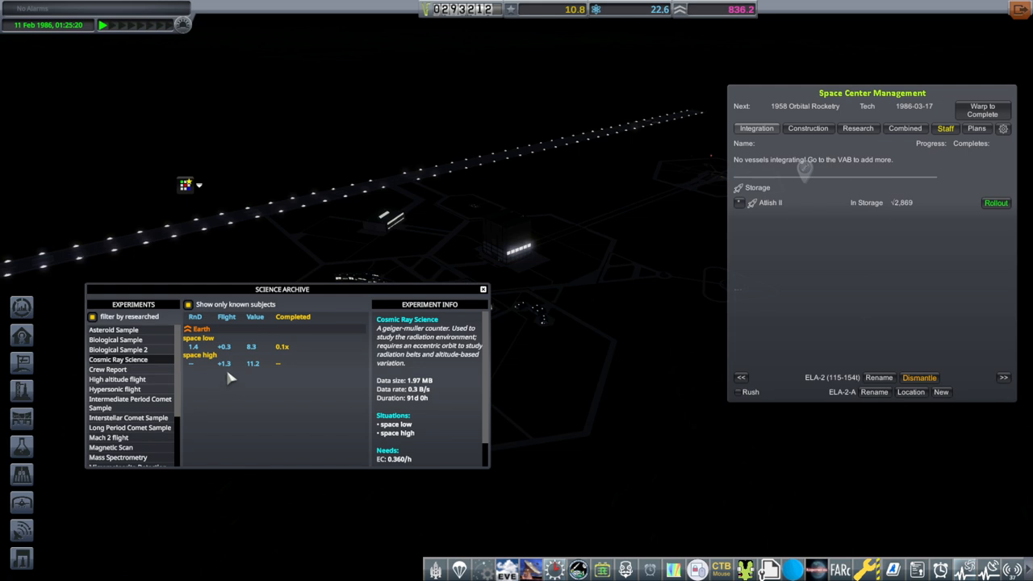
{"action": "mouse_move", "coordinate": [229, 375]}
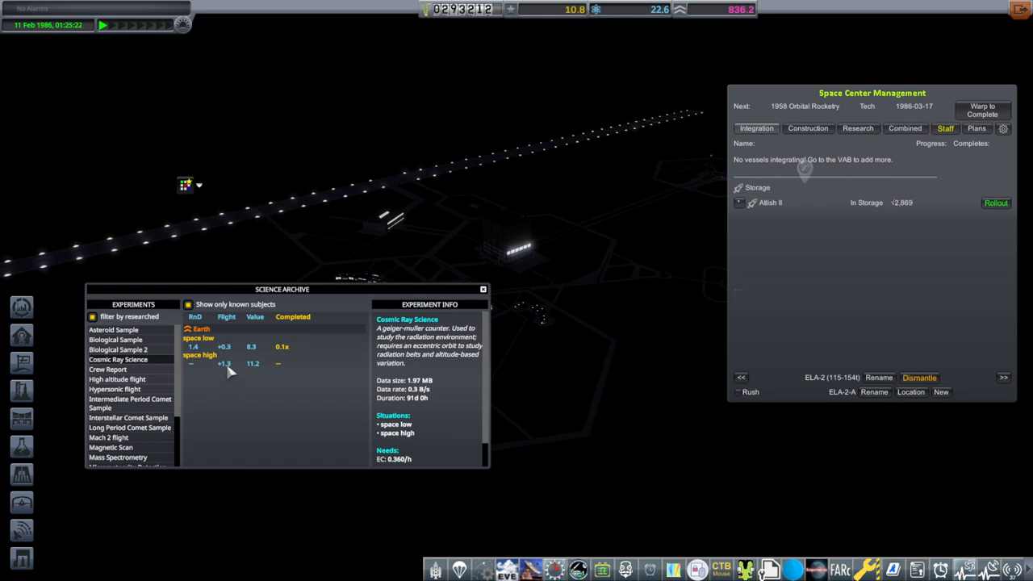
- Scroll the Science Archive to the Micrometeorite Detection results
{"action": "scroll", "scroll_direction": "down", "scroll_amount": 3}
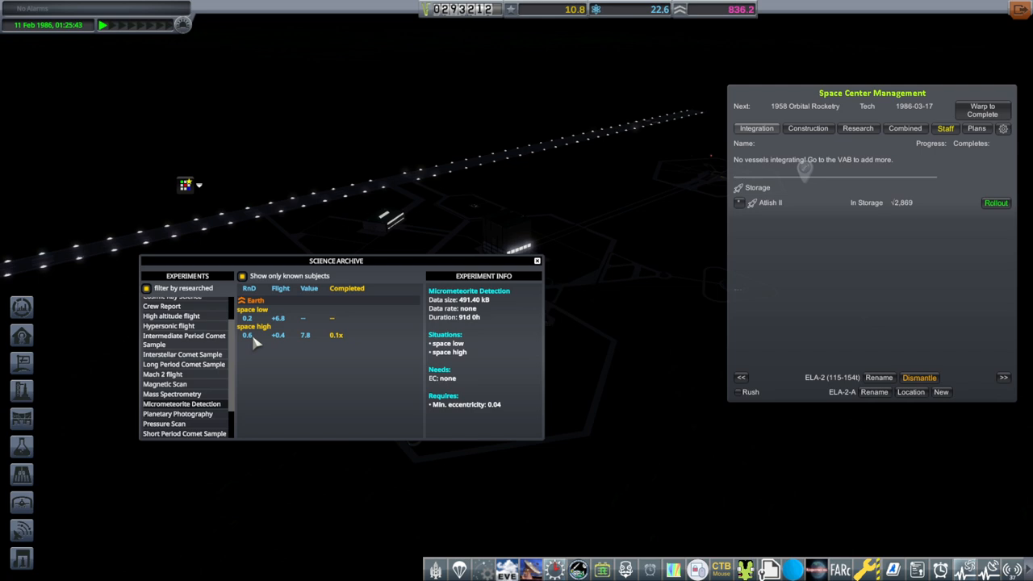
{"action": "mouse_move", "coordinate": [284, 344]}
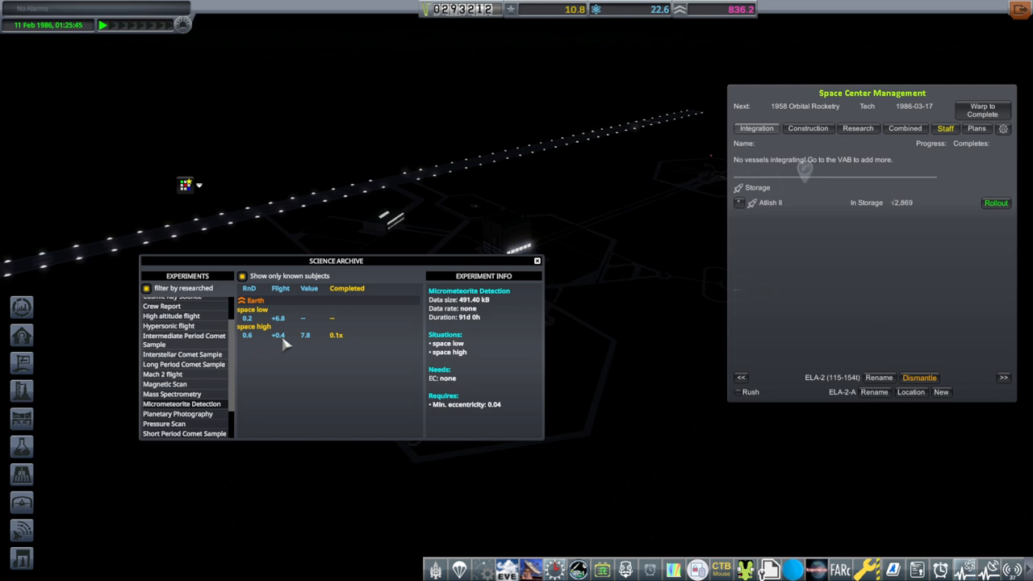
{"action": "mouse_move", "coordinate": [316, 341]}
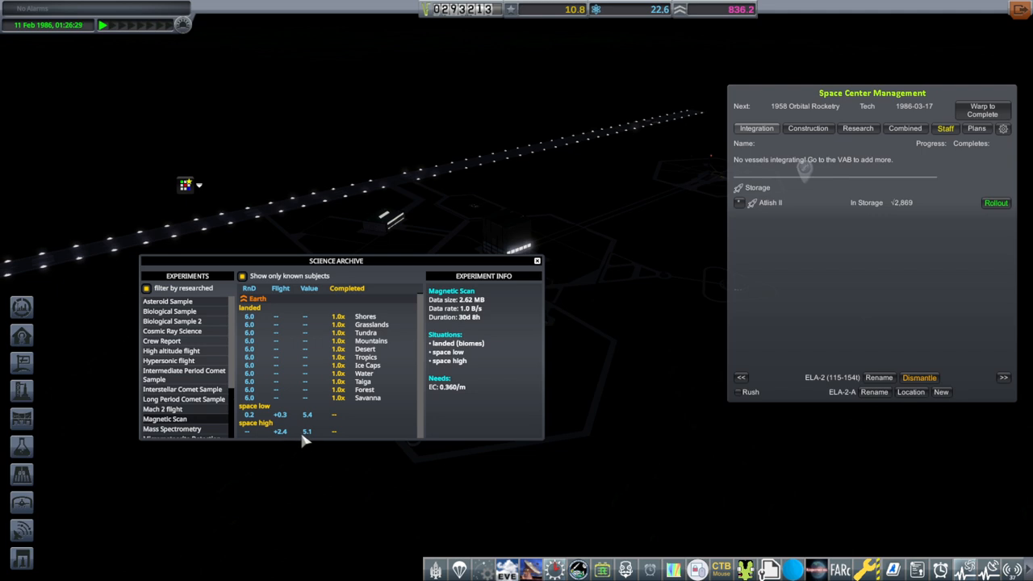
{"action": "mouse_move", "coordinate": [536, 264]}
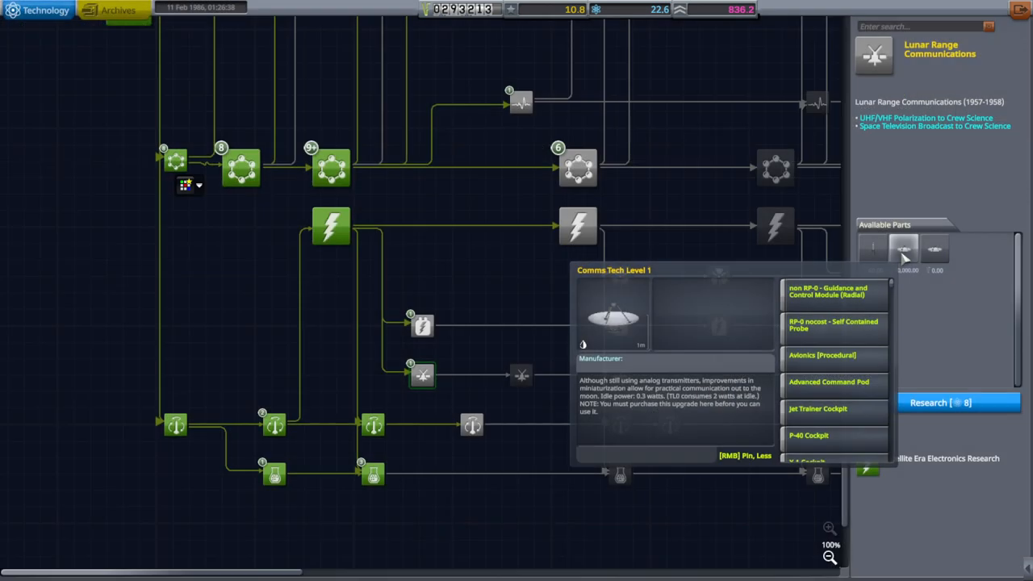
- Start researching Lunar Range Communications from the technology tree
{"action": "scroll", "scroll_direction": "down", "scroll_amount": 3}
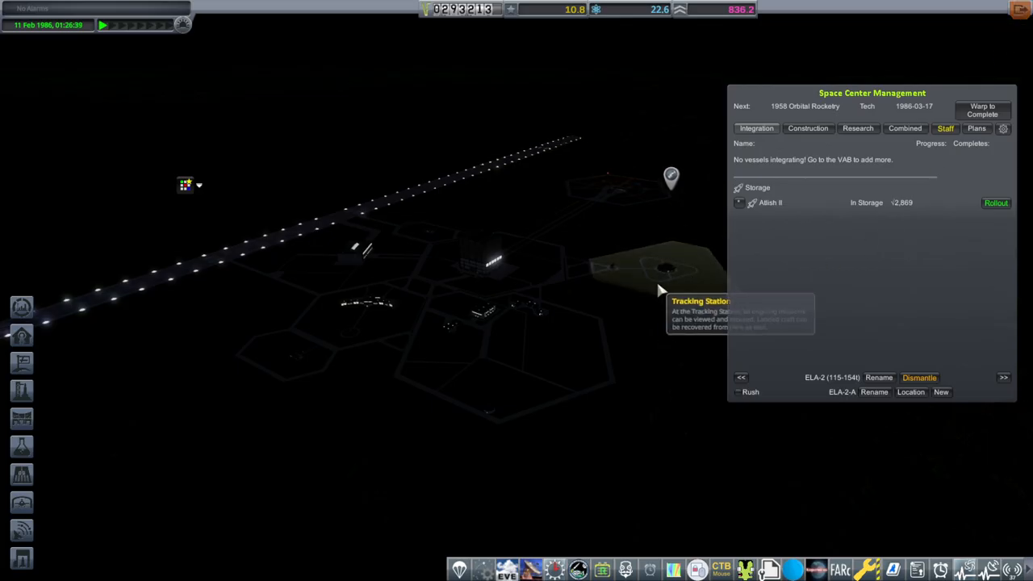
{"action": "left_click", "coordinate": [671, 176]}
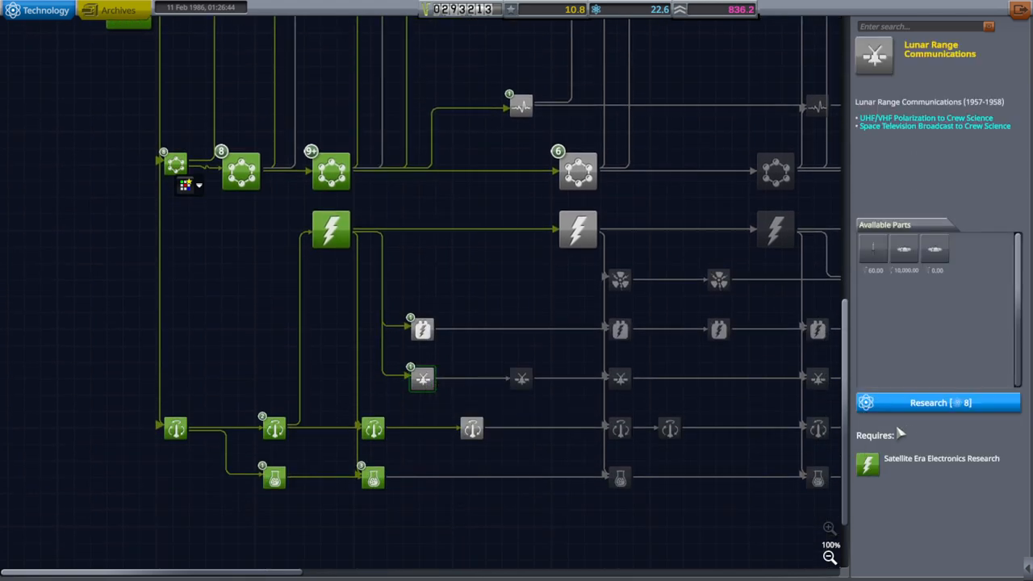
{"action": "left_click", "coordinate": [938, 403]}
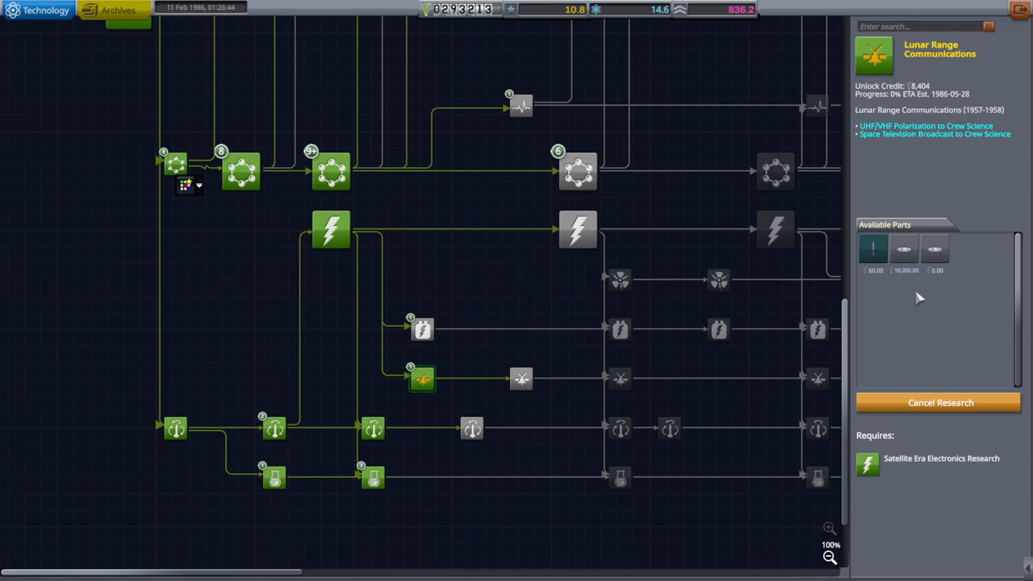
{"action": "mouse_move", "coordinate": [871, 249]}
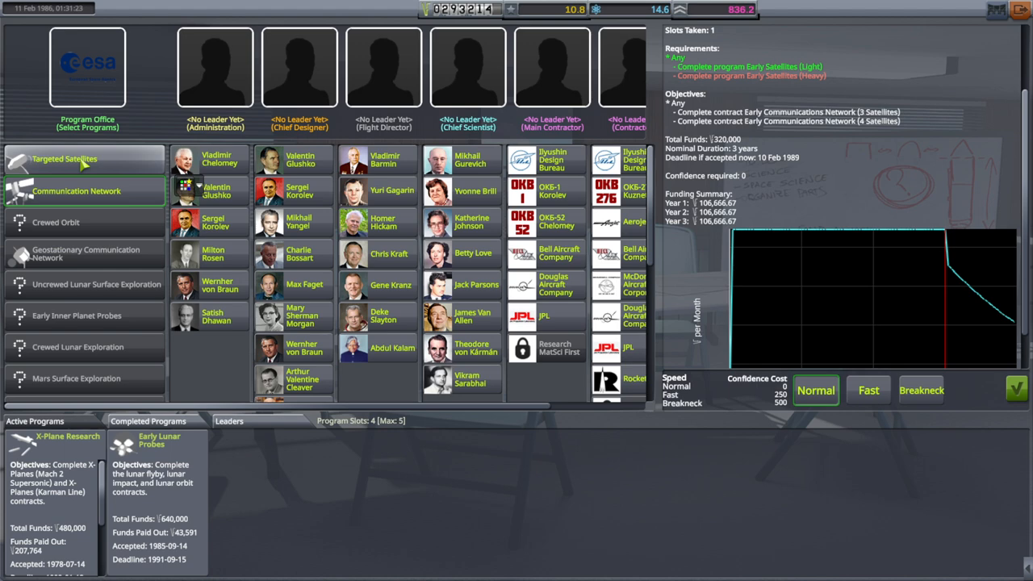
- Compare the Targeted Satellites and Communication Network programs and choose Normal pace
{"action": "left_click", "coordinate": [65, 160]}
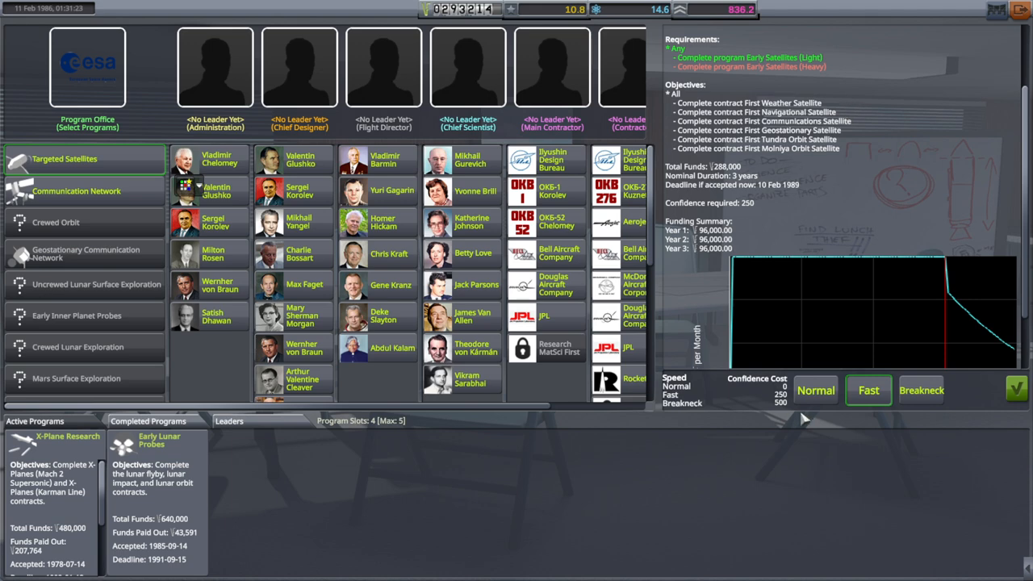
{"action": "left_click", "coordinate": [815, 389]}
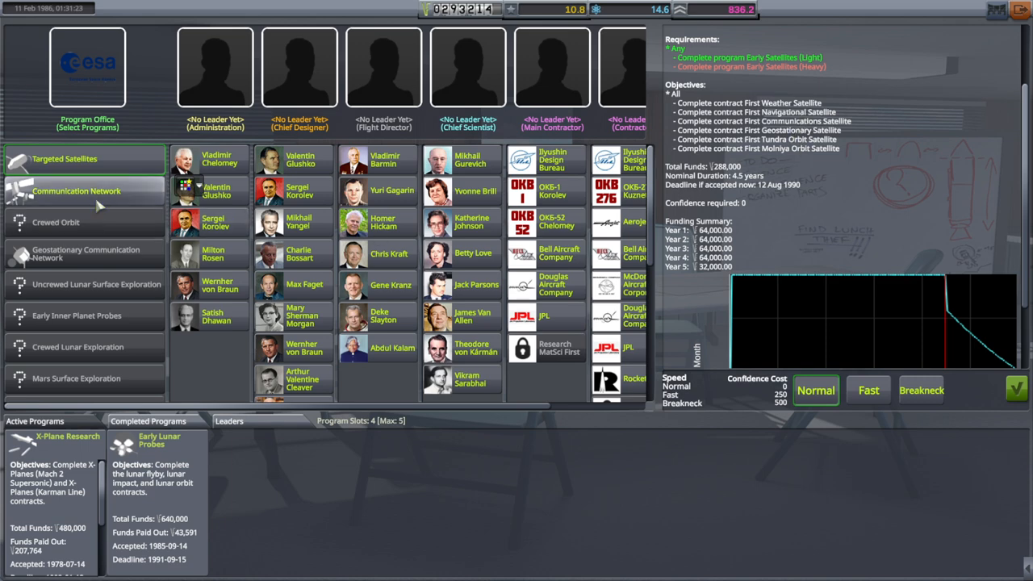
{"action": "left_click", "coordinate": [77, 190]}
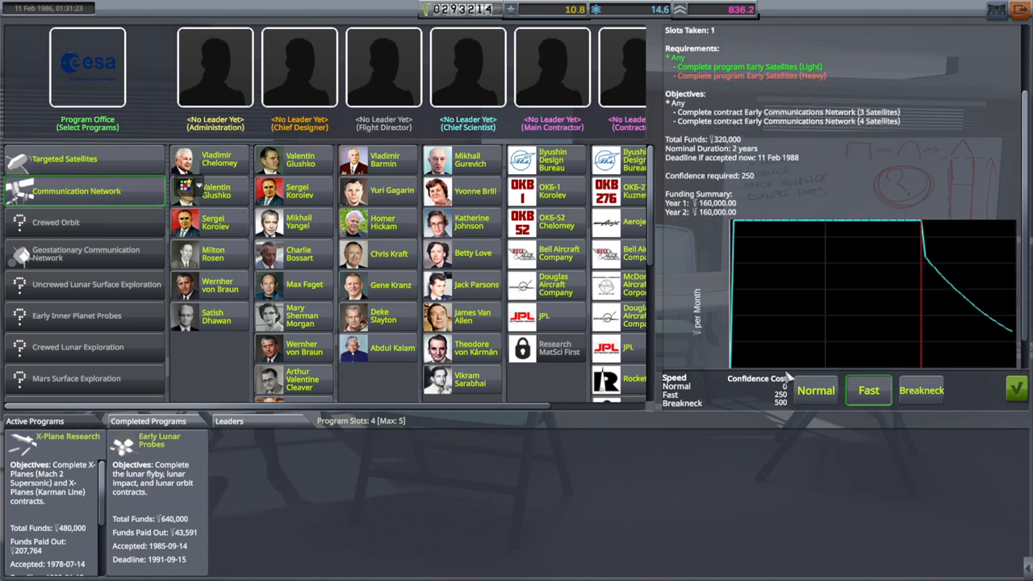
{"action": "left_click", "coordinate": [815, 389]}
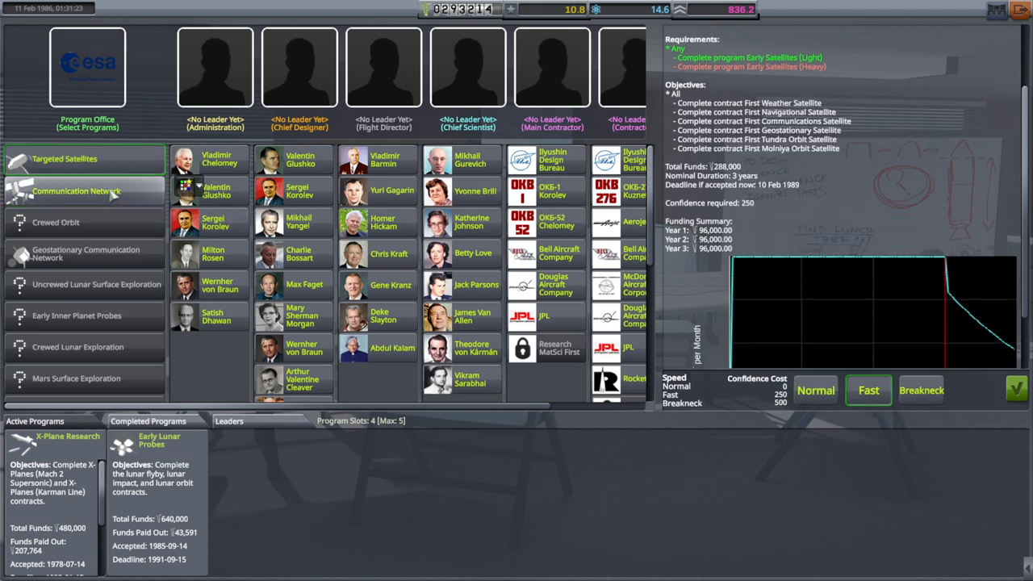
{"action": "left_click", "coordinate": [78, 191]}
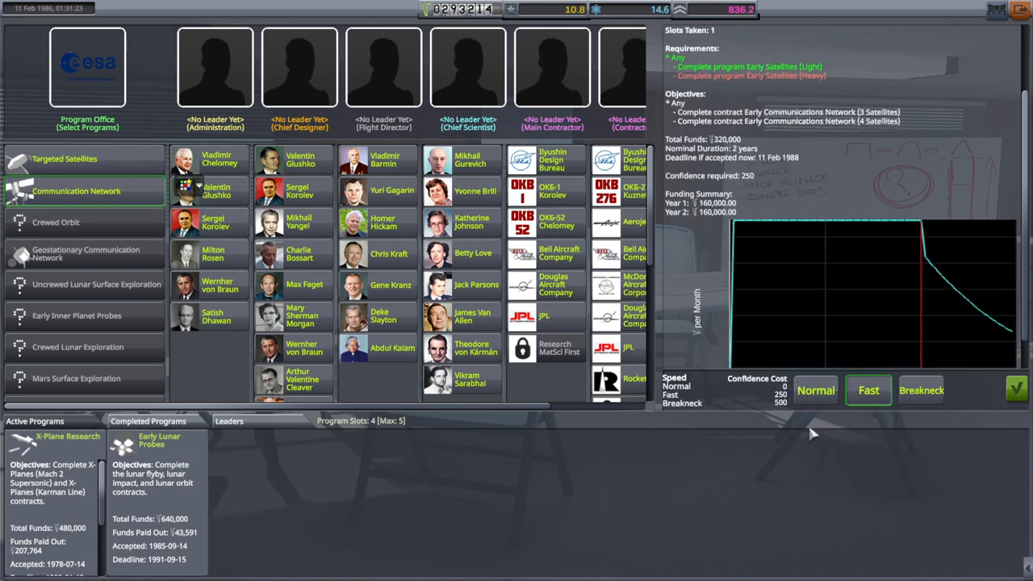
{"action": "left_click", "coordinate": [815, 389]}
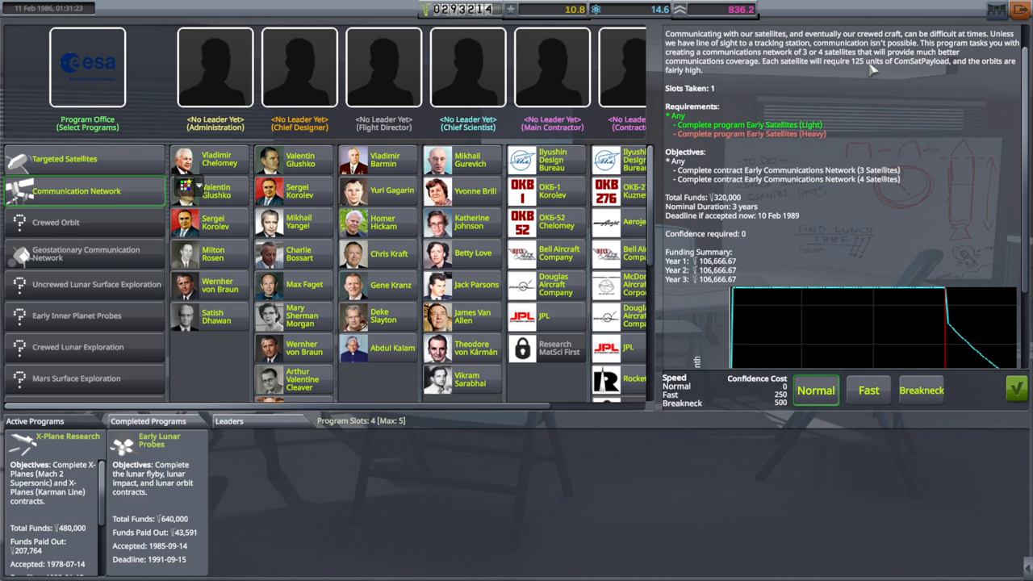
{"action": "mouse_move", "coordinate": [946, 78]}
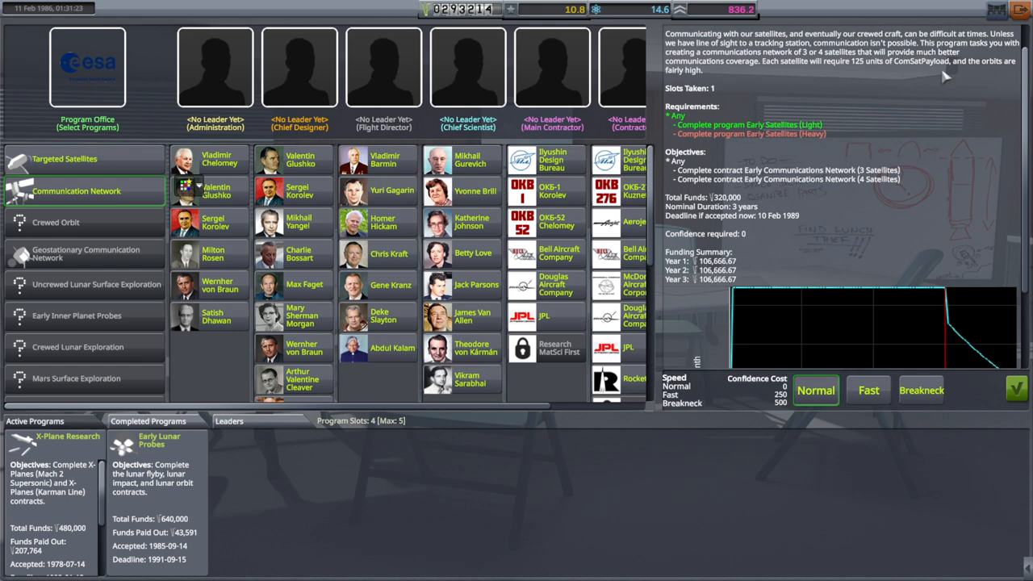
{"action": "mouse_move", "coordinate": [702, 95]}
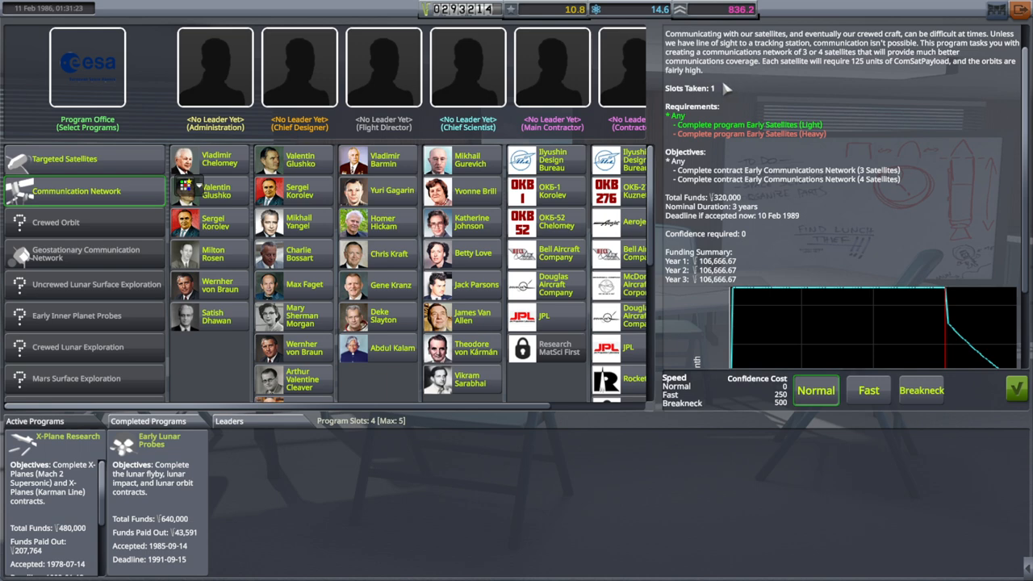
{"action": "mouse_move", "coordinate": [801, 91]}
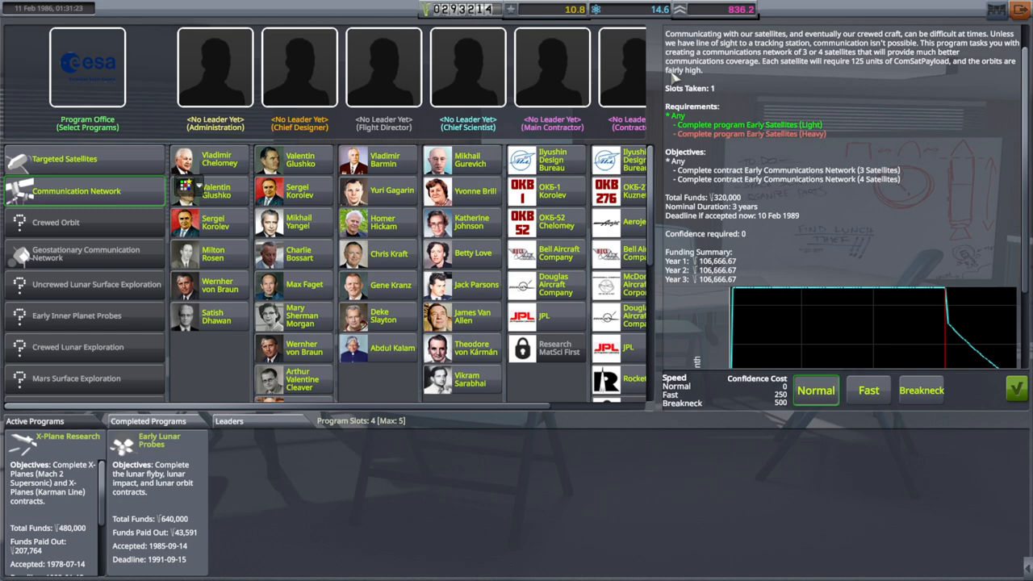
{"action": "mouse_move", "coordinate": [765, 79]}
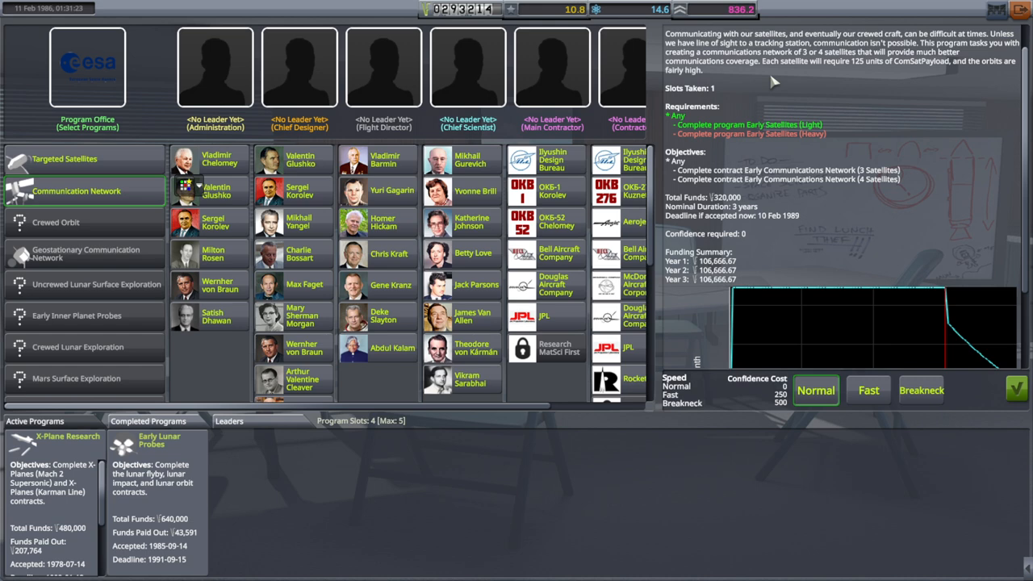
{"action": "mouse_move", "coordinate": [883, 73]}
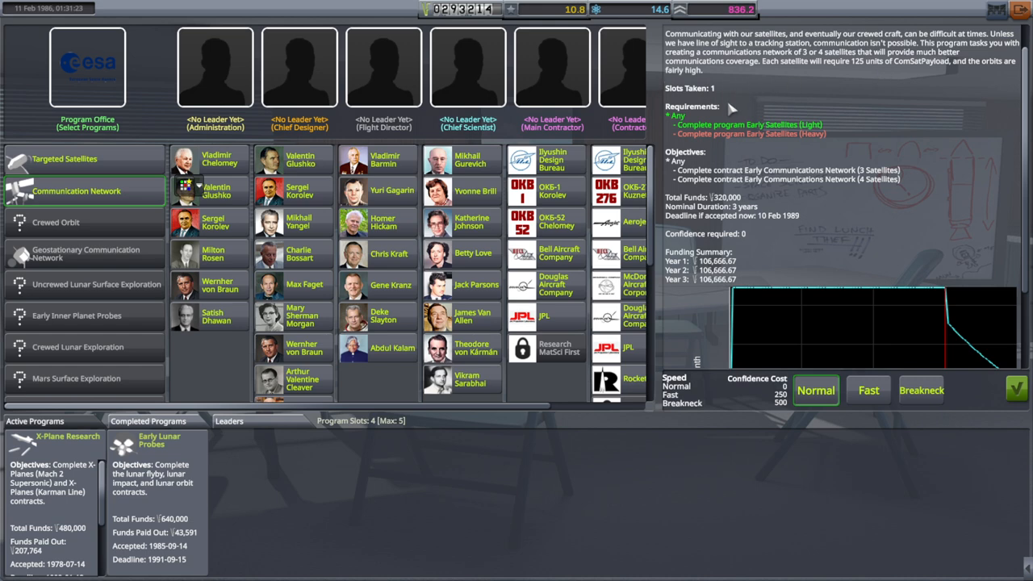
{"action": "mouse_move", "coordinate": [703, 121]}
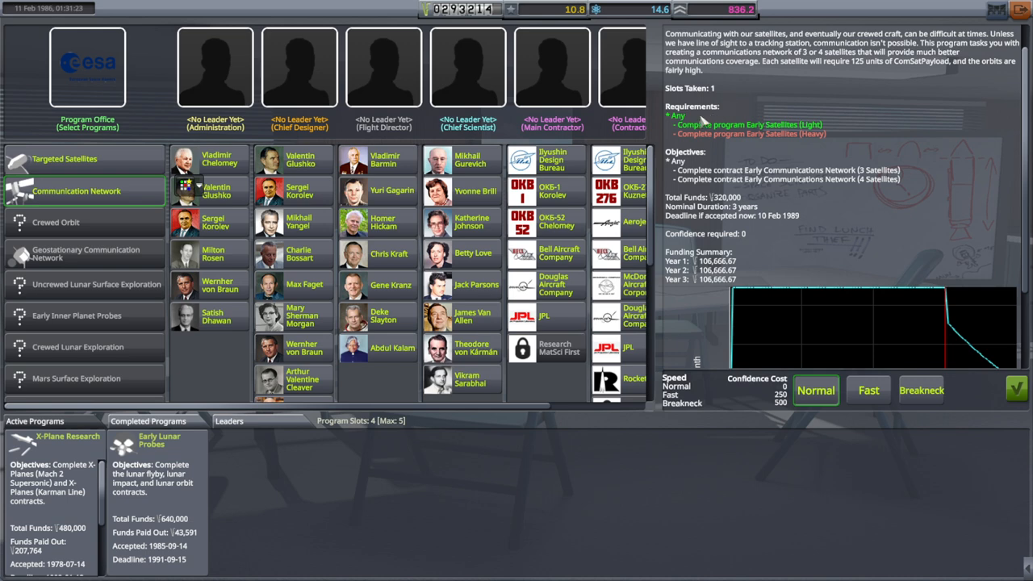
{"action": "mouse_move", "coordinate": [805, 164]}
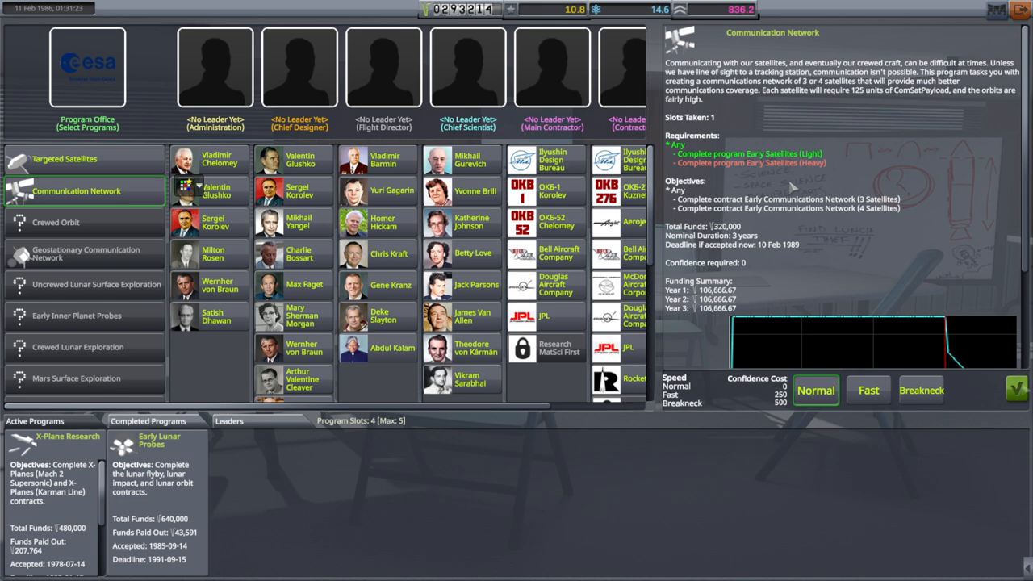
{"action": "mouse_move", "coordinate": [764, 517]}
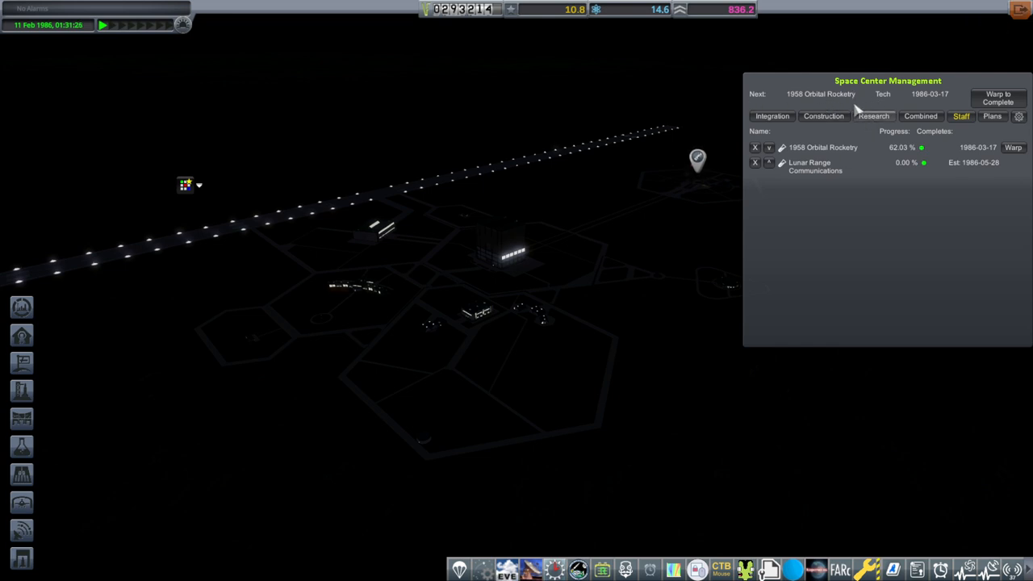
{"action": "mouse_move", "coordinate": [820, 236]}
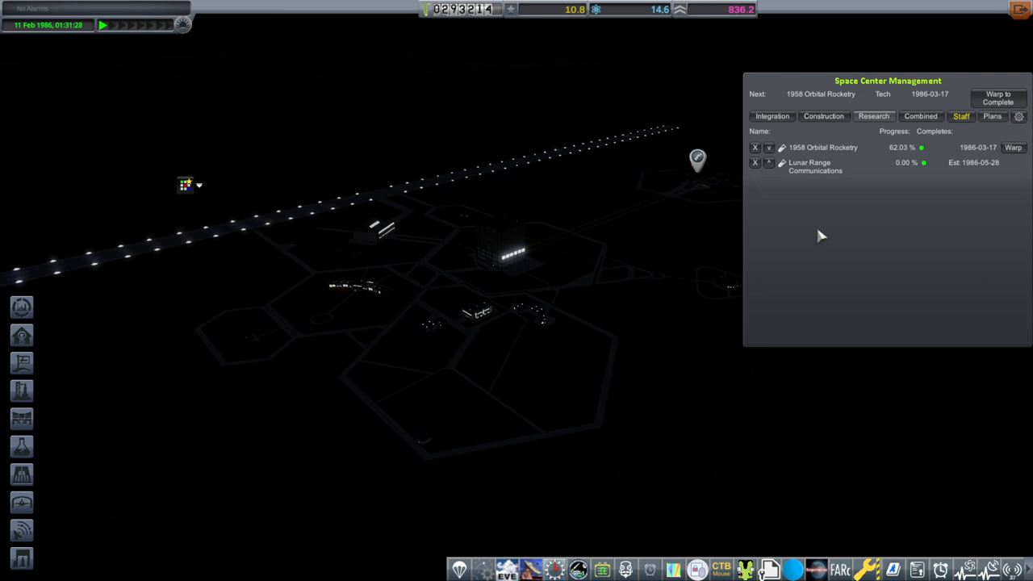
{"action": "mouse_move", "coordinate": [812, 177]}
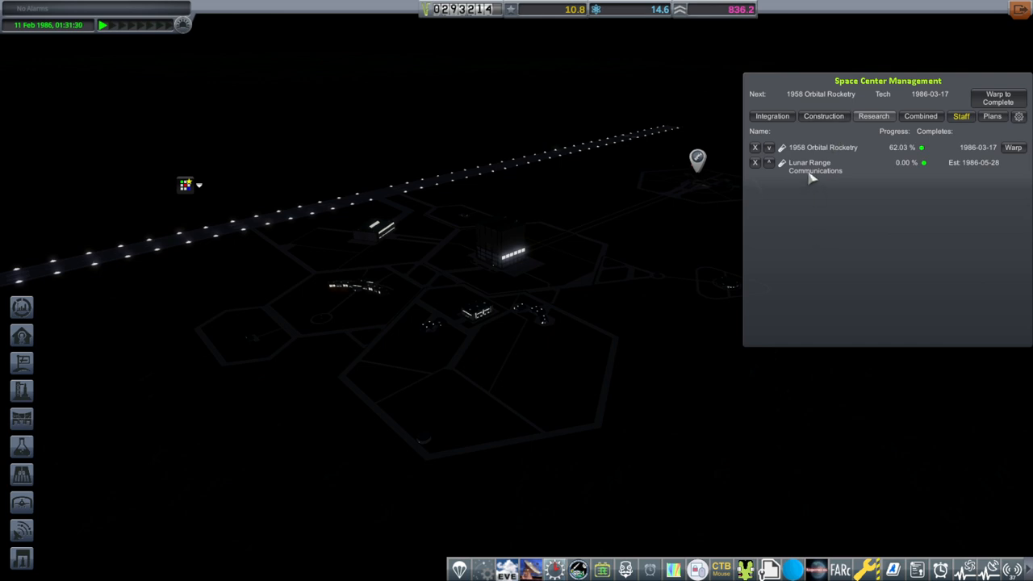
{"action": "mouse_move", "coordinate": [859, 177]}
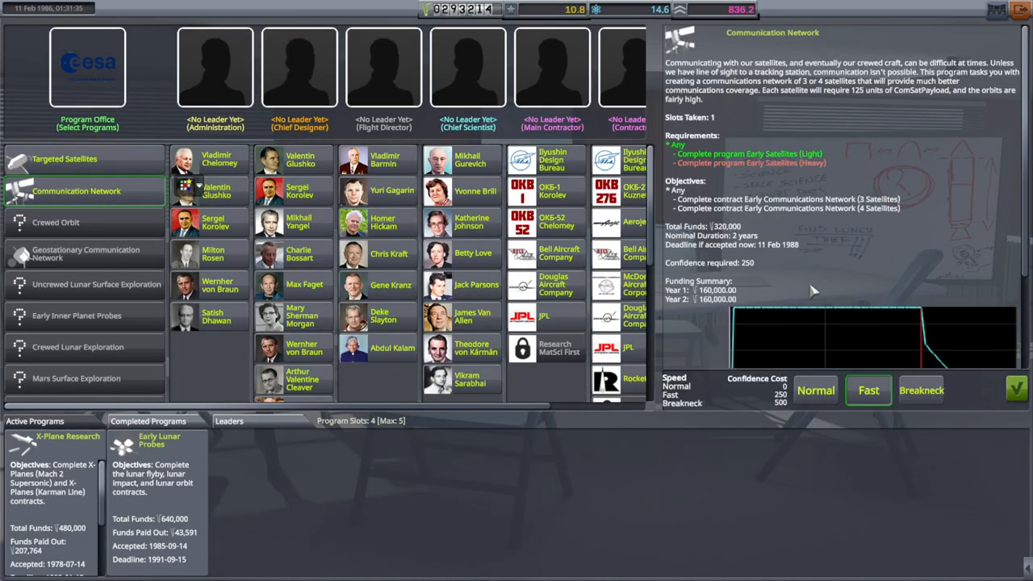
- Set the Communication Network program back to normal pace
{"action": "left_click", "coordinate": [815, 389]}
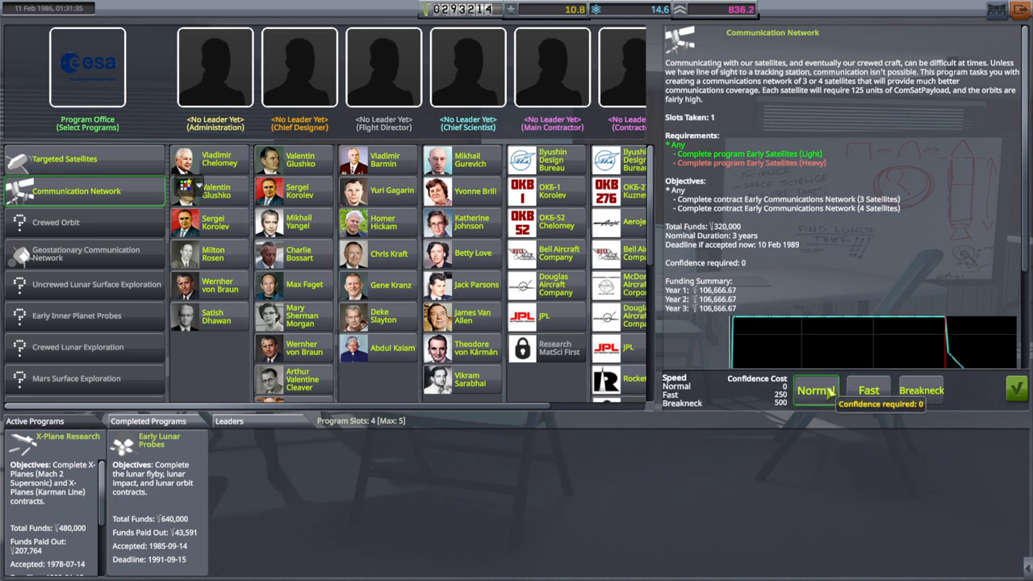
{"action": "mouse_move", "coordinate": [920, 310]}
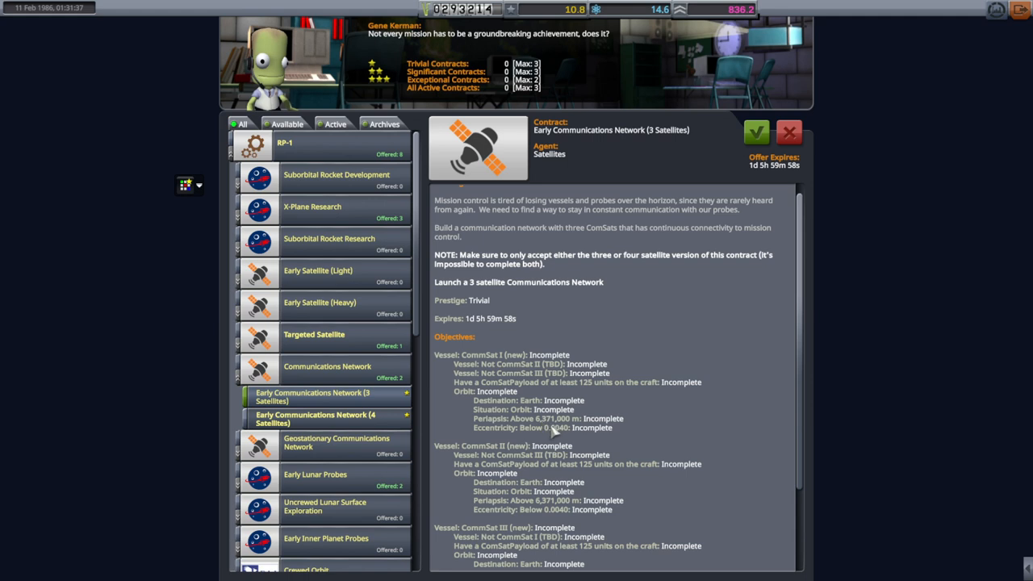
{"action": "mouse_move", "coordinate": [552, 429]}
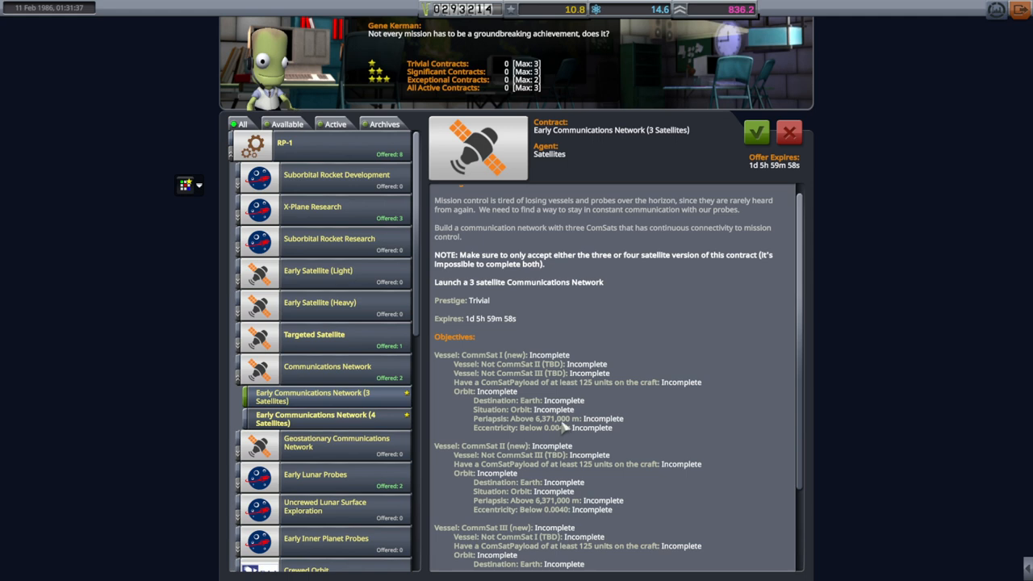
- Accept the Early Communications Network (3 Satellites) contract and leave Mission Control
{"action": "scroll", "scroll_direction": "down", "scroll_amount": 3}
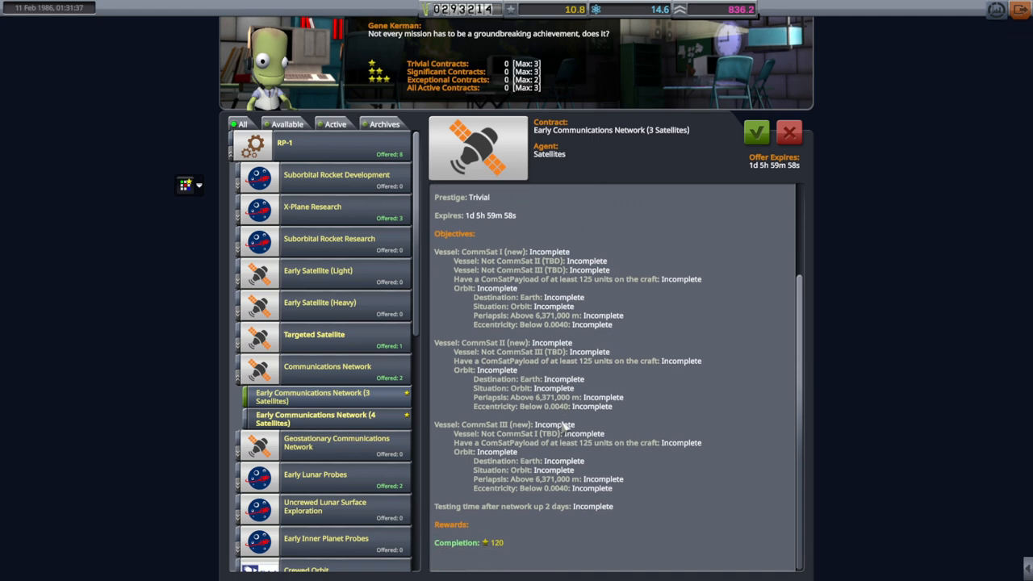
{"action": "mouse_move", "coordinate": [588, 278]}
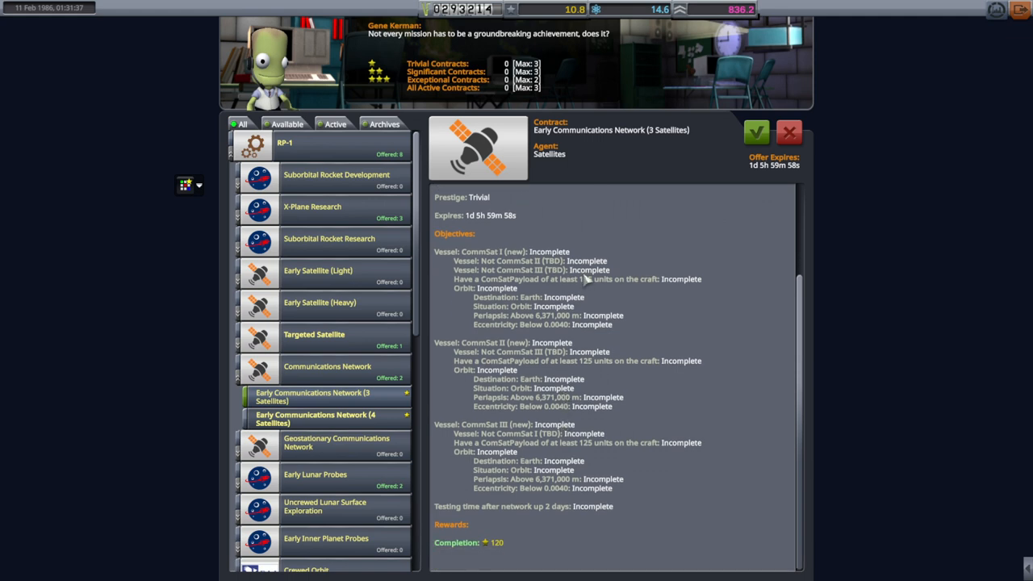
{"action": "mouse_move", "coordinate": [551, 334]}
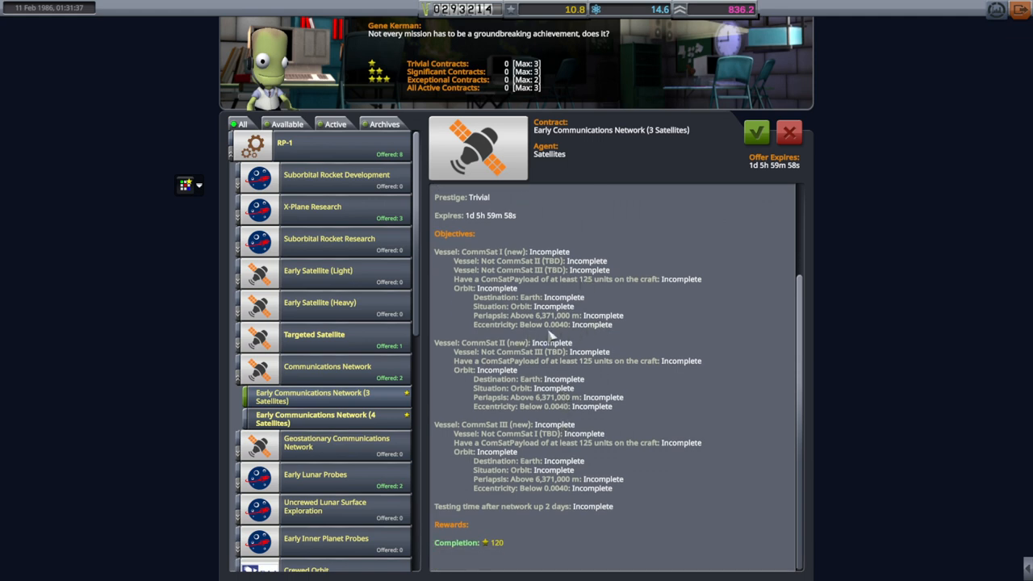
{"action": "mouse_move", "coordinate": [552, 334]}
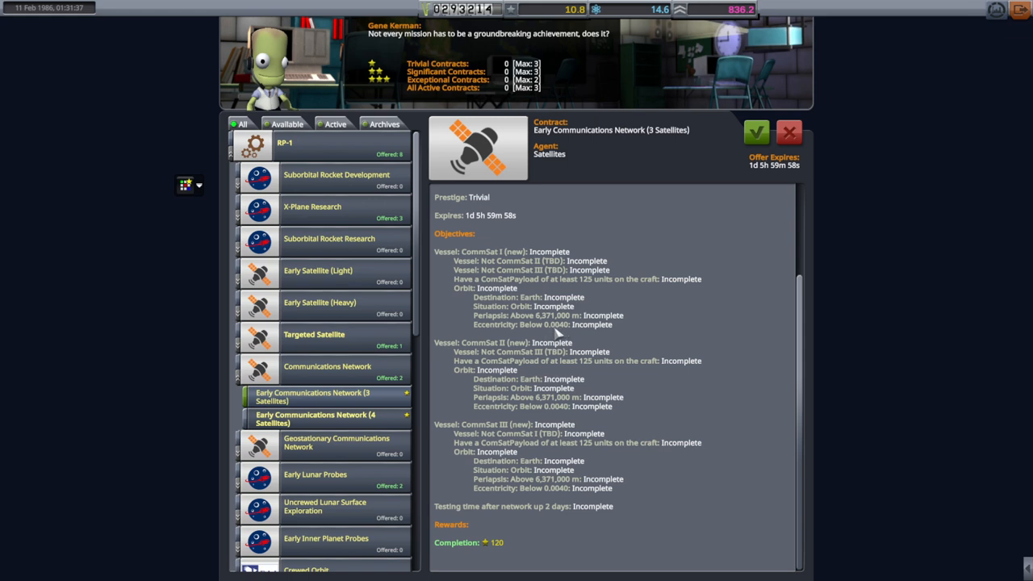
{"action": "mouse_move", "coordinate": [559, 332]}
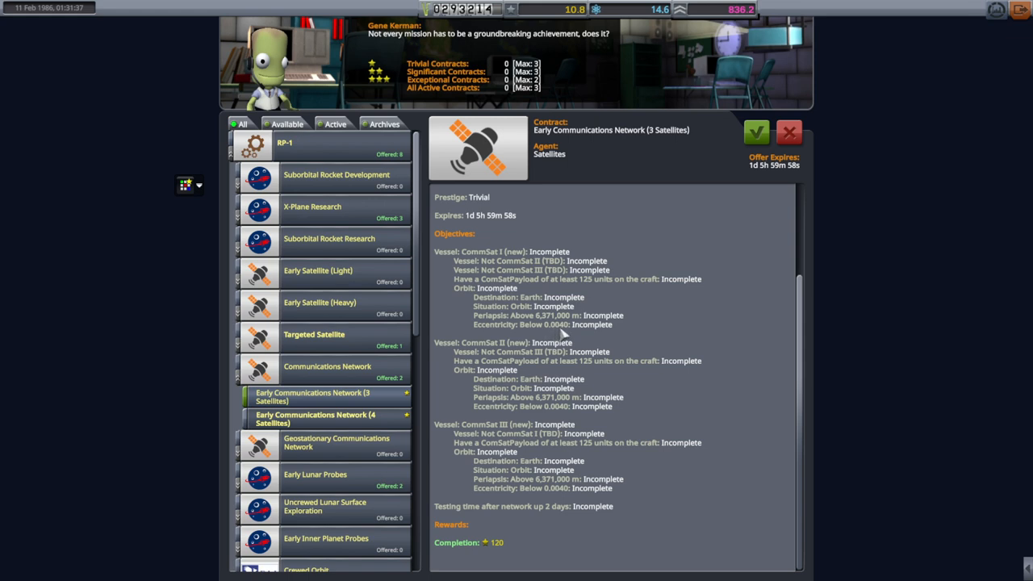
{"action": "mouse_move", "coordinate": [562, 334]}
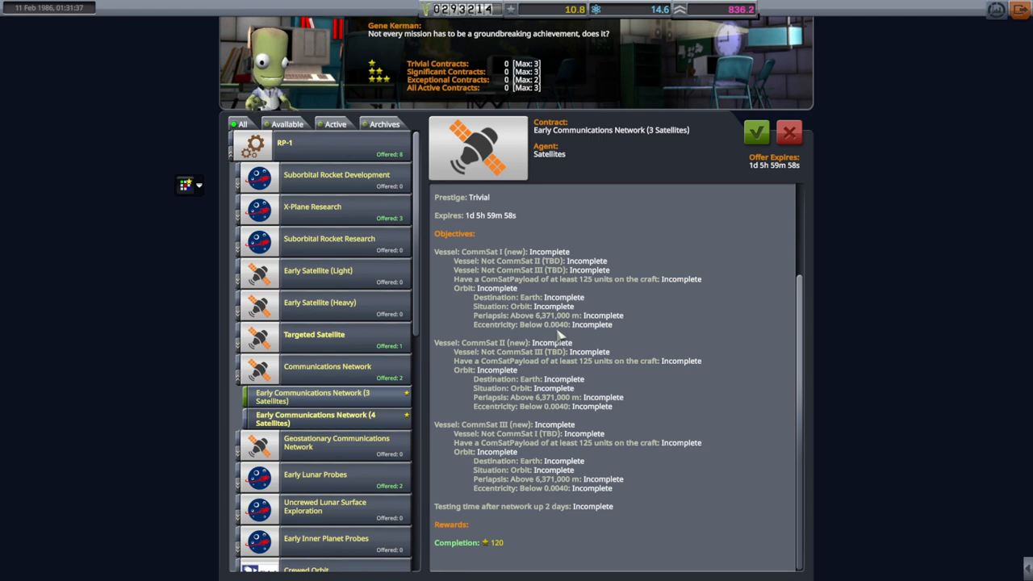
{"action": "mouse_move", "coordinate": [756, 133]}
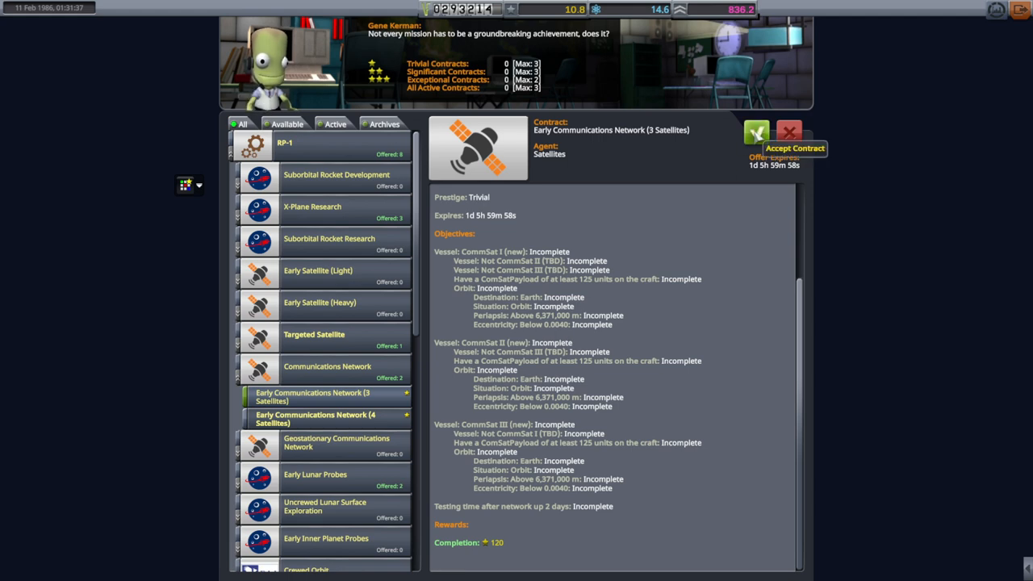
{"action": "left_click", "coordinate": [756, 132]}
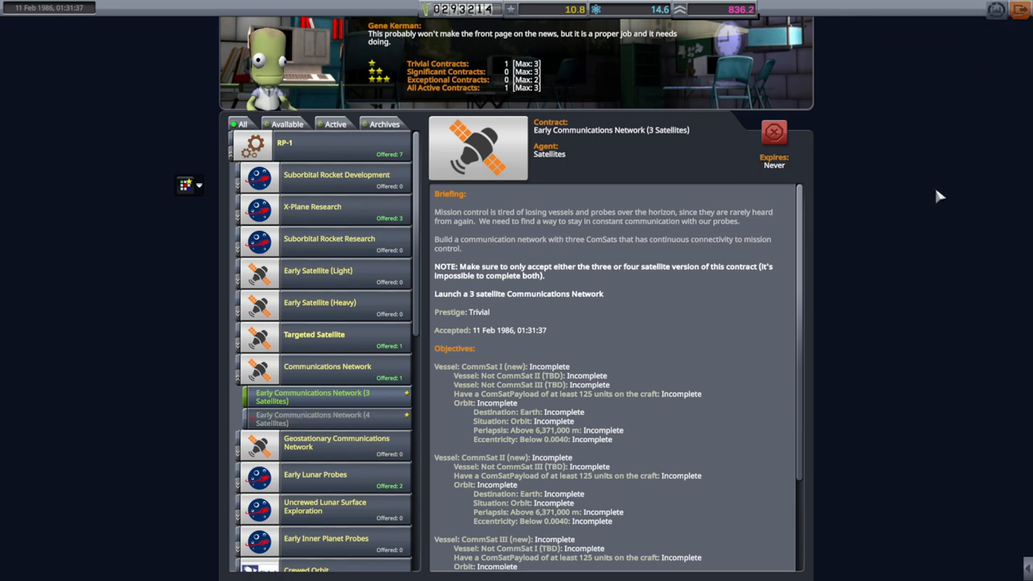
{"action": "left_click", "coordinate": [772, 132]}
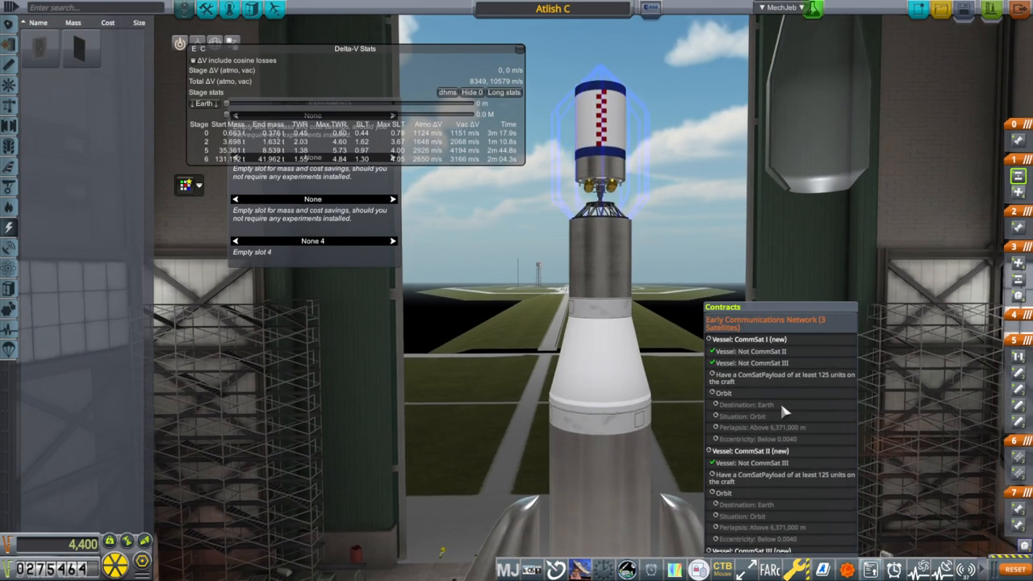
- Scroll the contract tracker listing ComSat objectives through ComSat III
{"action": "scroll", "scroll_direction": "down", "scroll_amount": 3}
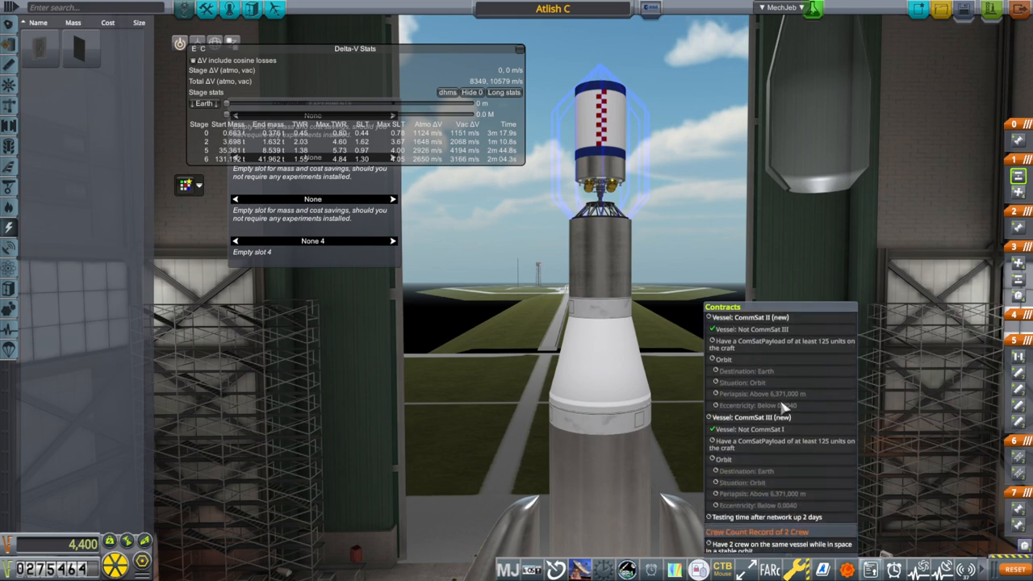
{"action": "scroll", "scroll_direction": "down", "scroll_amount": 3}
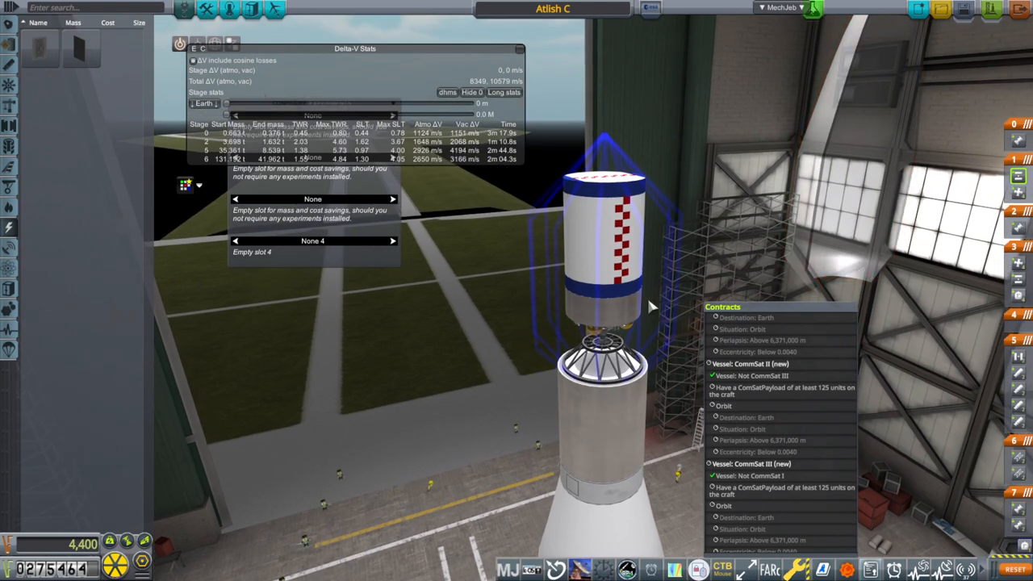
{"action": "mouse_move", "coordinate": [765, 208]}
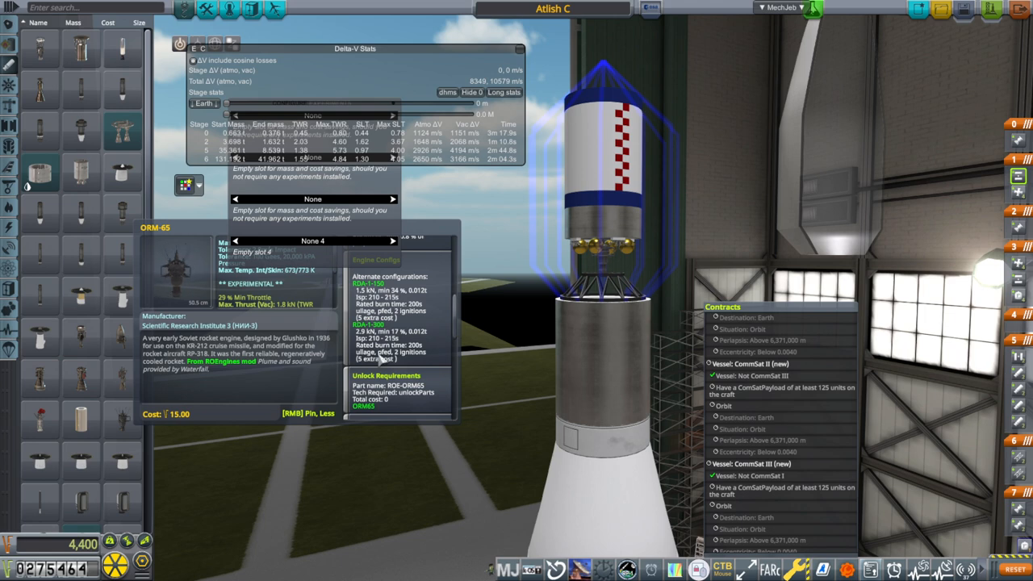
{"action": "mouse_move", "coordinate": [455, 342]}
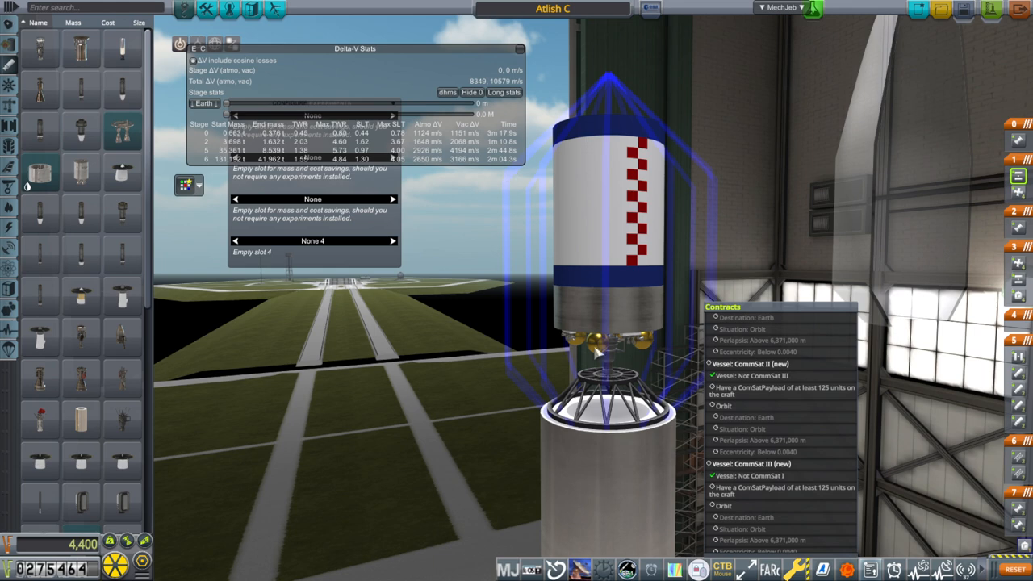
- Show the upper stage's OMM-65 engine settings and details
{"action": "left_click", "coordinate": [610, 347]}
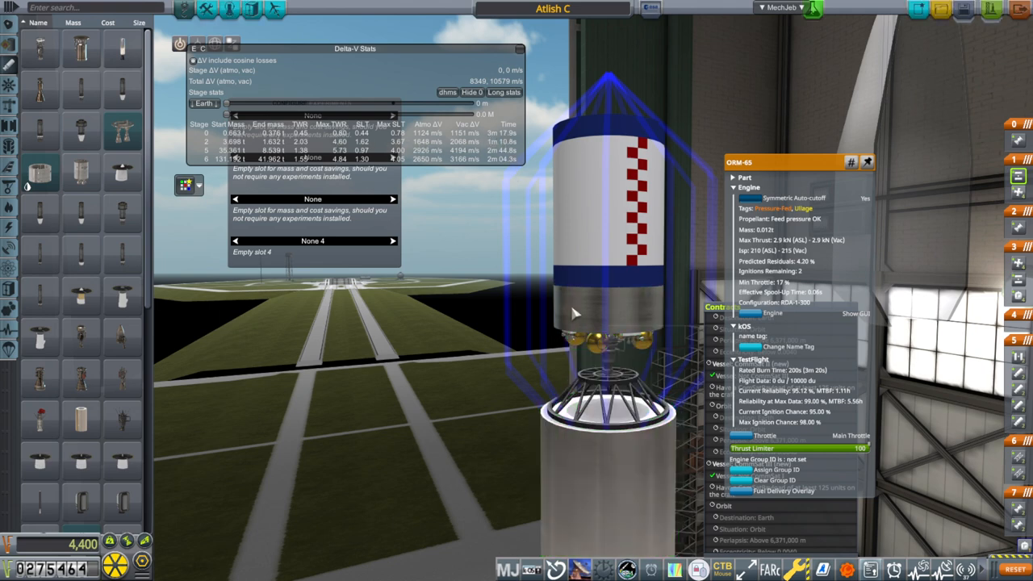
{"action": "mouse_move", "coordinate": [824, 255]}
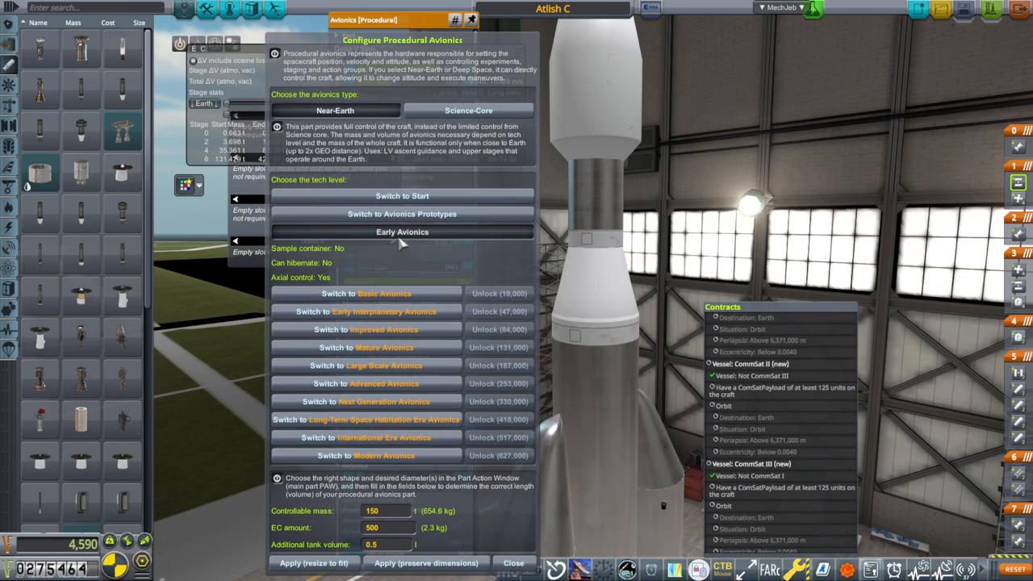
- Review the procedural avionics configuration and its tech level options
{"action": "left_click", "coordinate": [513, 562]}
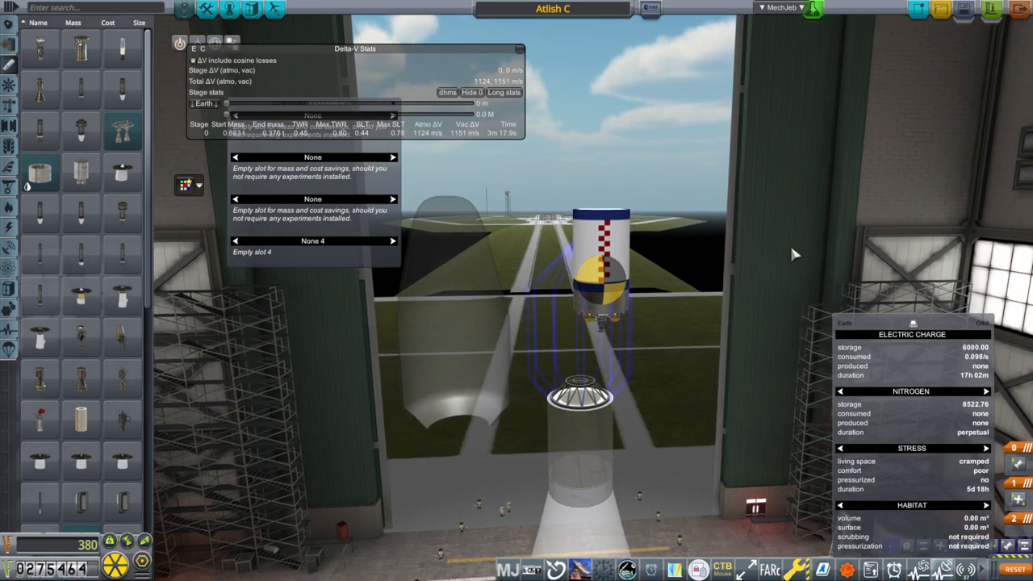
{"action": "mouse_move", "coordinate": [969, 62]}
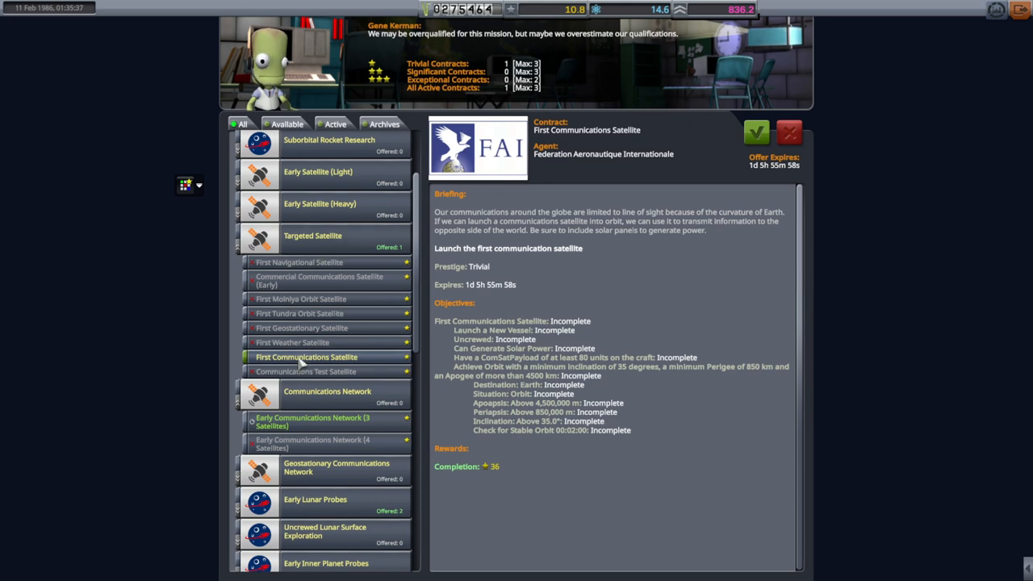
{"action": "mouse_move", "coordinate": [610, 331]}
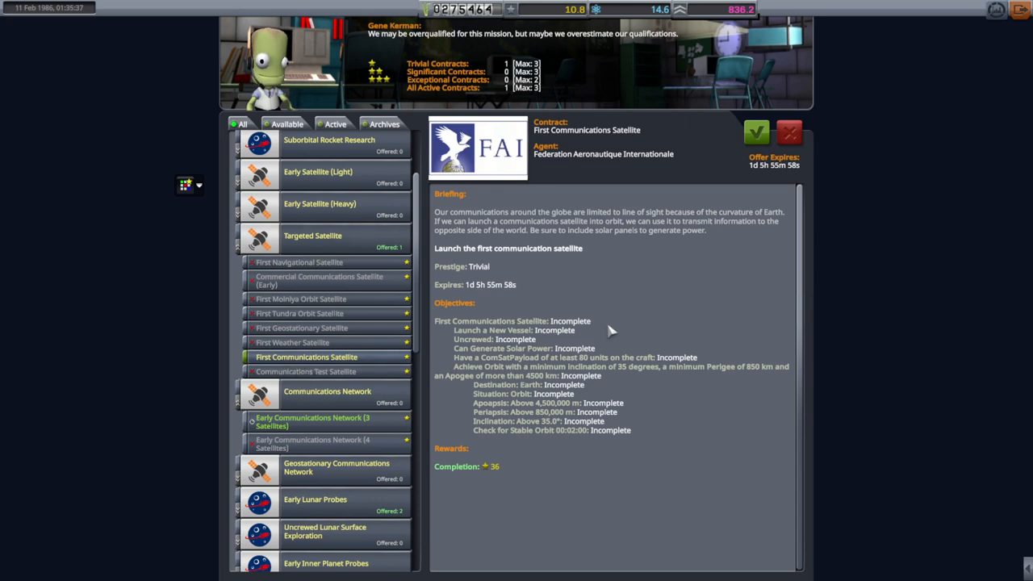
{"action": "mouse_move", "coordinate": [574, 416]}
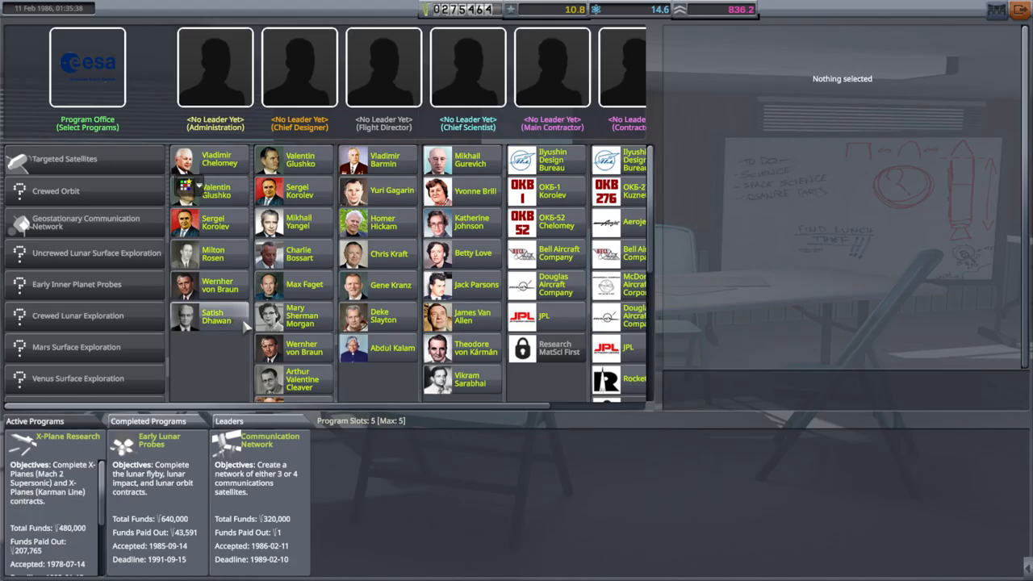
- Leave the administration building and expand the RP-1 contract group in Mission Control
{"action": "left_click", "coordinate": [65, 158]}
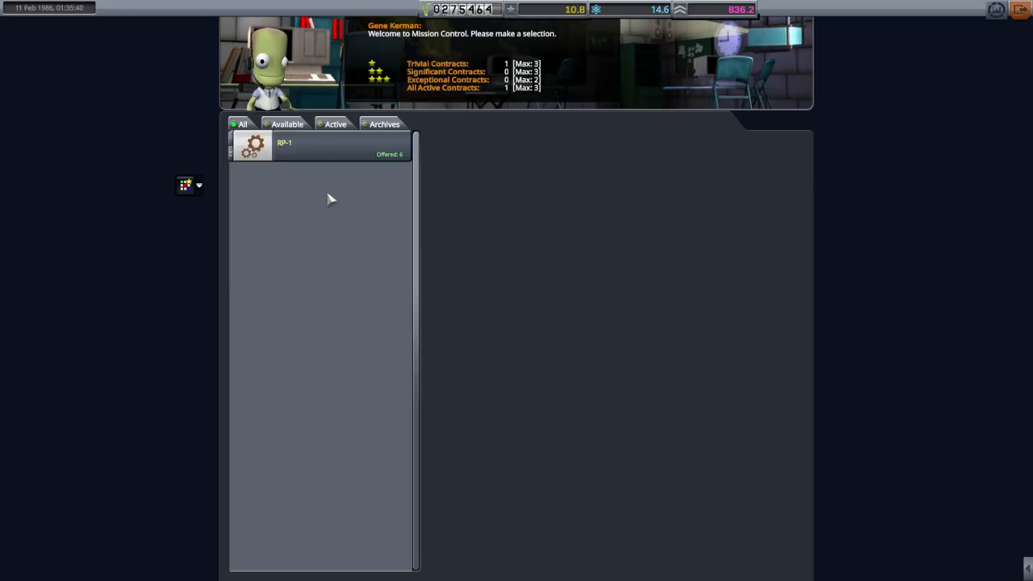
{"action": "left_click", "coordinate": [284, 142]}
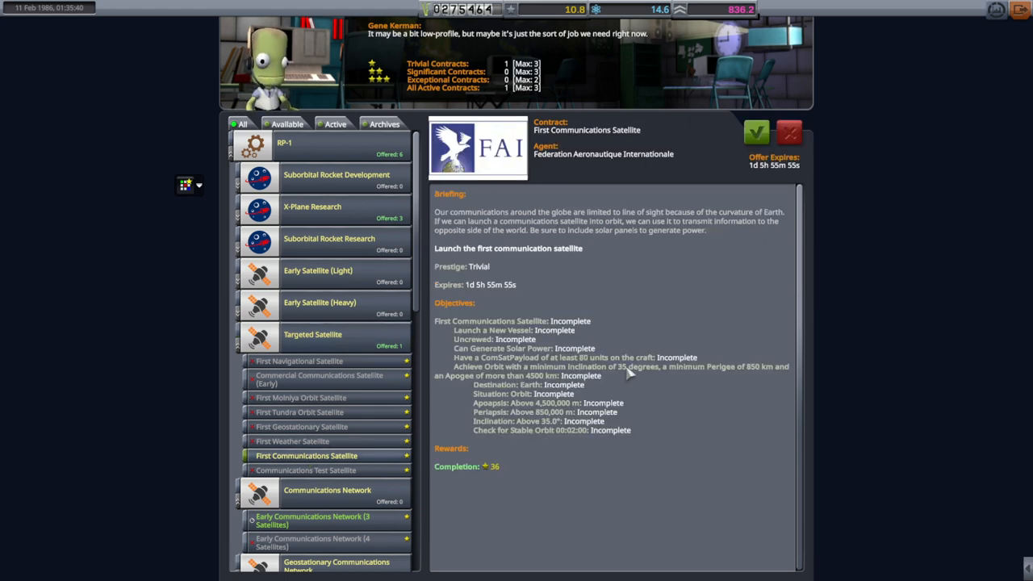
{"action": "mouse_move", "coordinate": [697, 381]}
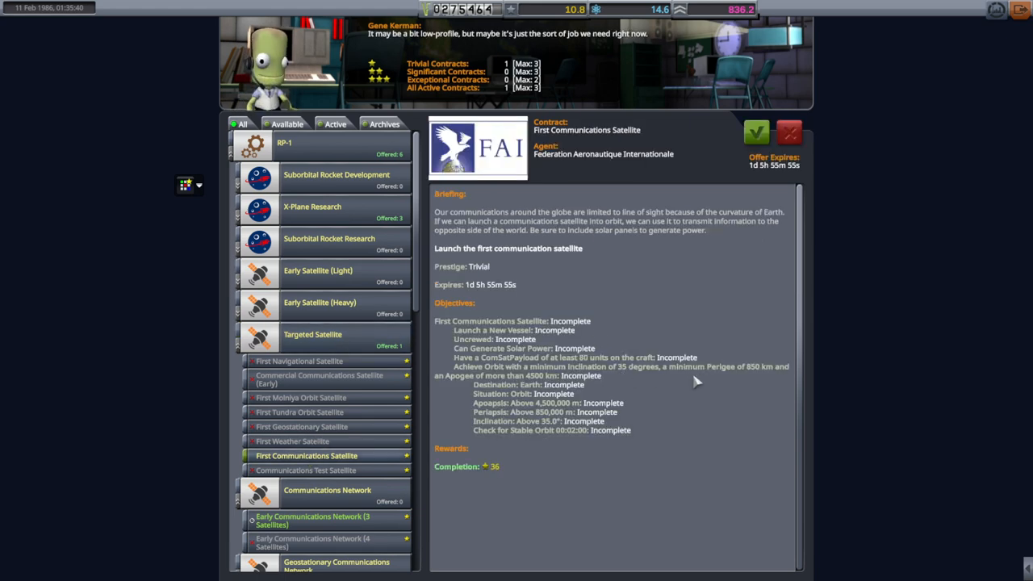
{"action": "mouse_move", "coordinate": [649, 379]}
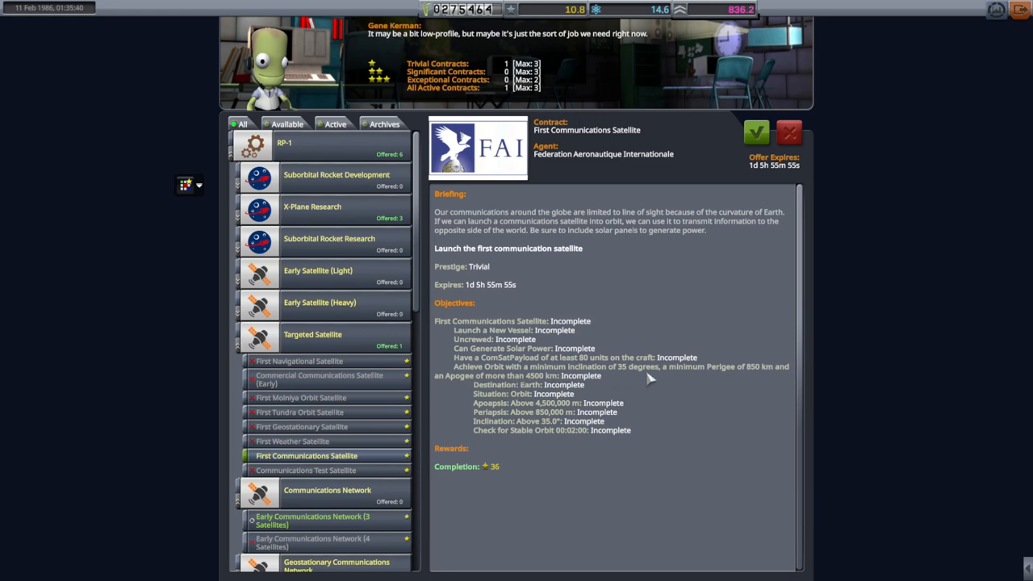
{"action": "mouse_move", "coordinate": [588, 443]}
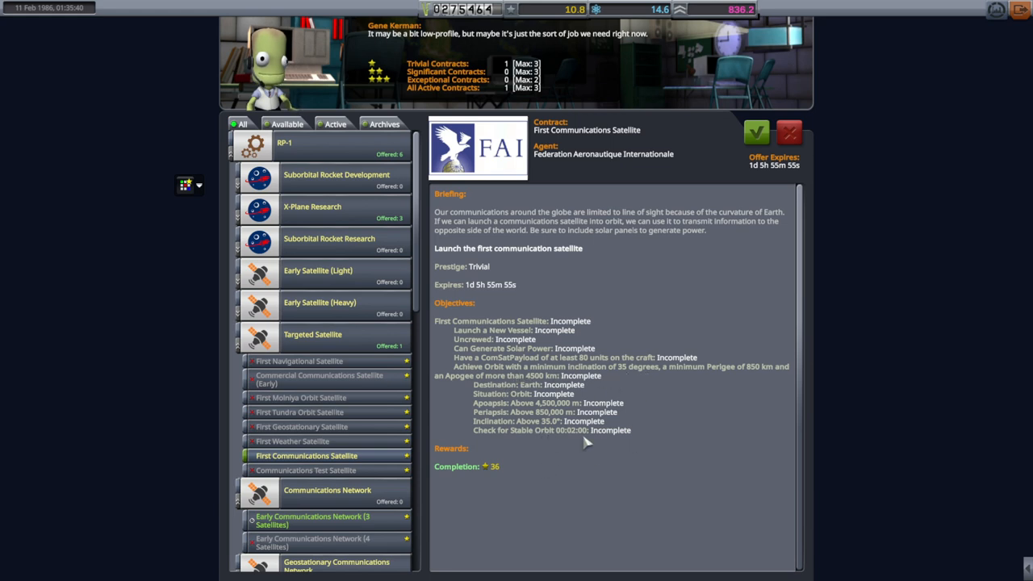
{"action": "mouse_move", "coordinate": [481, 362]}
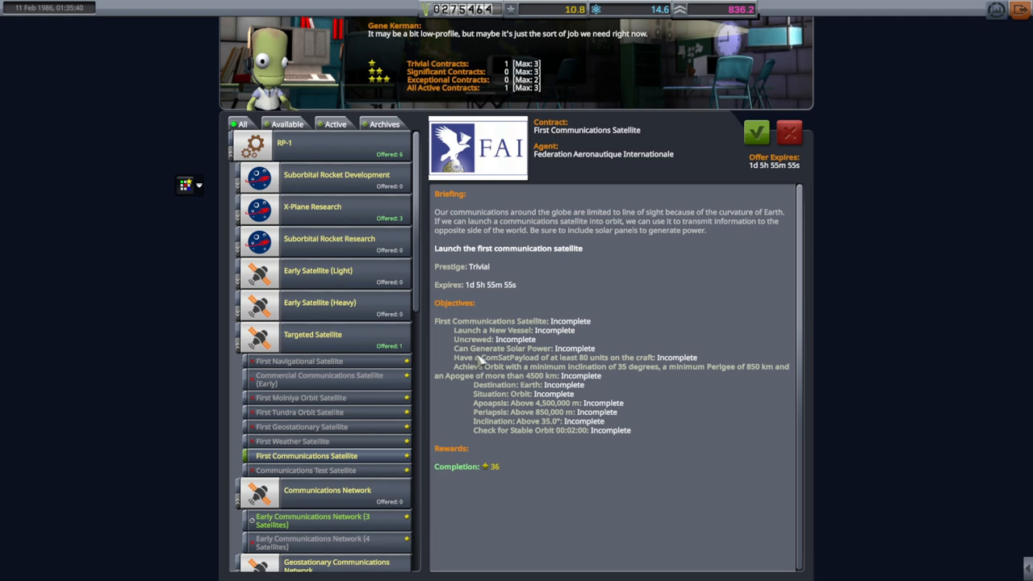
{"action": "mouse_move", "coordinate": [531, 359]}
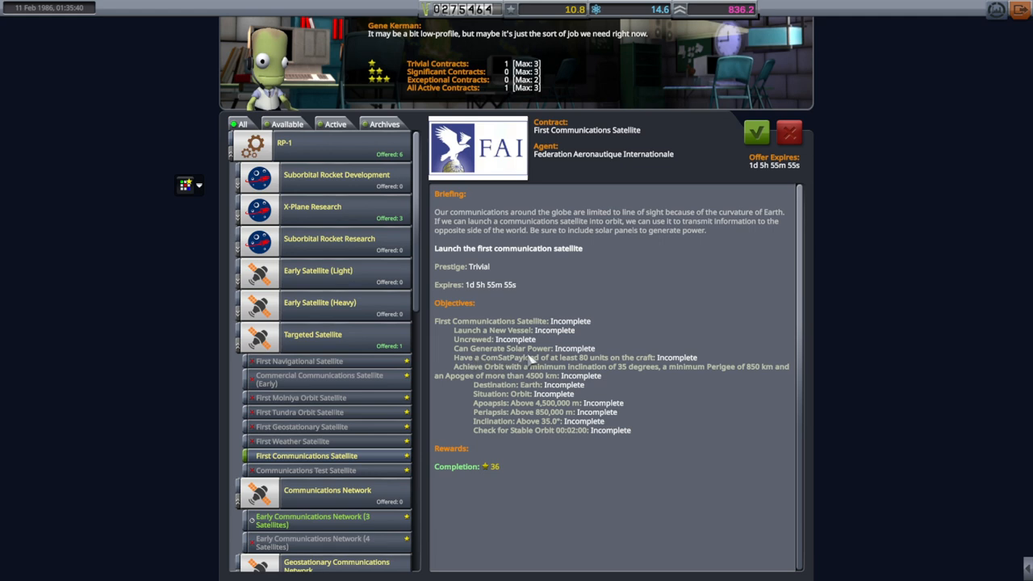
{"action": "mouse_move", "coordinate": [550, 365]}
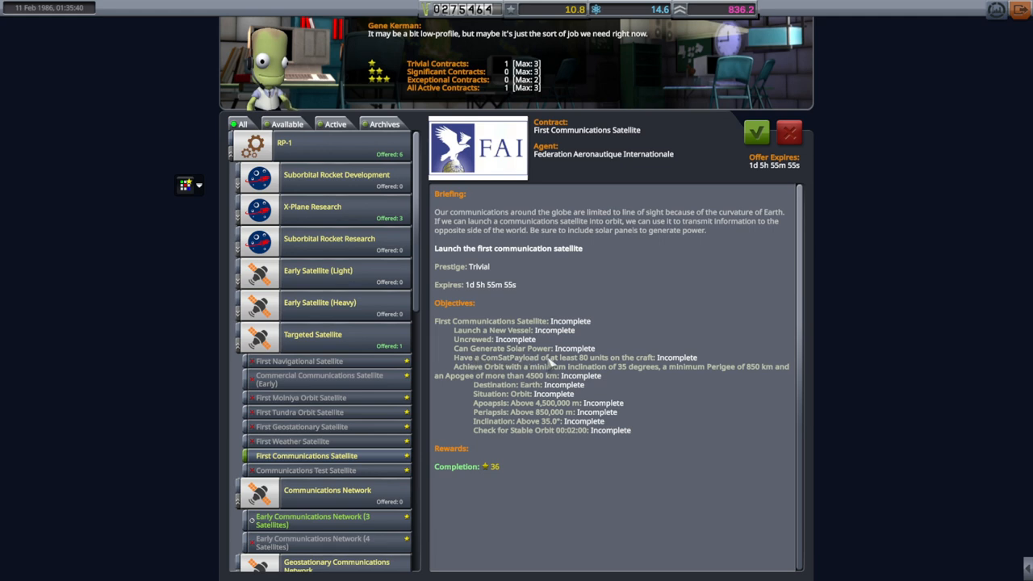
{"action": "mouse_move", "coordinate": [645, 303]}
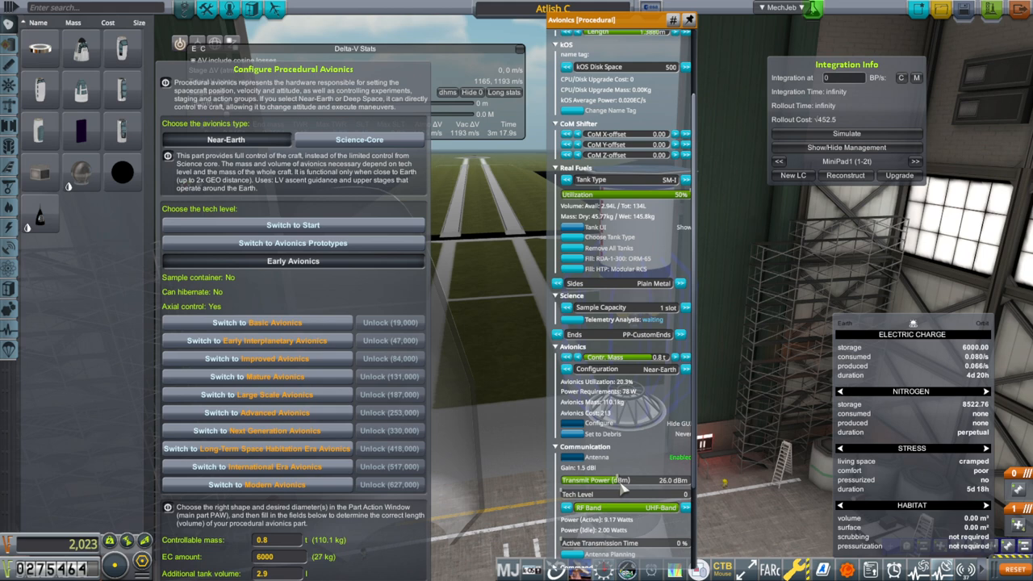
{"action": "mouse_move", "coordinate": [653, 523]}
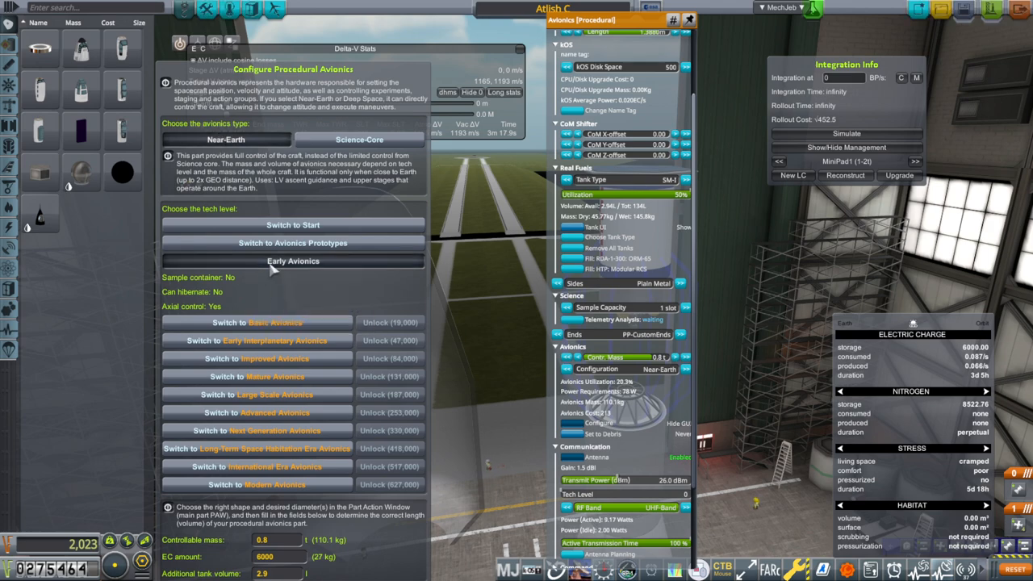
{"action": "mouse_move", "coordinate": [735, 281]}
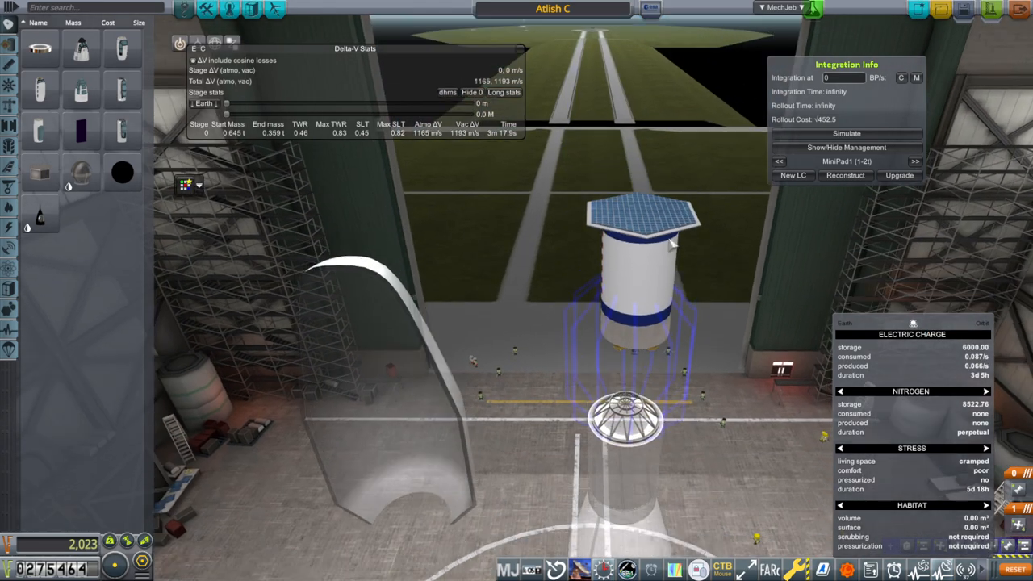
- Show the RO-Solar panel's part window, then attach the satellite atop the launcher stack
{"action": "left_click", "coordinate": [643, 213]}
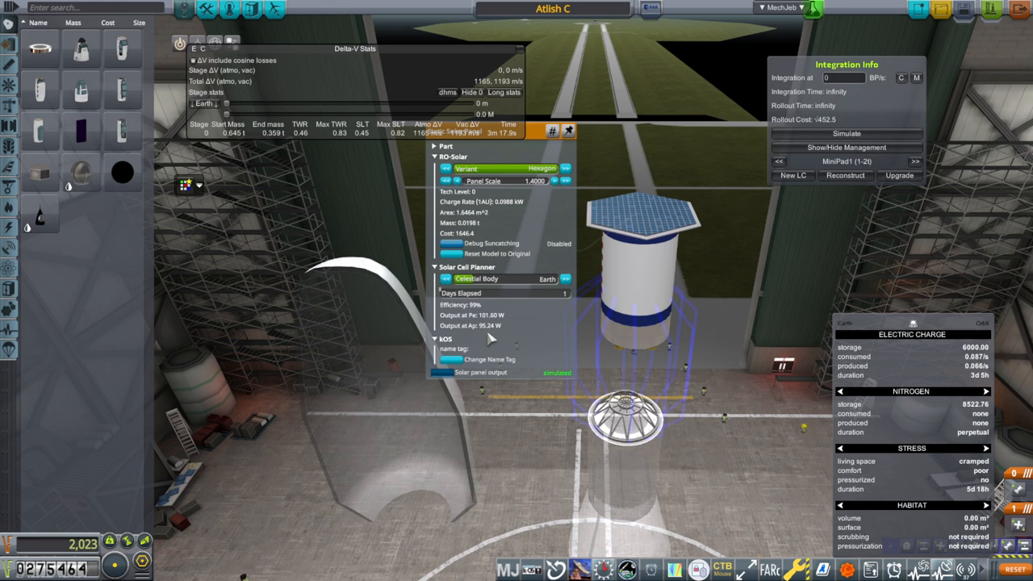
{"action": "mouse_move", "coordinate": [794, 439]}
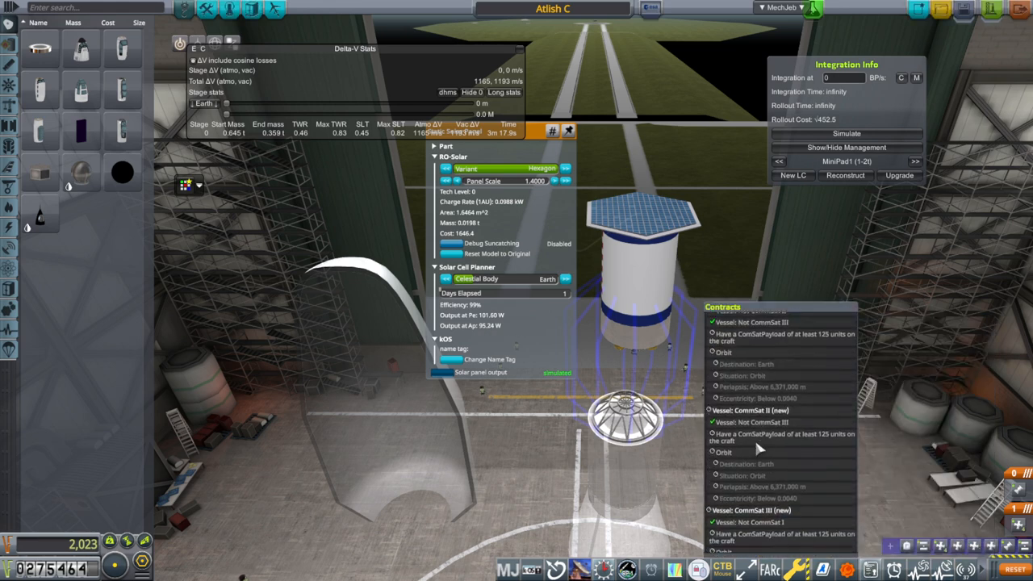
{"action": "scroll", "scroll_direction": "down", "scroll_amount": 3}
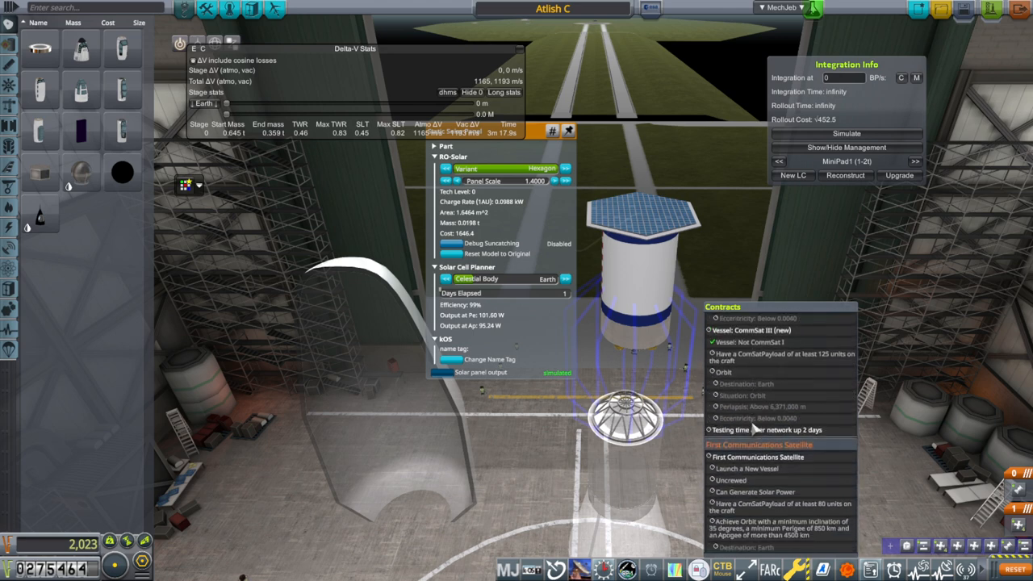
{"action": "scroll", "scroll_direction": "down", "scroll_amount": 3}
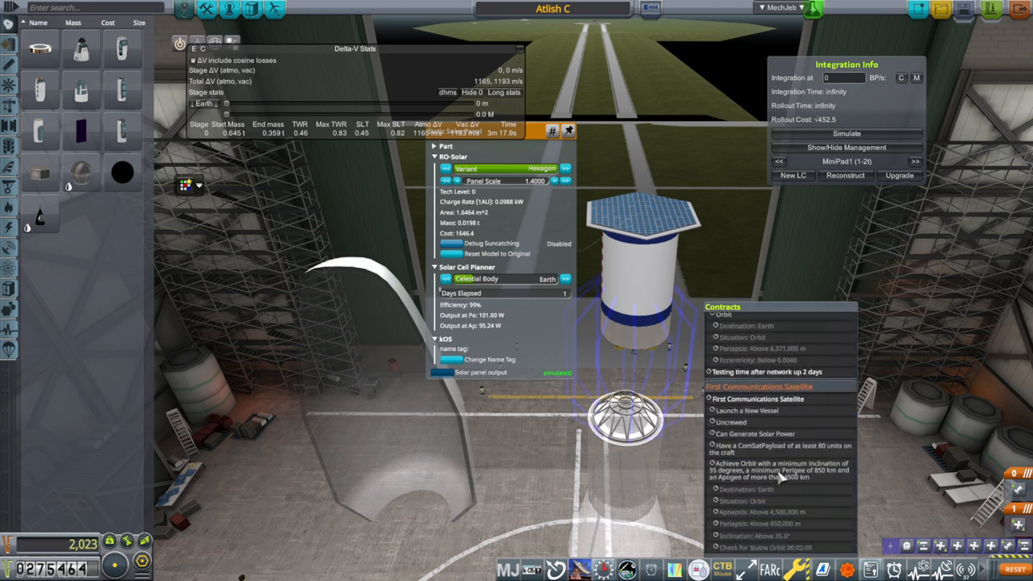
{"action": "scroll", "scroll_direction": "down", "scroll_amount": 3}
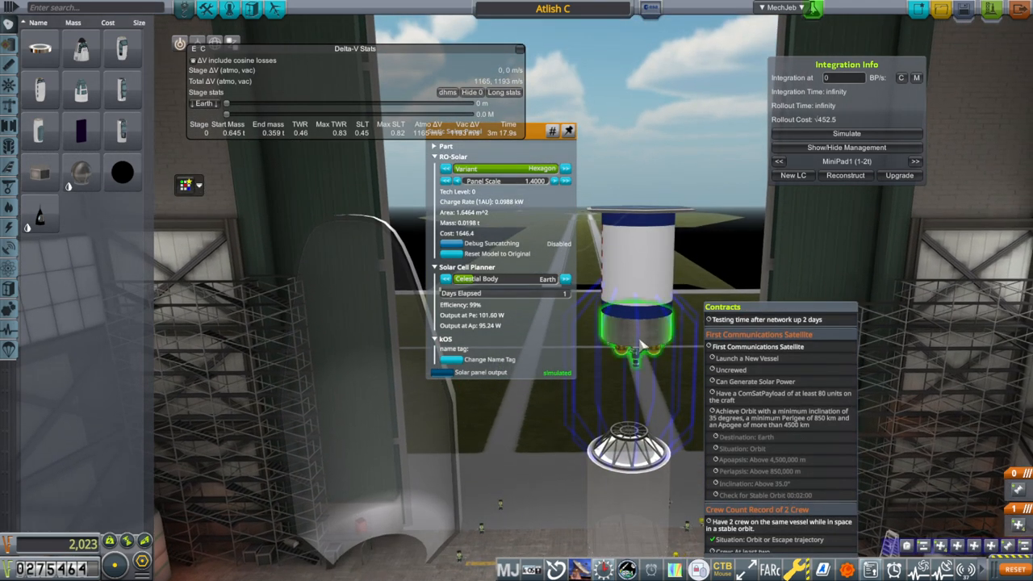
{"action": "left_click", "coordinate": [638, 331]}
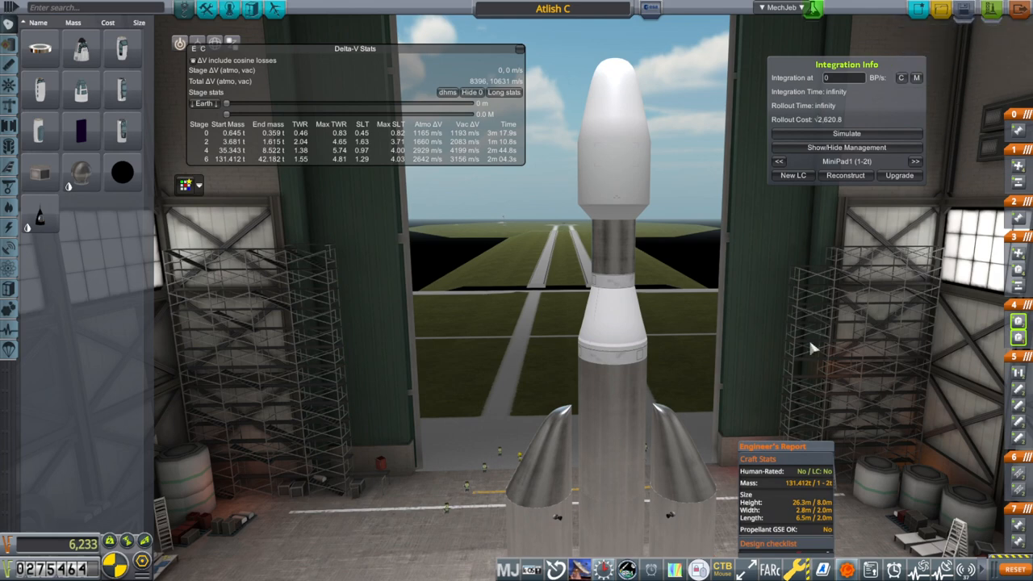
{"action": "mouse_move", "coordinate": [1004, 88]}
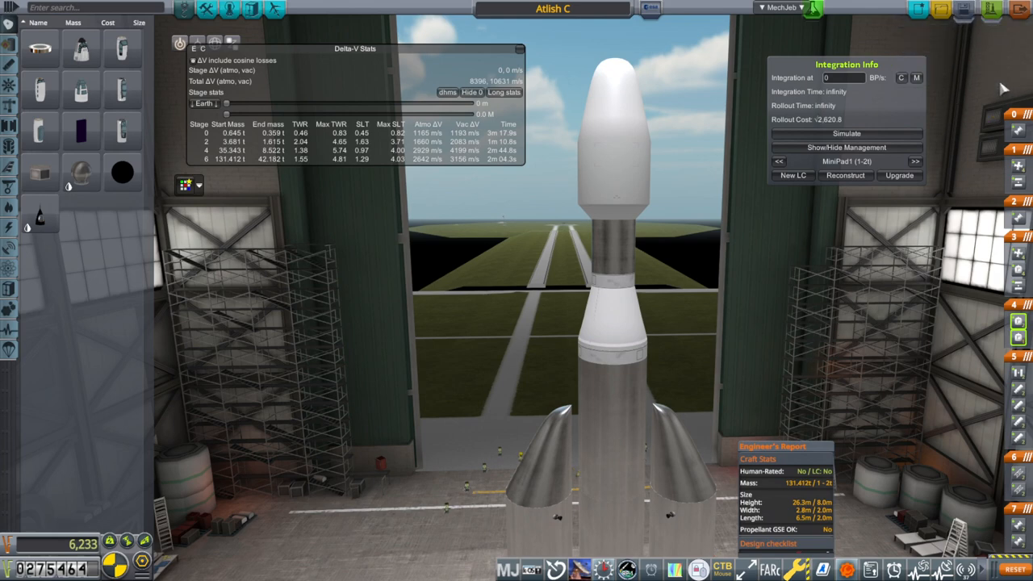
{"action": "mouse_move", "coordinate": [1021, 9]}
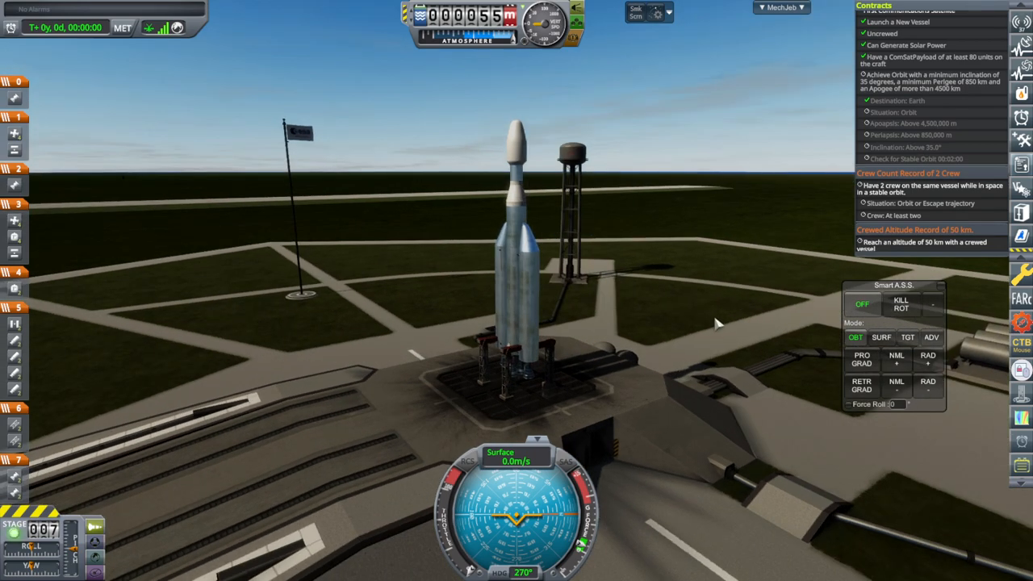
- Set Smart A.S.S. to SURF mode holding heading, pitch and roll on the pad
{"action": "left_click", "coordinate": [882, 337]}
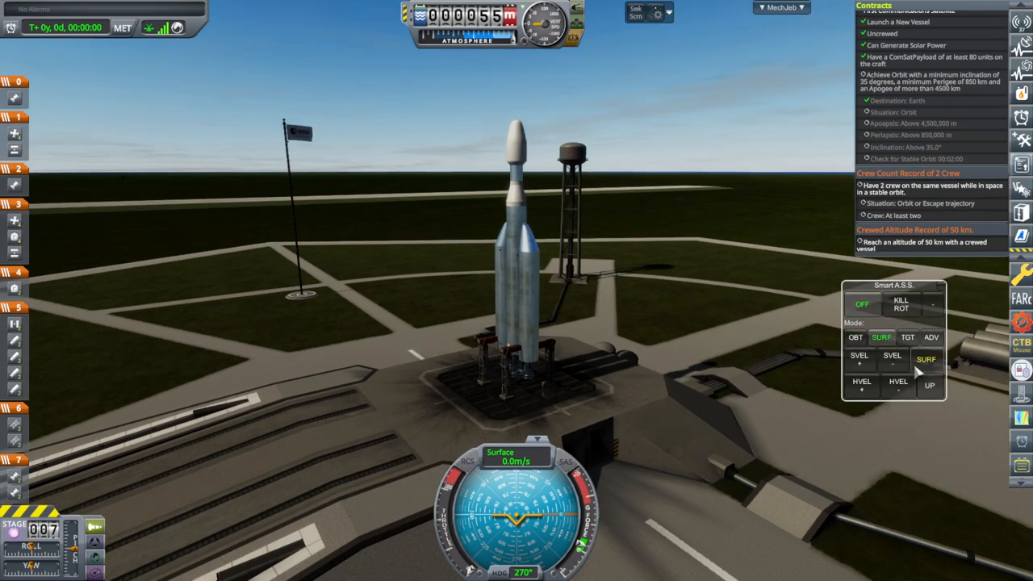
{"action": "left_click", "coordinate": [926, 358]}
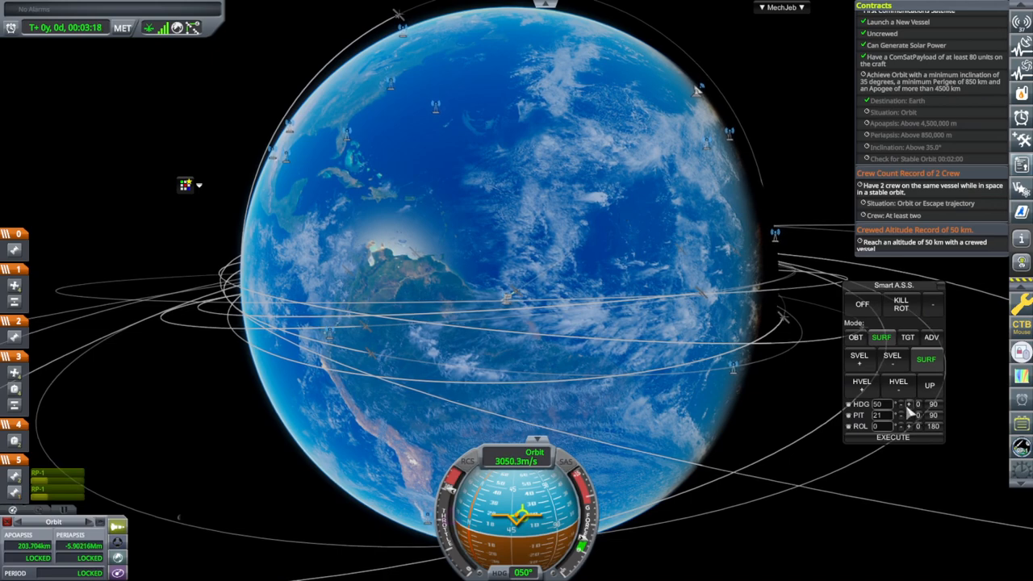
- Adjust the Smart A.S.S. attitude holds during the ascent toward orbit
{"action": "left_click", "coordinate": [911, 403]}
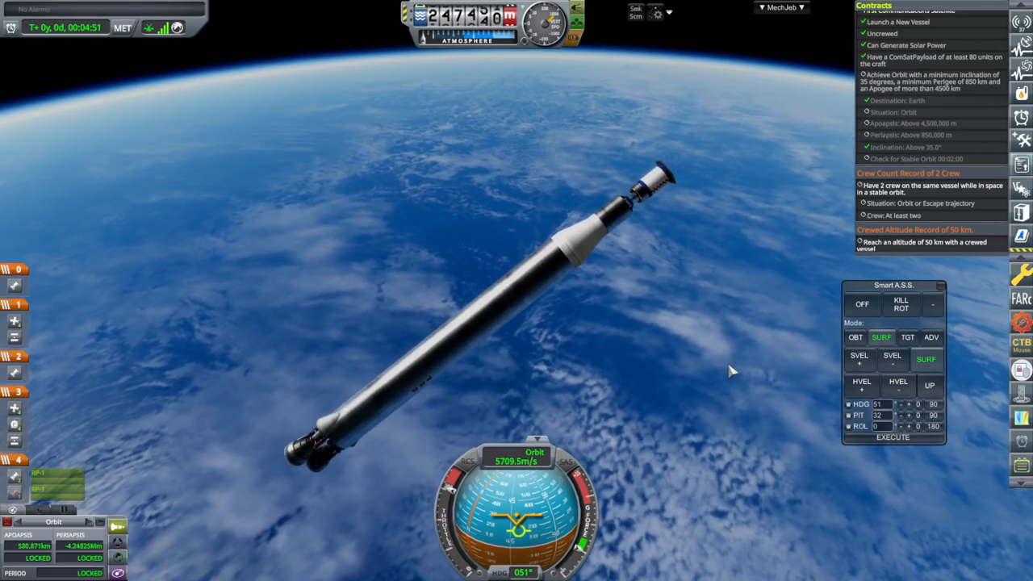
{"action": "left_click", "coordinate": [862, 303]}
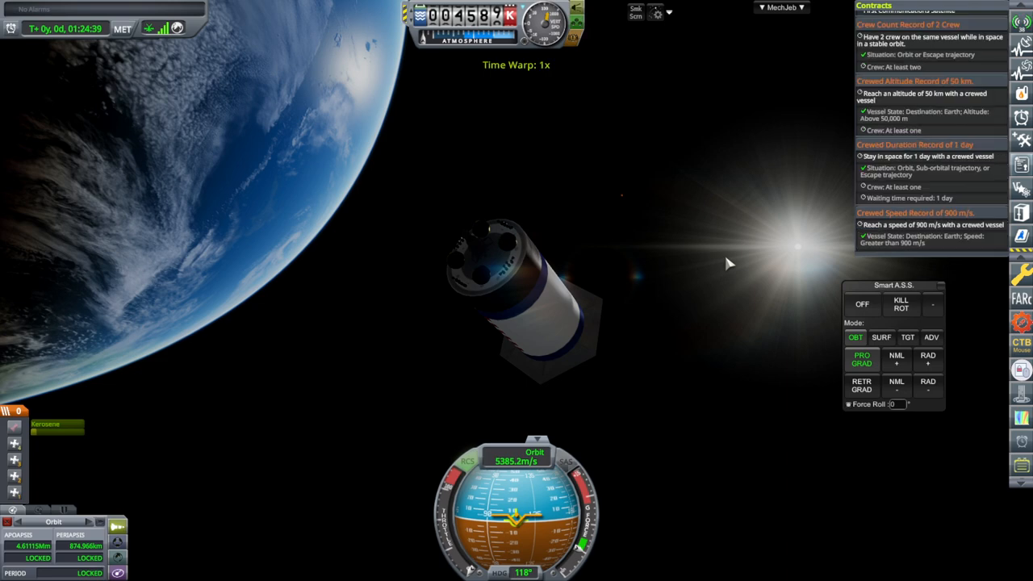
{"action": "left_click", "coordinate": [881, 337]}
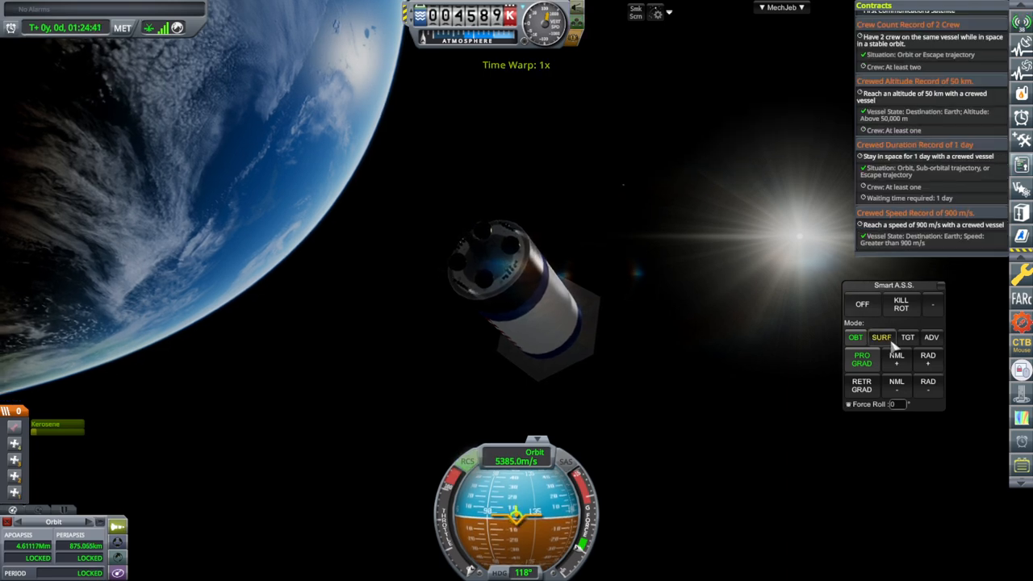
- Set Smart A.S.S. to ADV mode and choose the pointing Direction list
{"action": "left_click", "coordinate": [931, 337]}
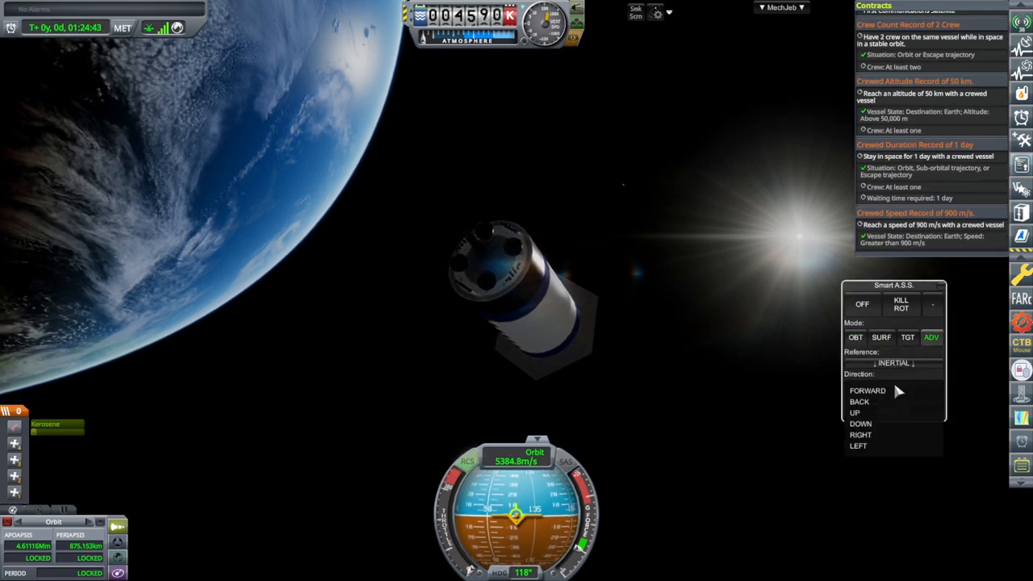
{"action": "left_click", "coordinate": [893, 361]}
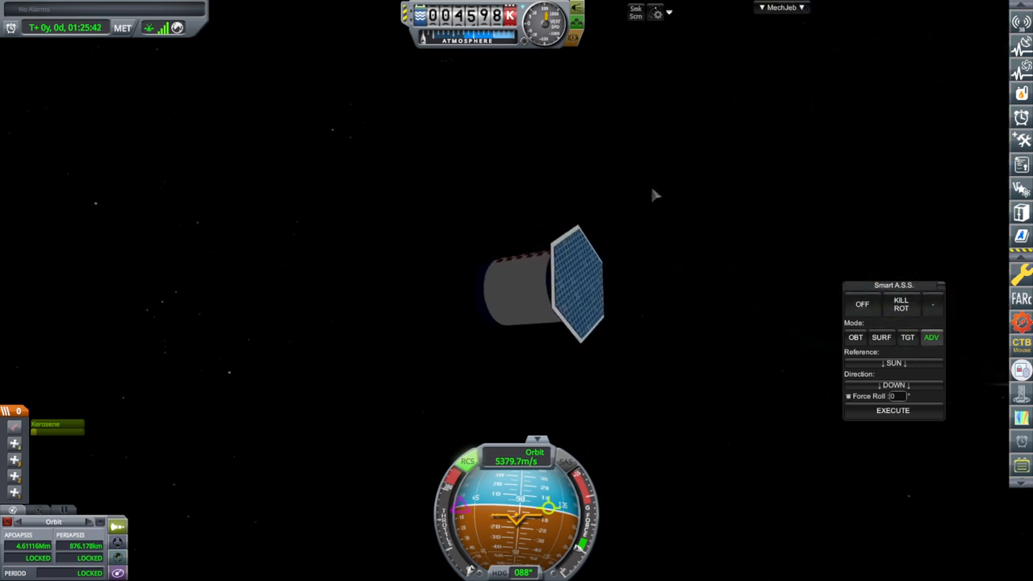
{"action": "mouse_move", "coordinate": [755, 226]}
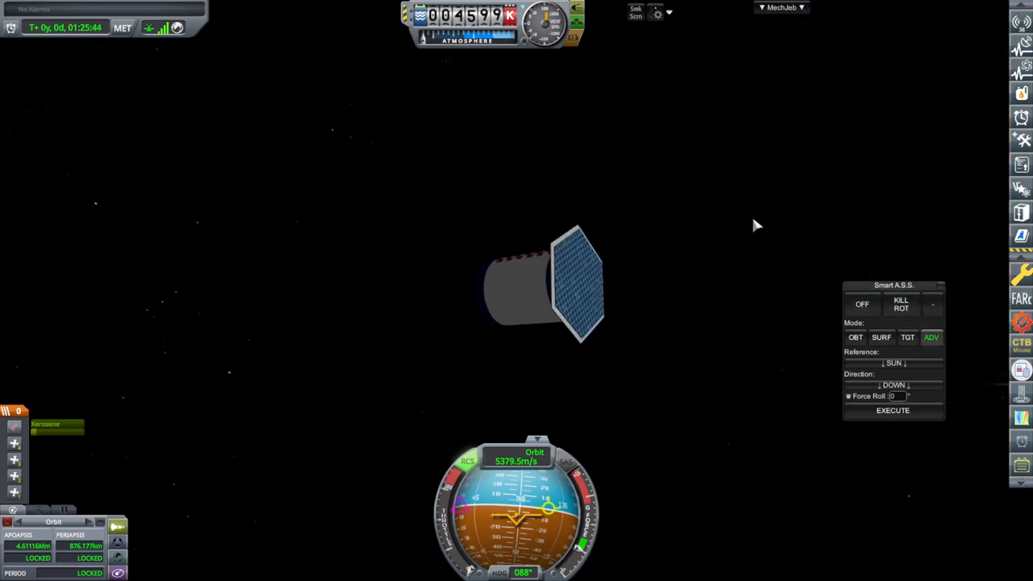